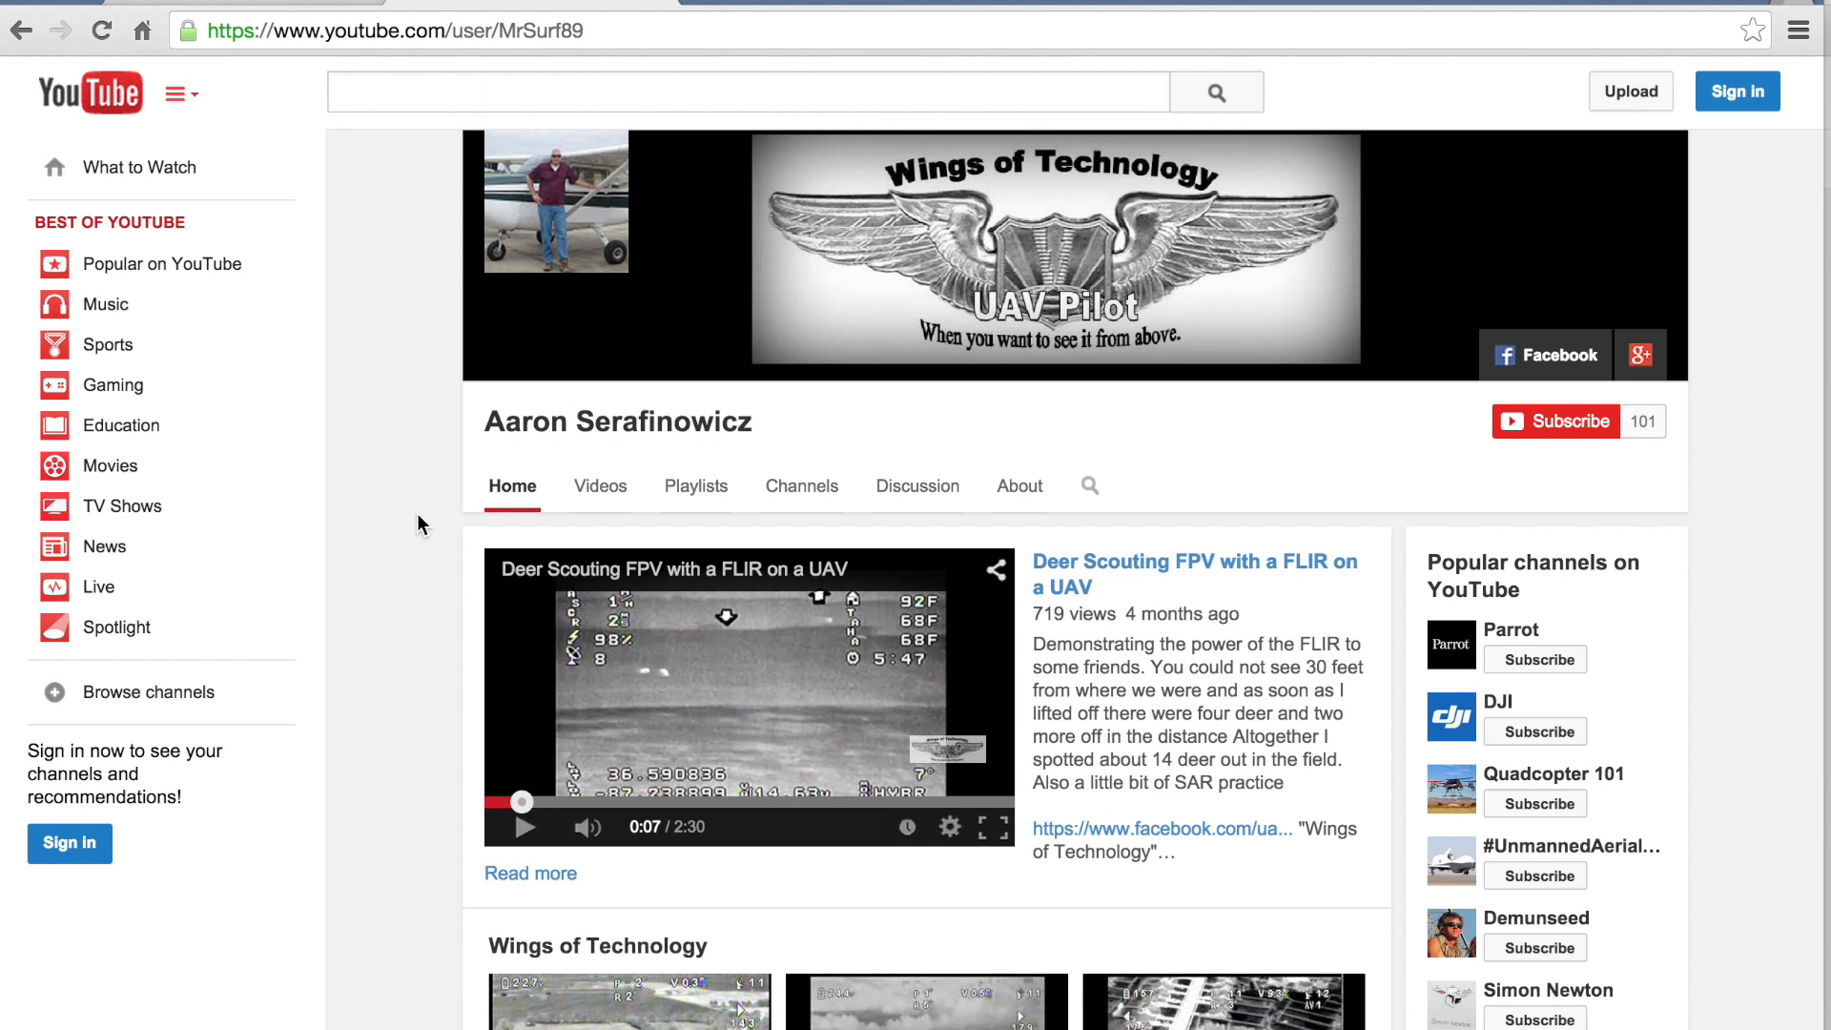
pyautogui.moveTo(417, 517)
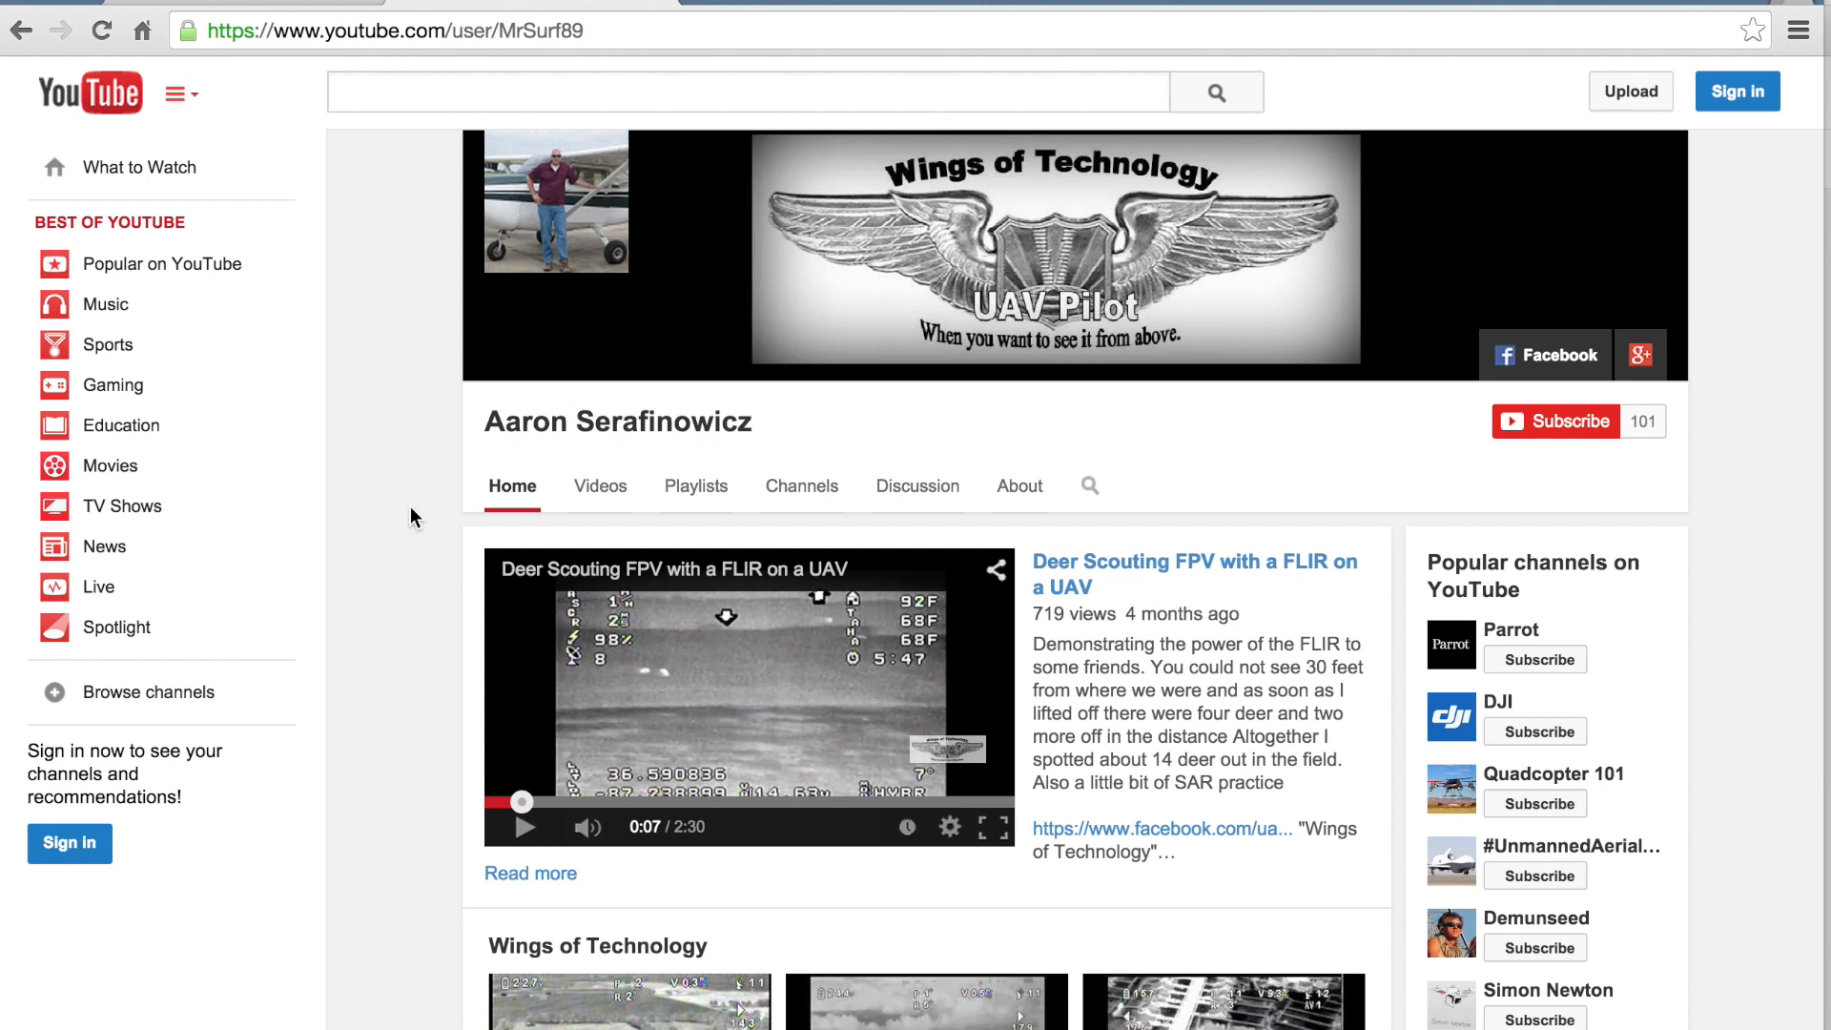
pyautogui.moveTo(418, 490)
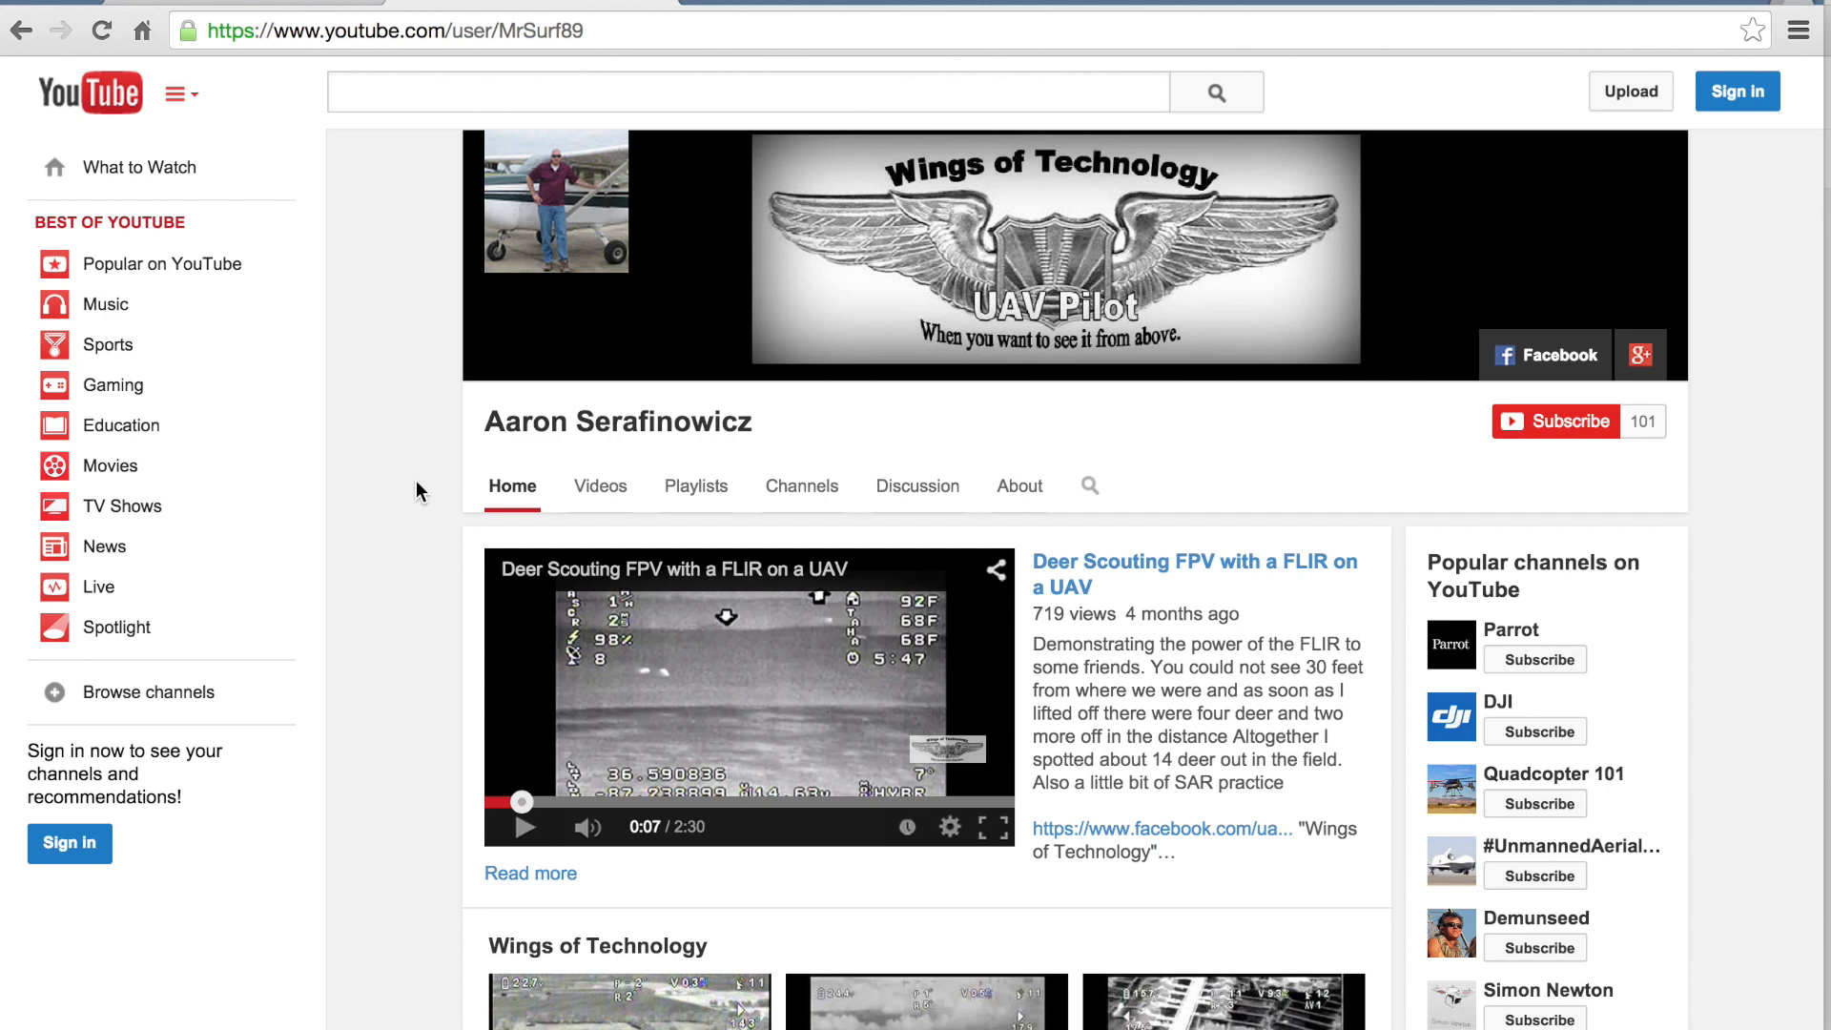
pyautogui.moveTo(412, 478)
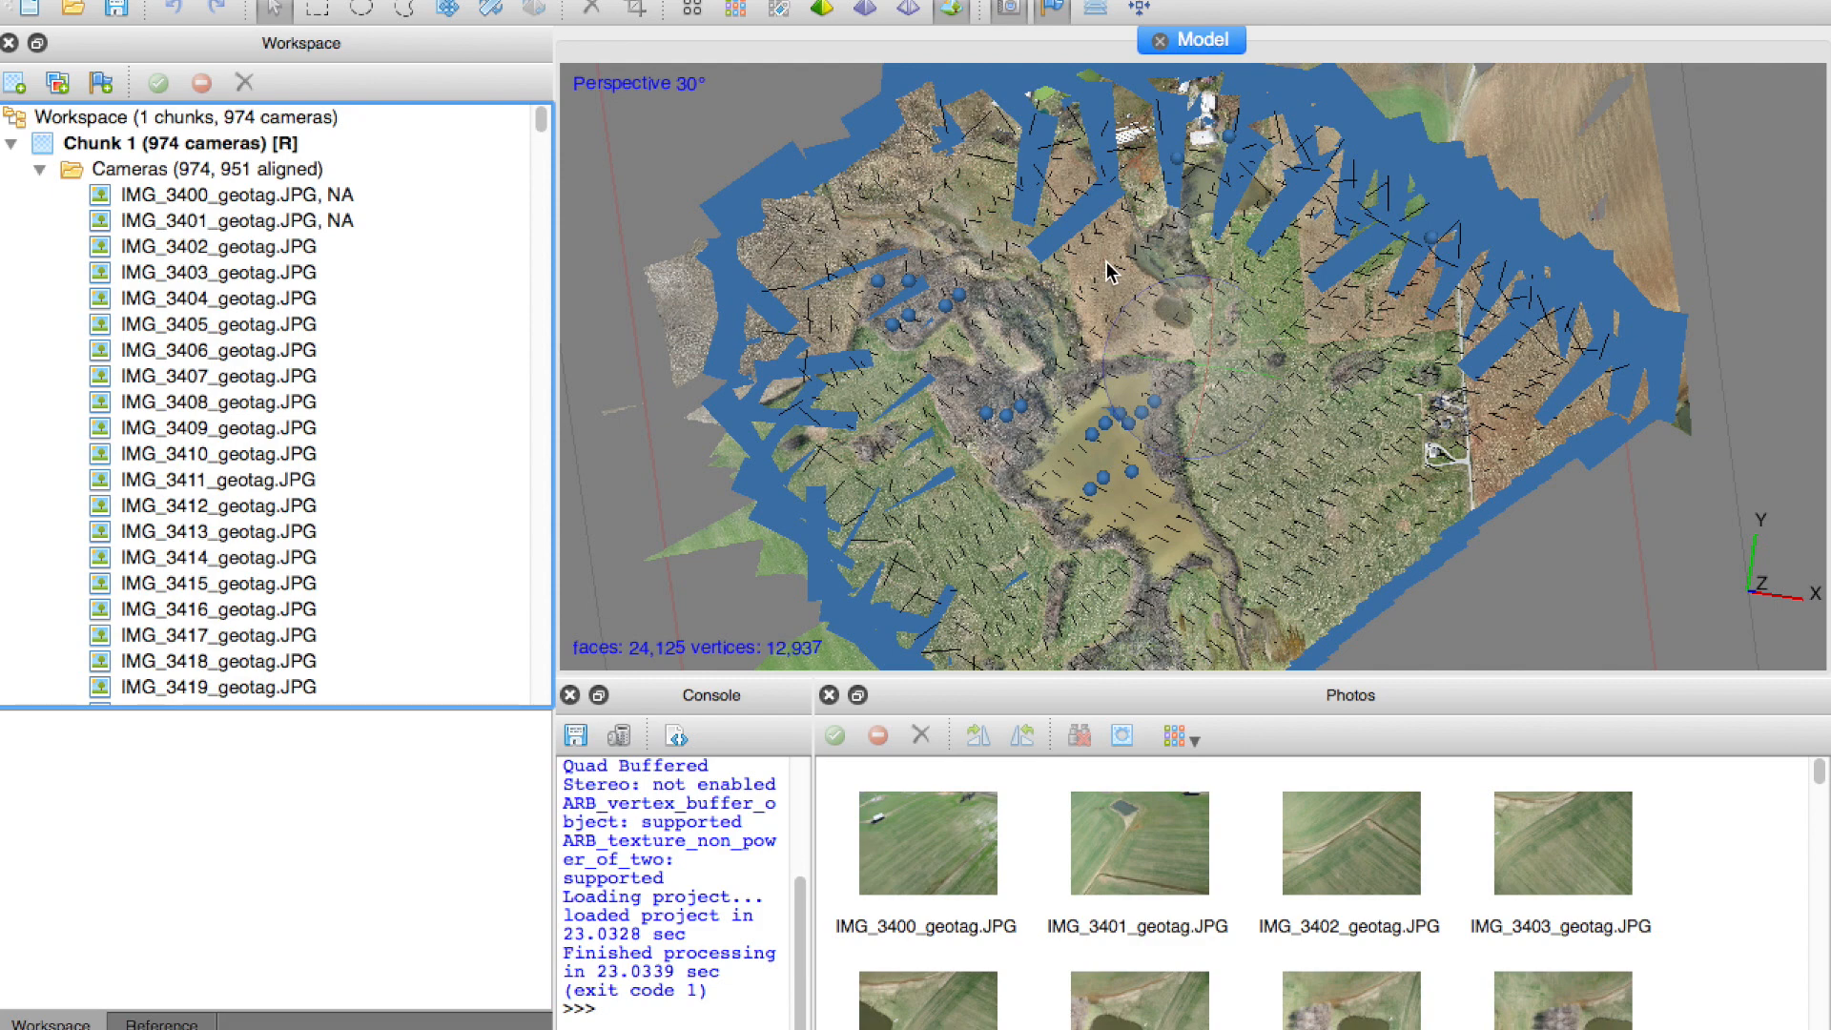
pyautogui.moveTo(520, 315)
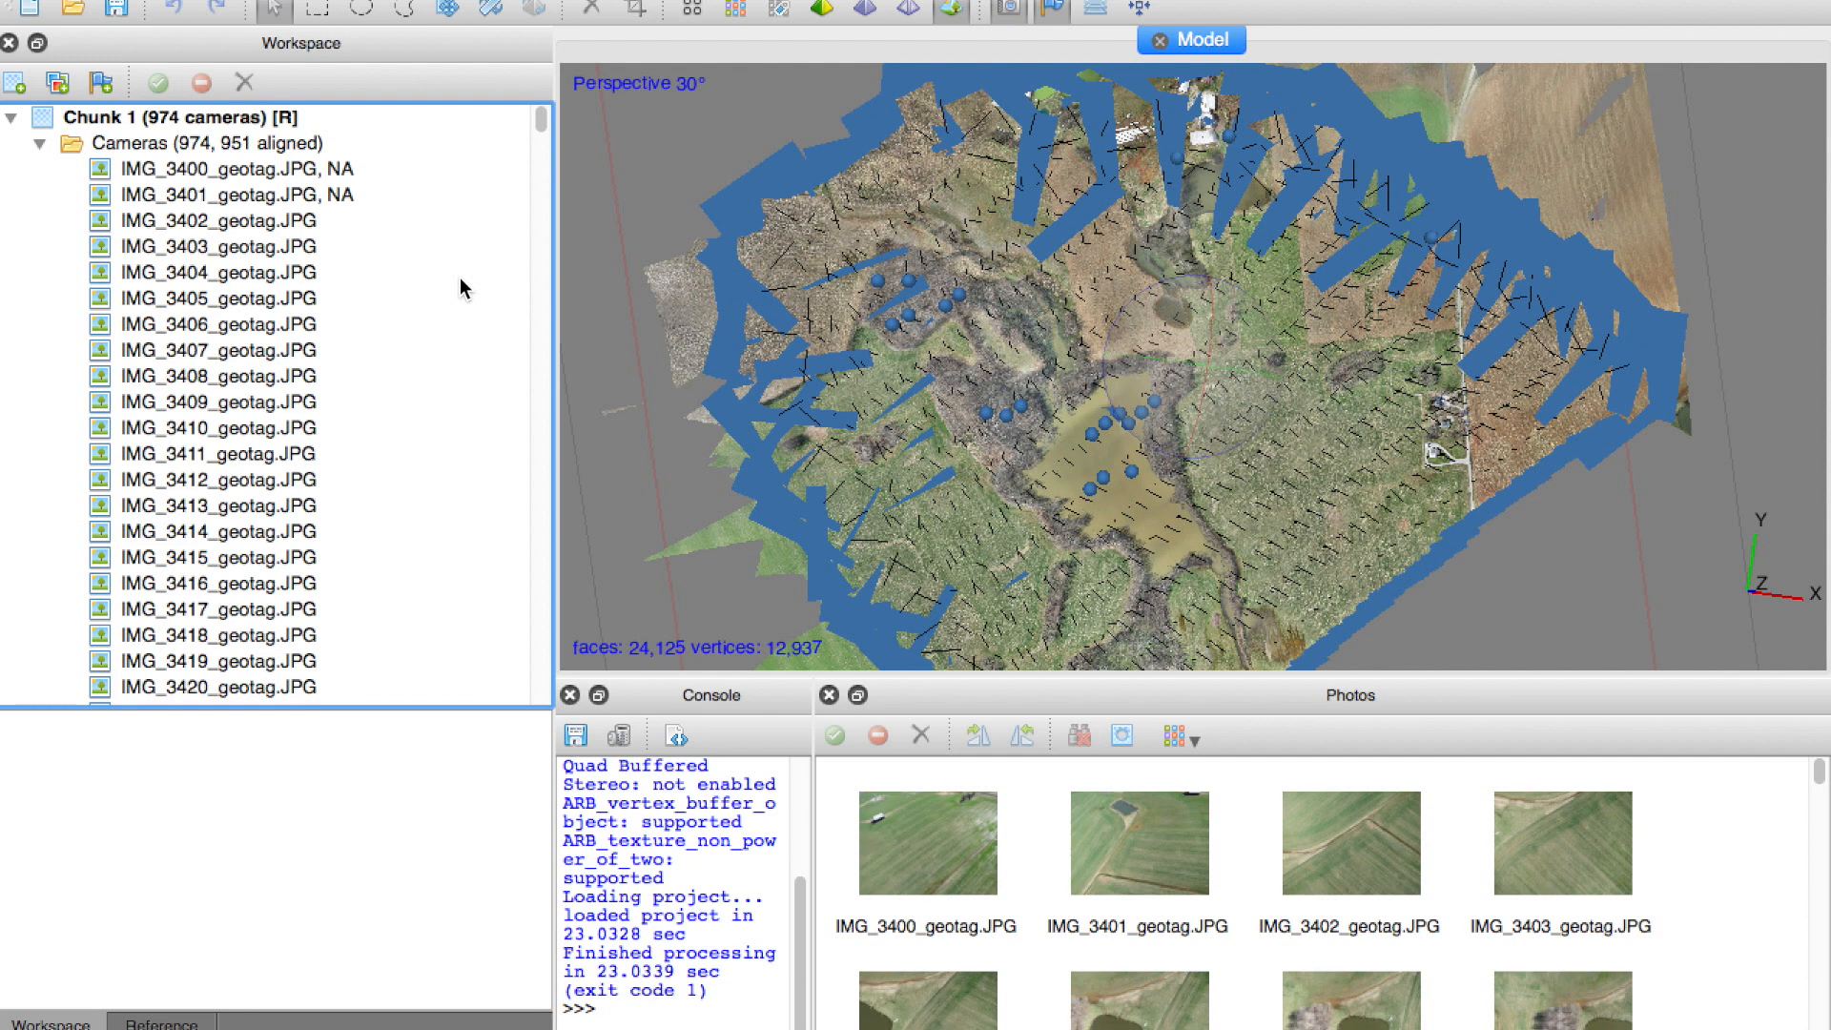
# Zoom into the textured farmland model in the model view.
pyautogui.scroll(-3)
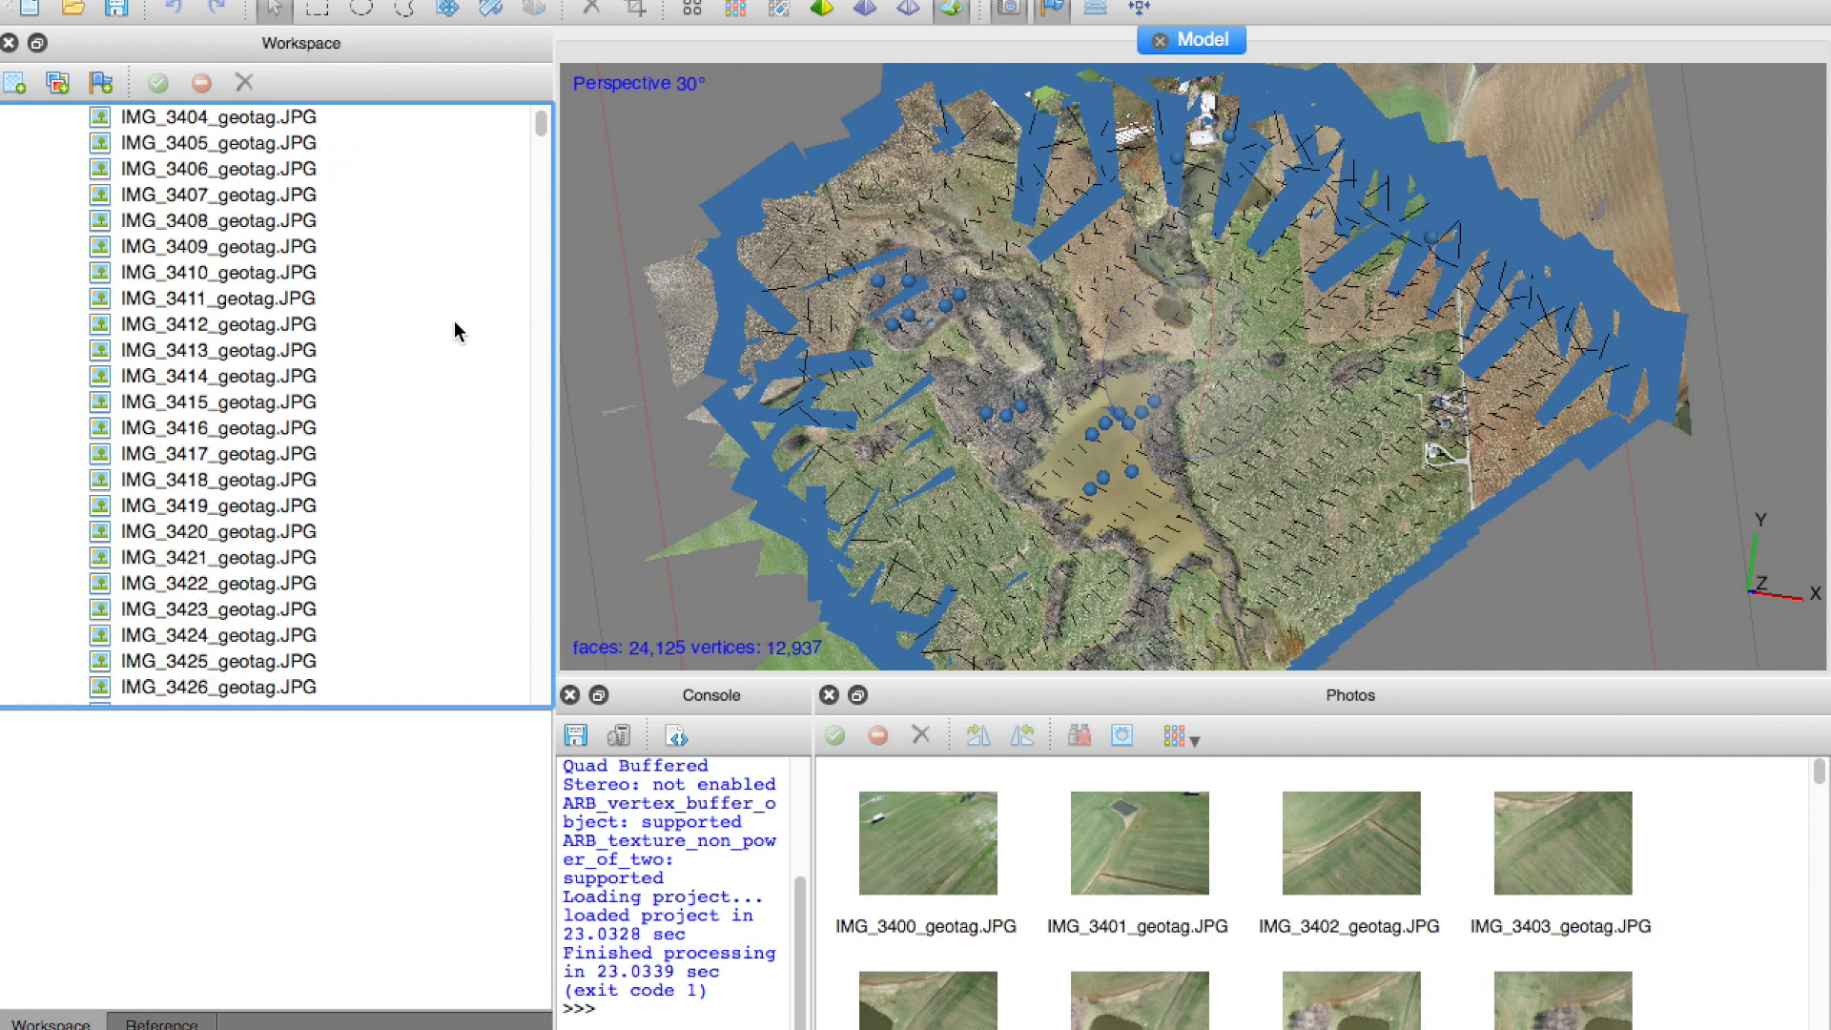
pyautogui.scroll(-3)
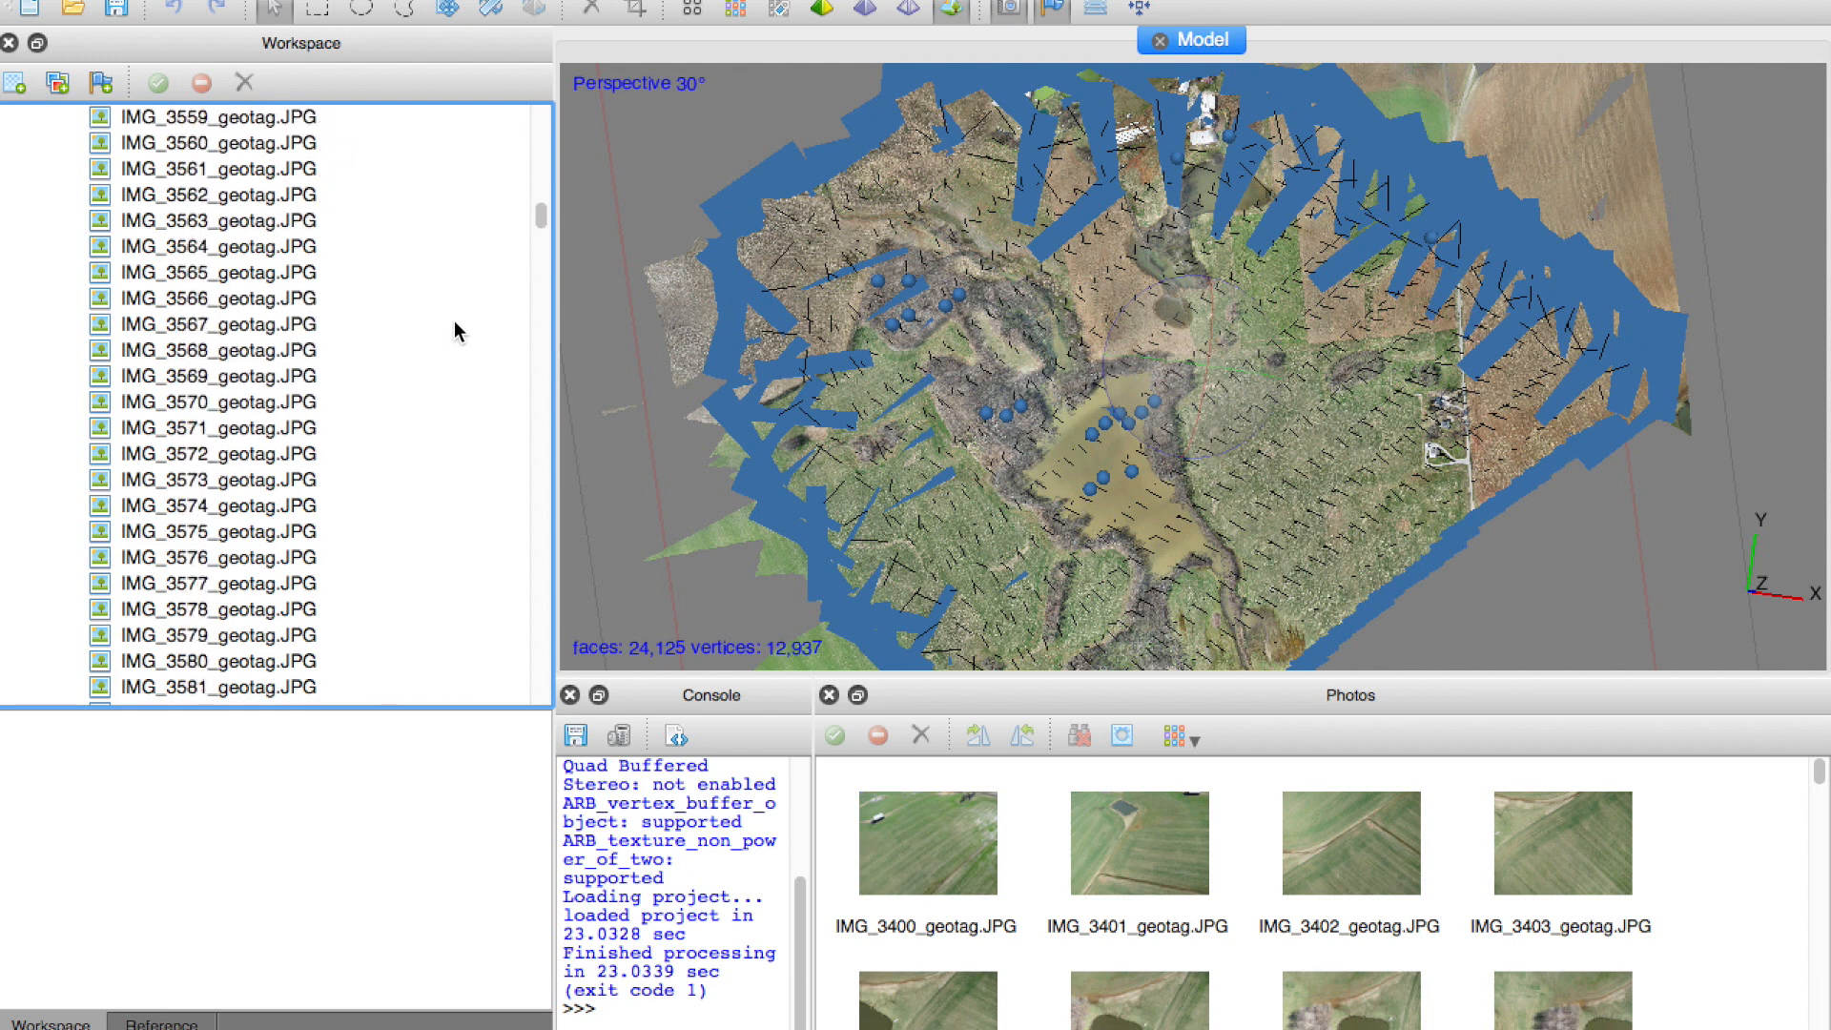
pyautogui.scroll(-3)
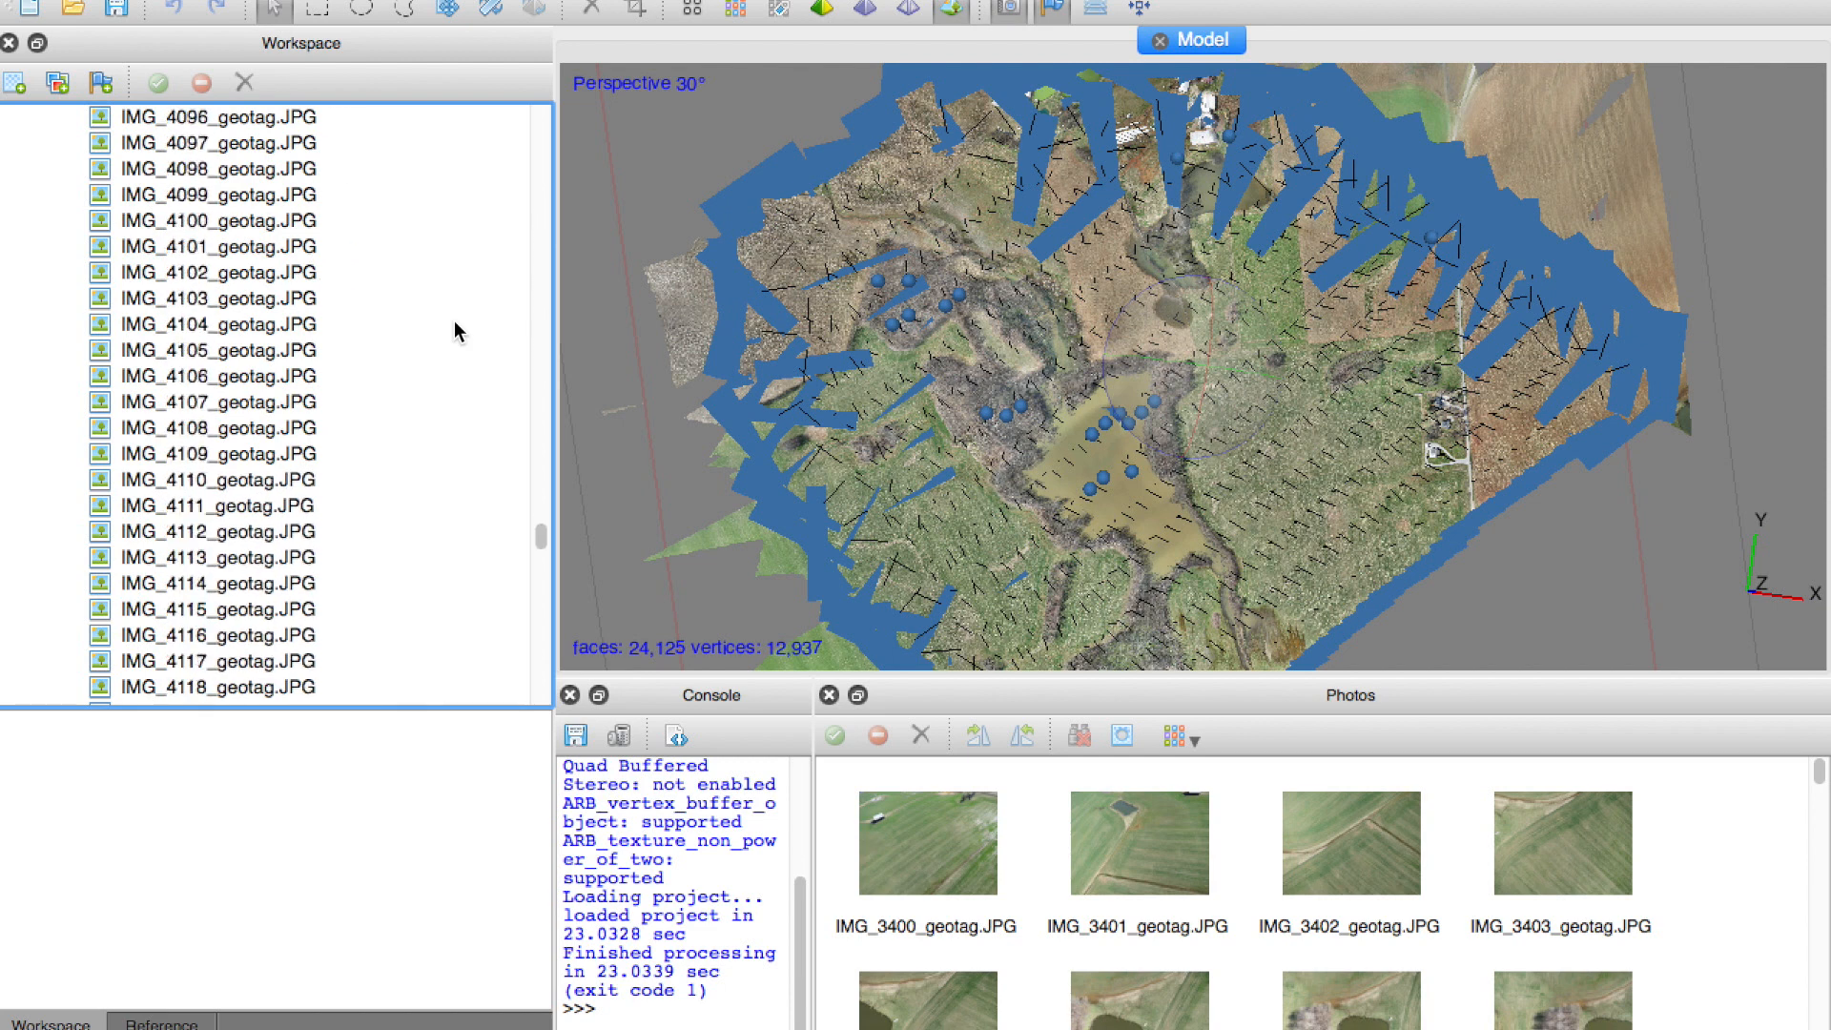
pyautogui.scroll(-3)
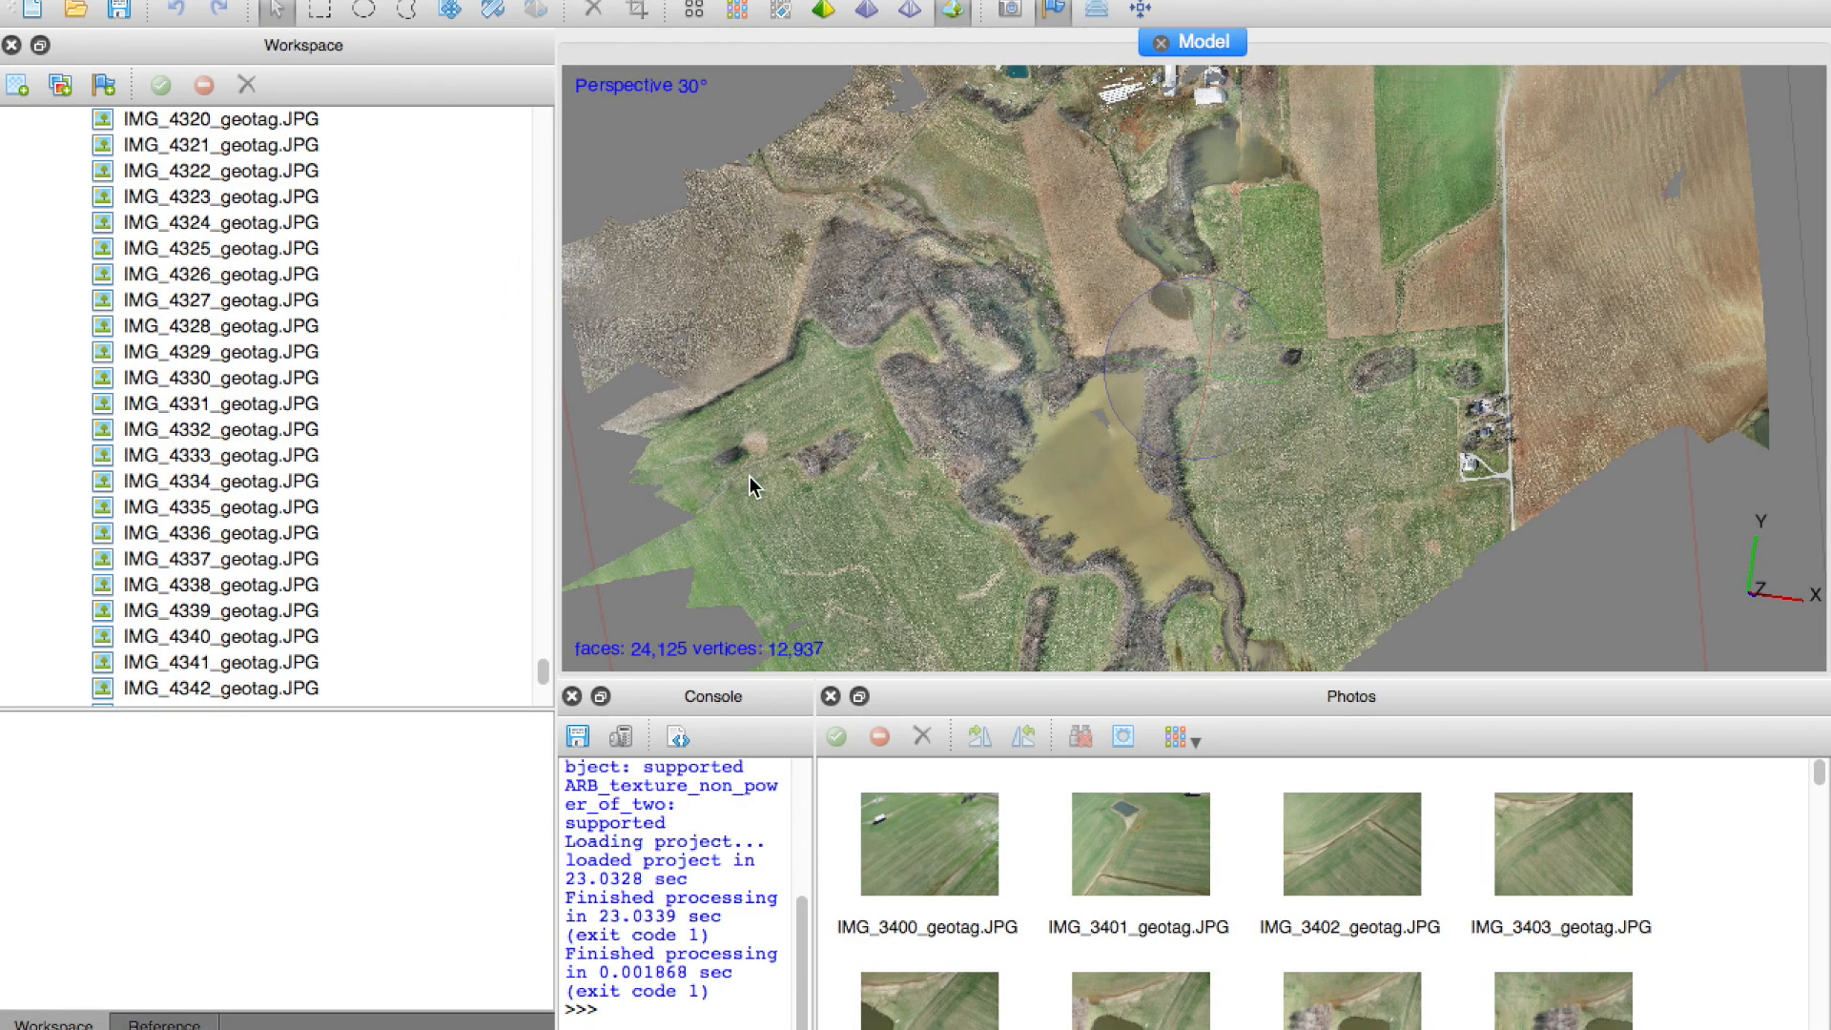
pyautogui.moveTo(851, 355)
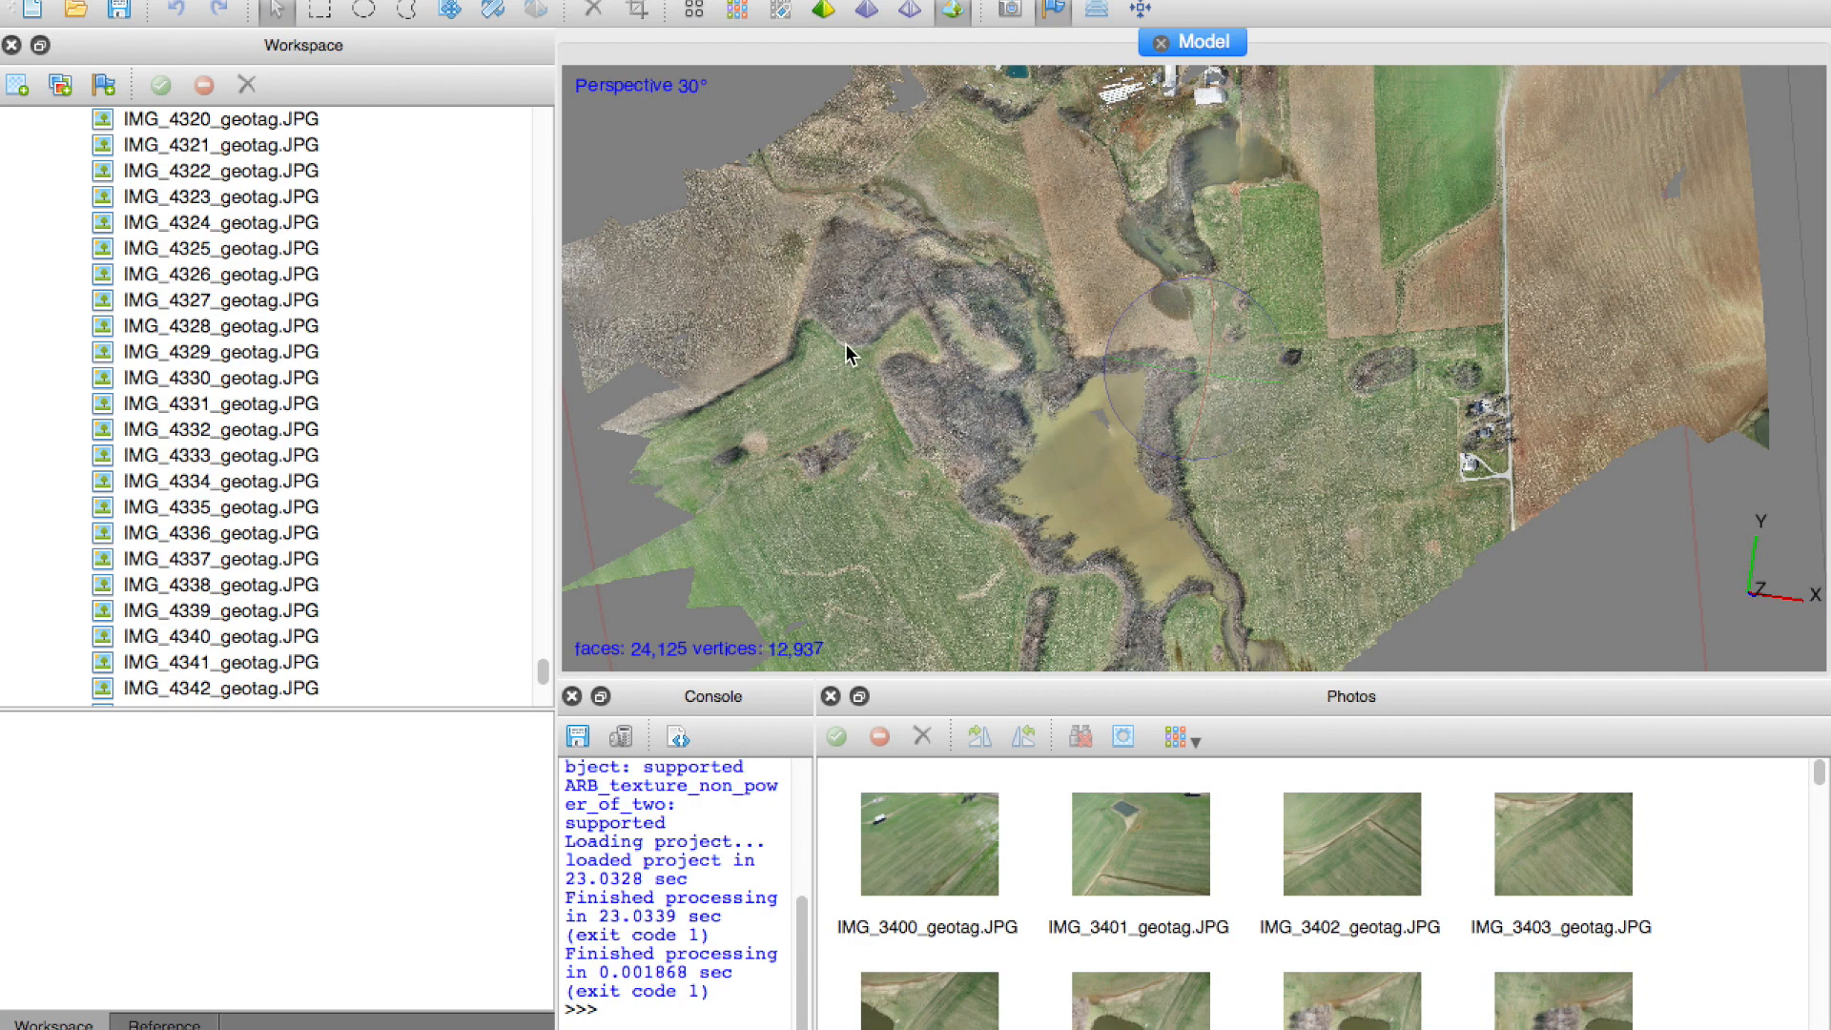
pyautogui.moveTo(343, 188)
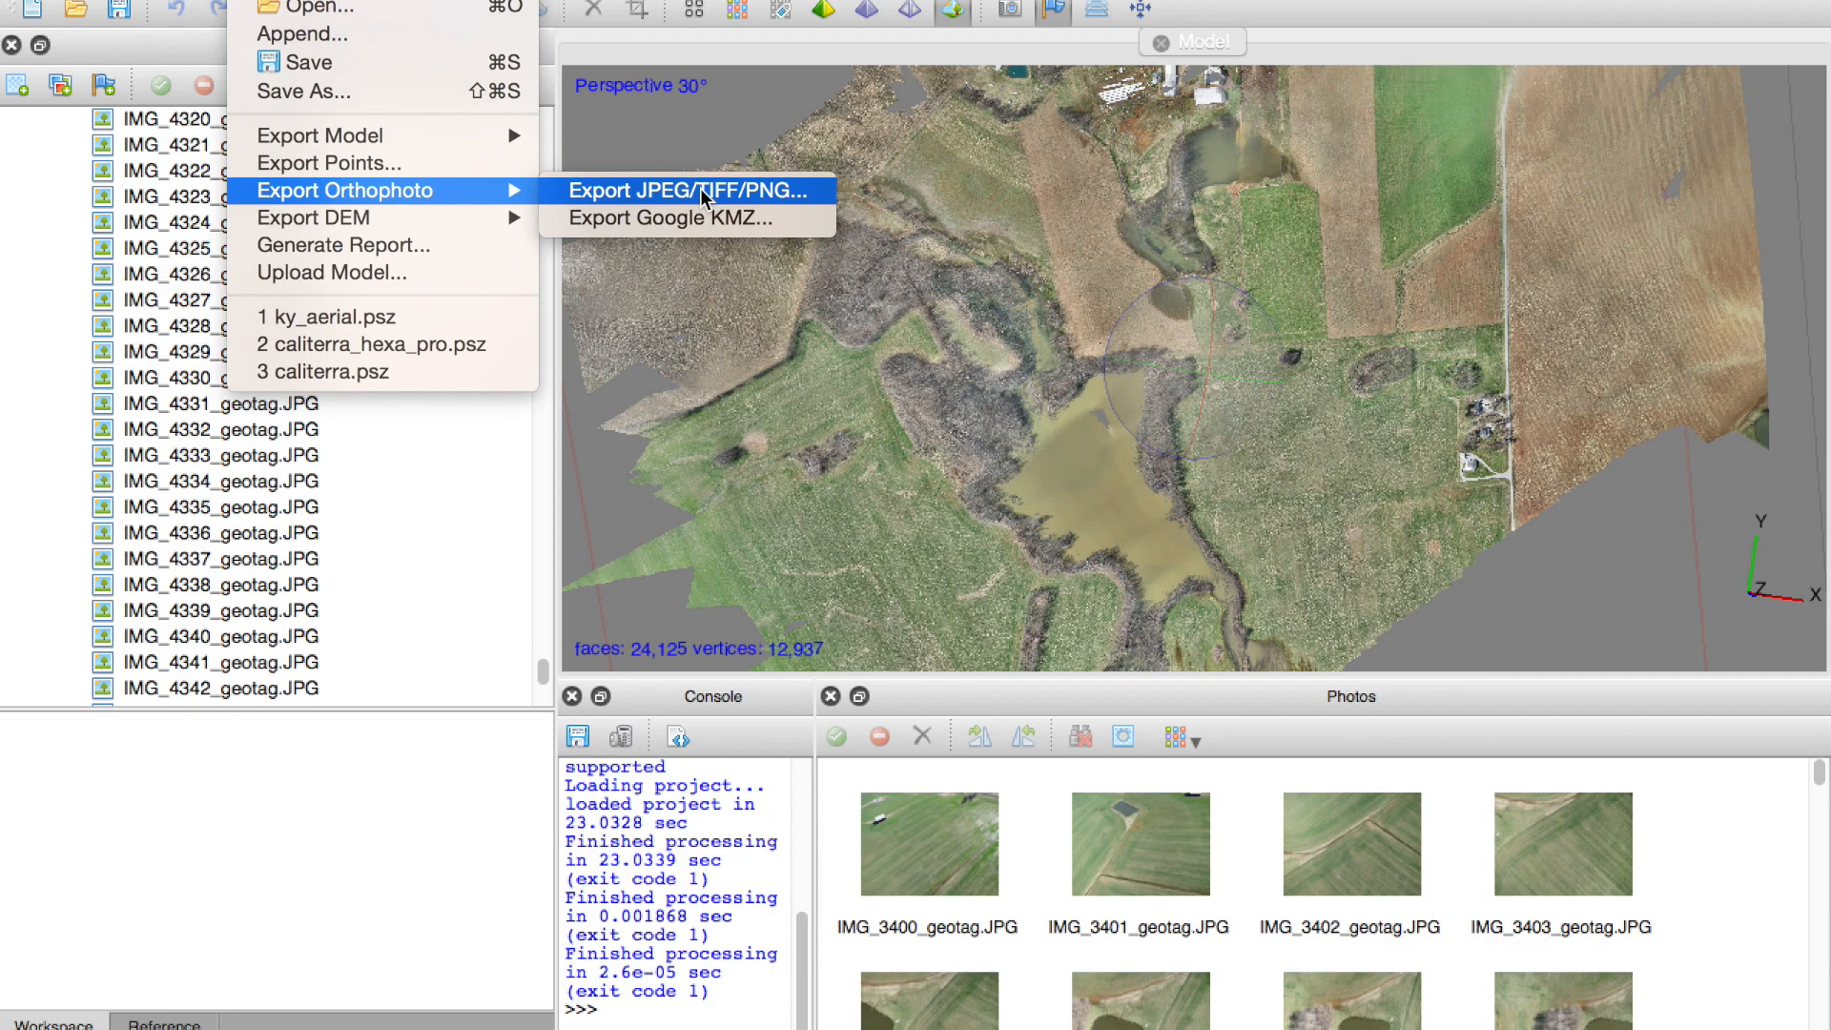
pyautogui.moveTo(730, 204)
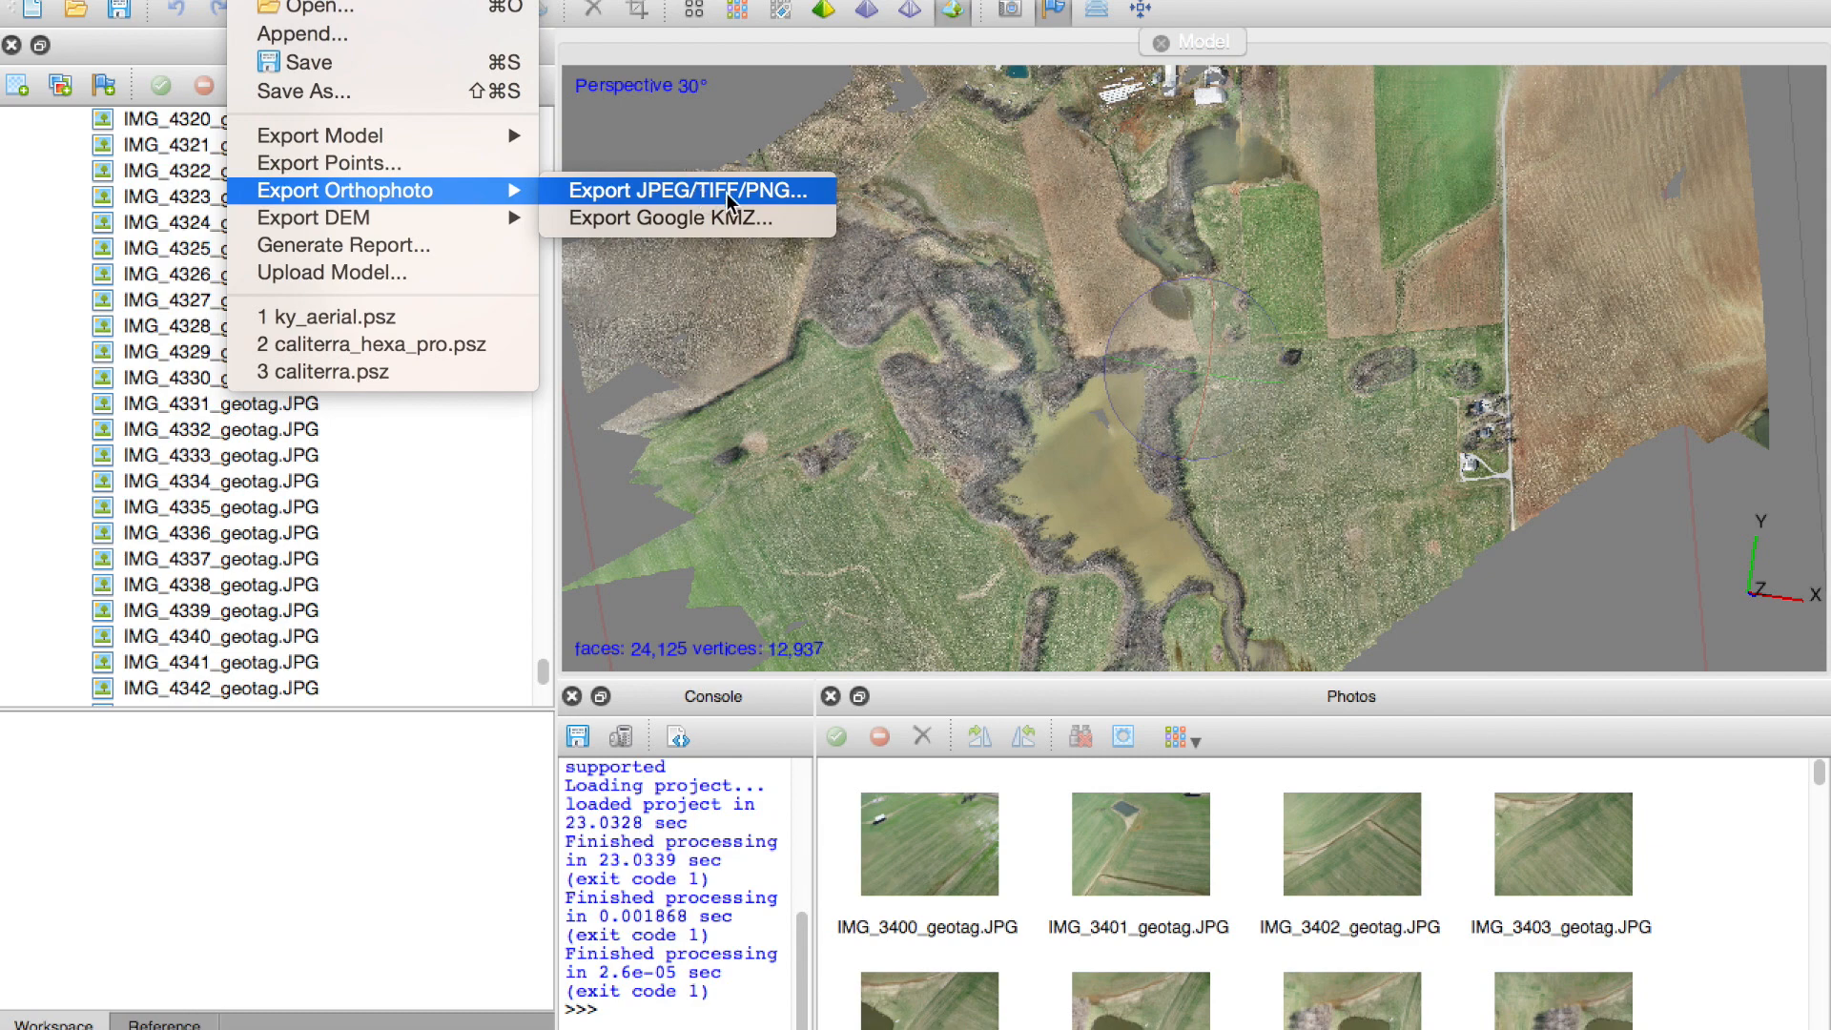
# Start the File > Export Orthophoto > Export JPEG/TIFF/PNG command.
pyautogui.click(689, 190)
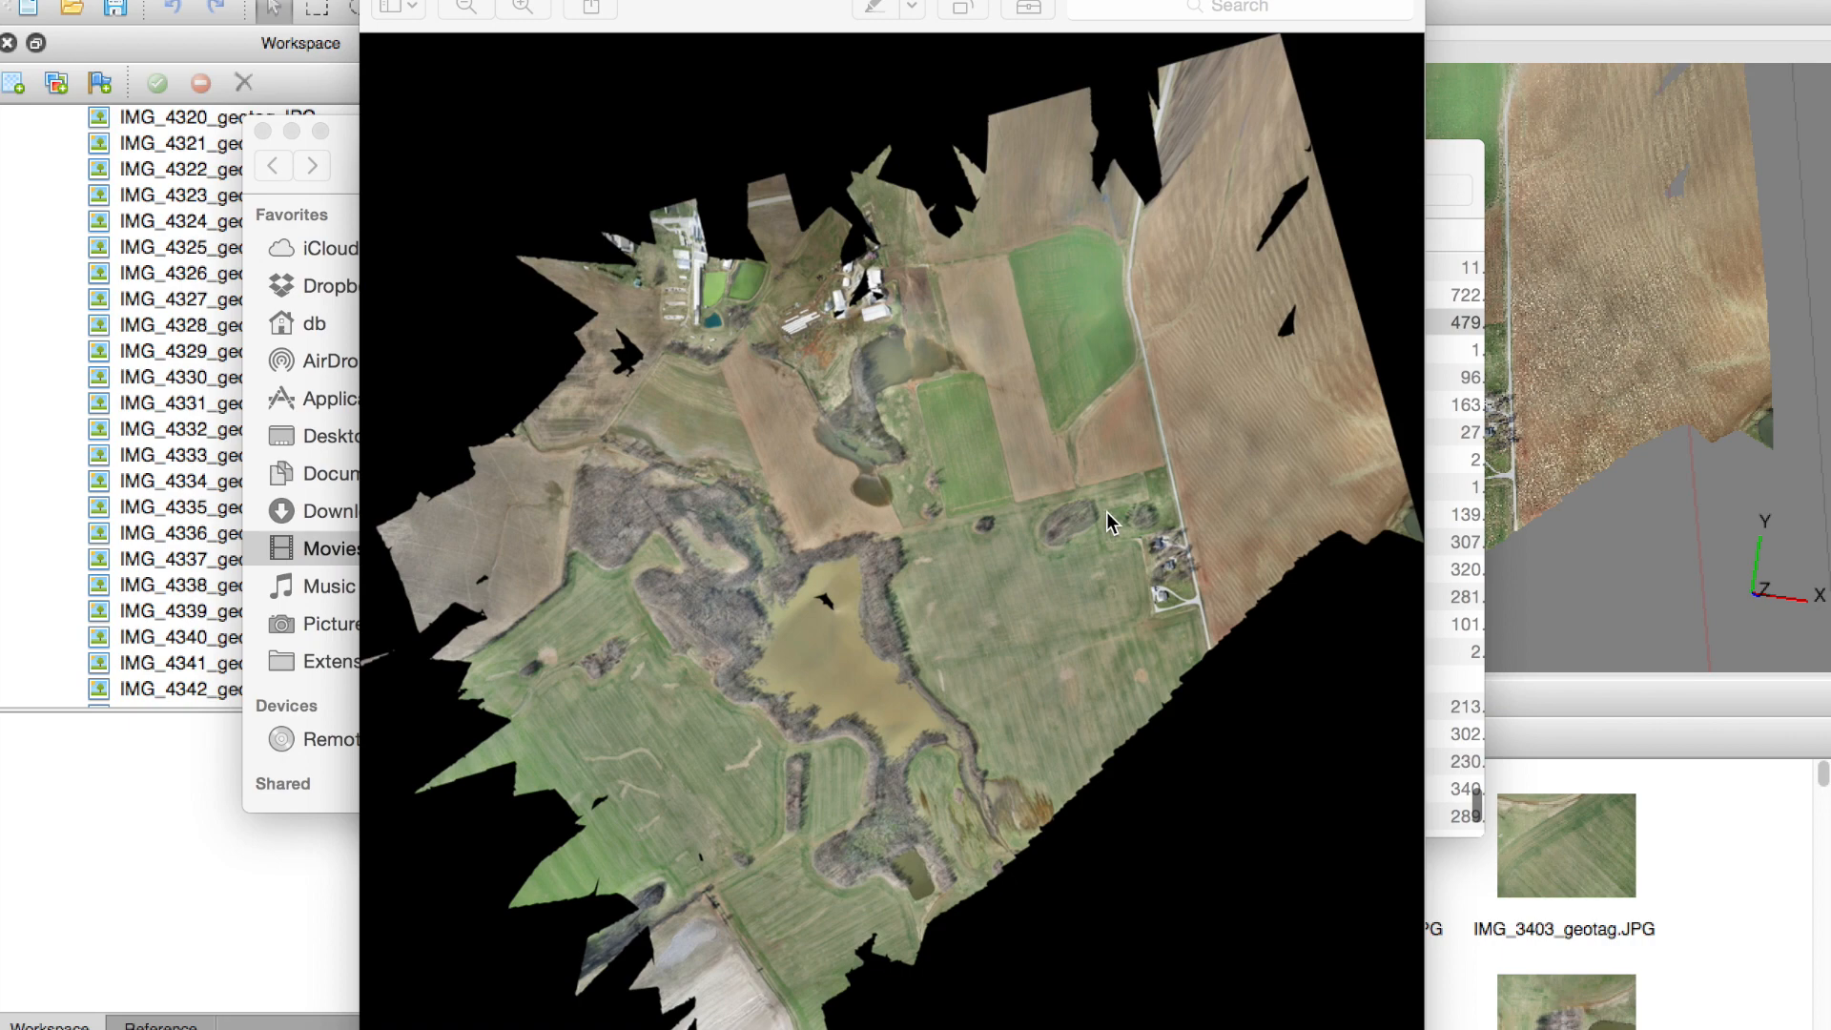
pyautogui.moveTo(1098, 517)
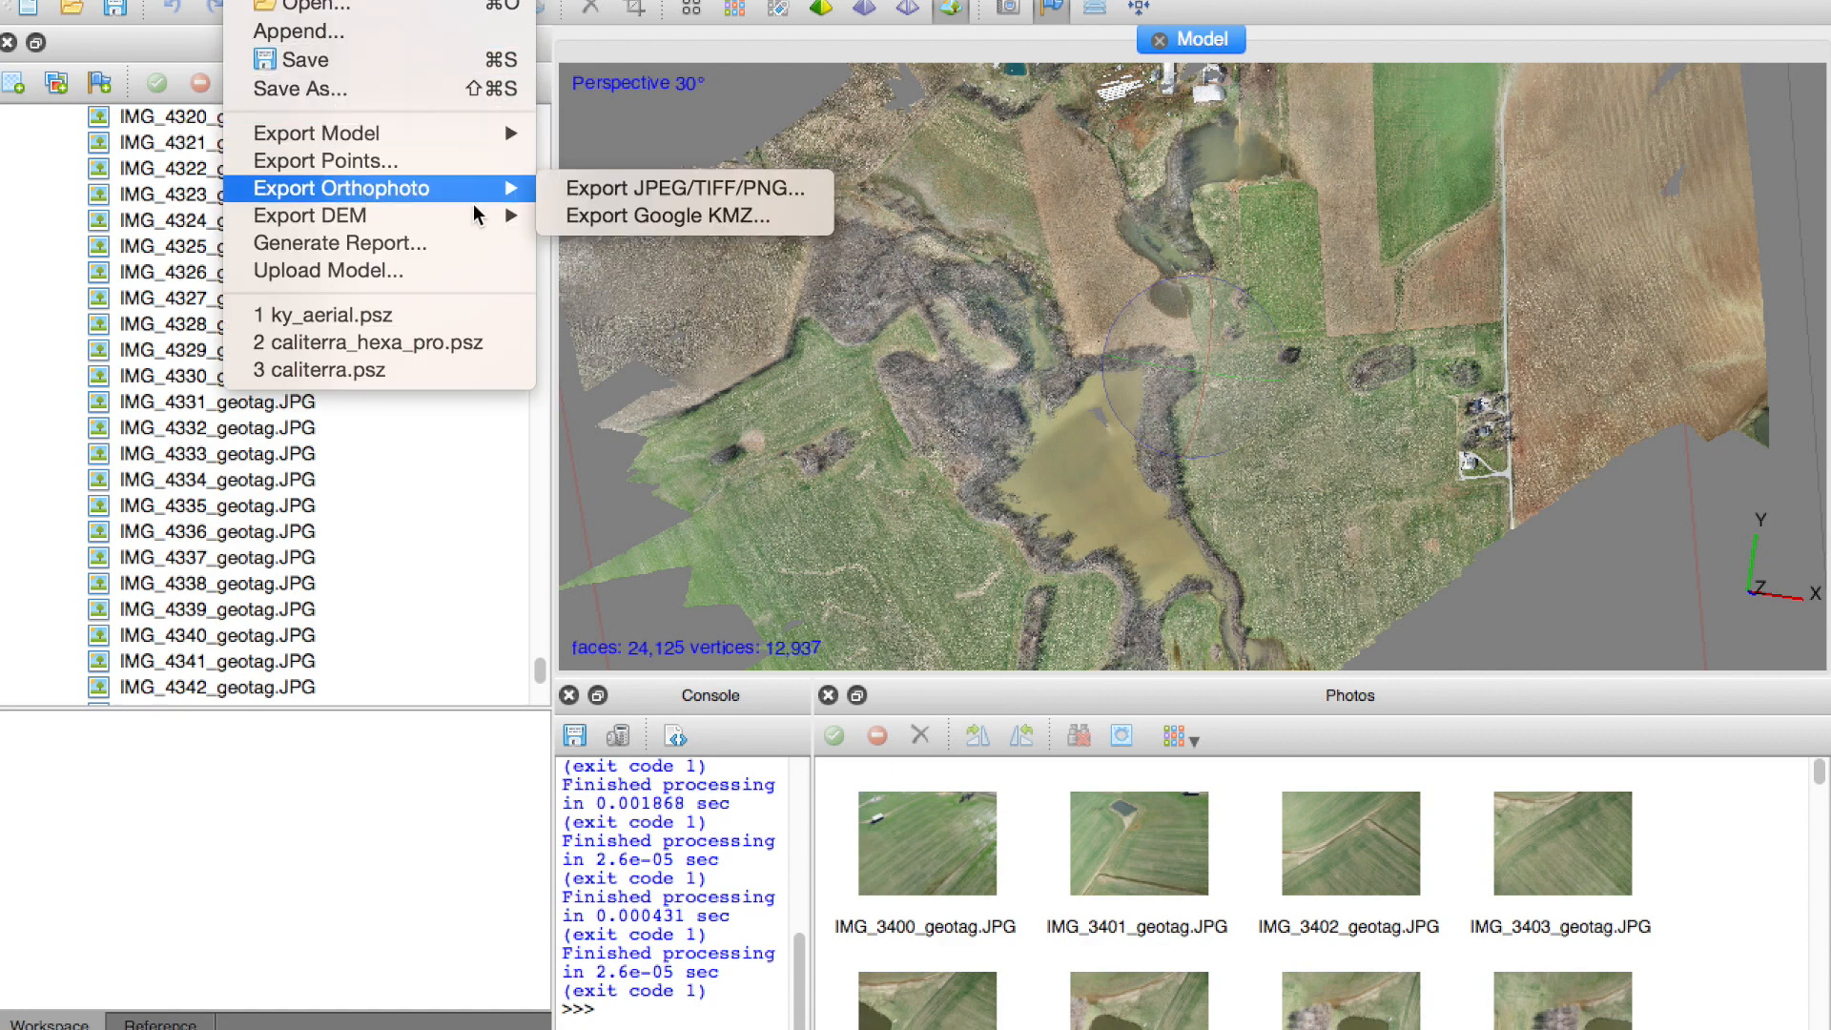
# Enable Split in blocks for the orthophoto export with a 10024 x 10024 pixel block size.
pyautogui.click(681, 187)
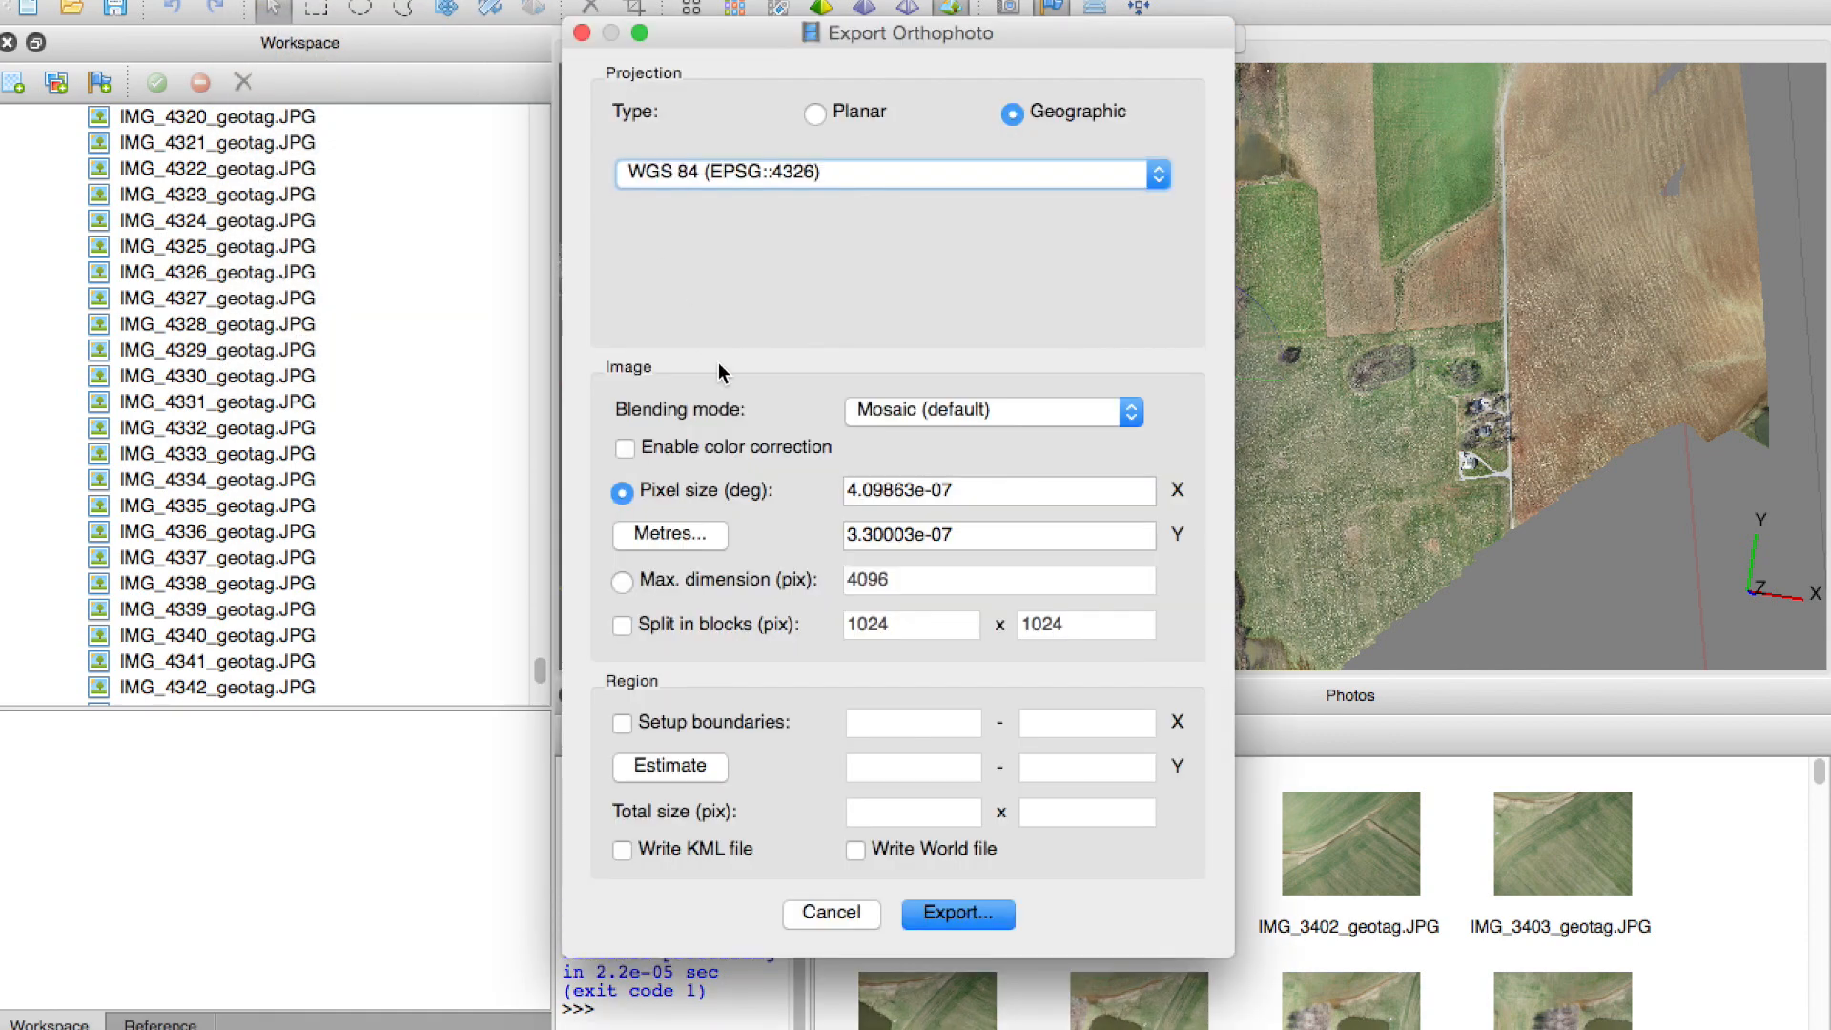
pyautogui.click(621, 625)
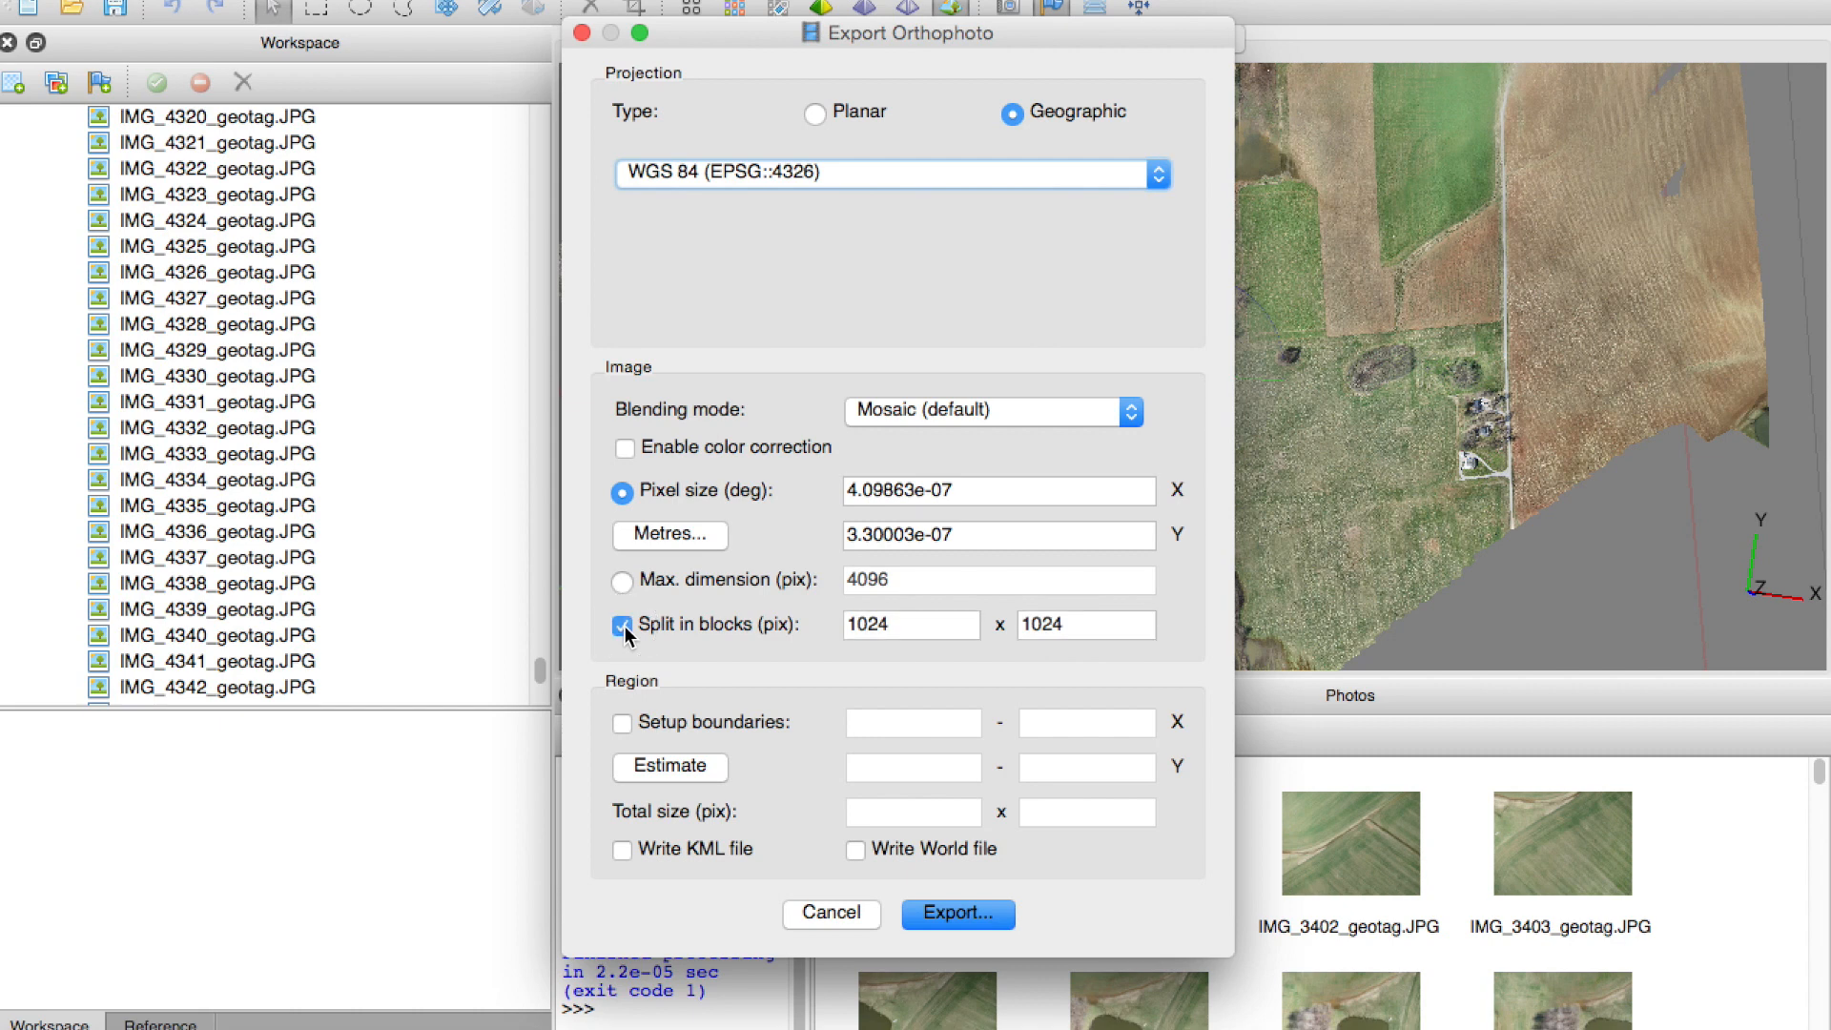
pyautogui.click(912, 626)
pyautogui.write('10024')
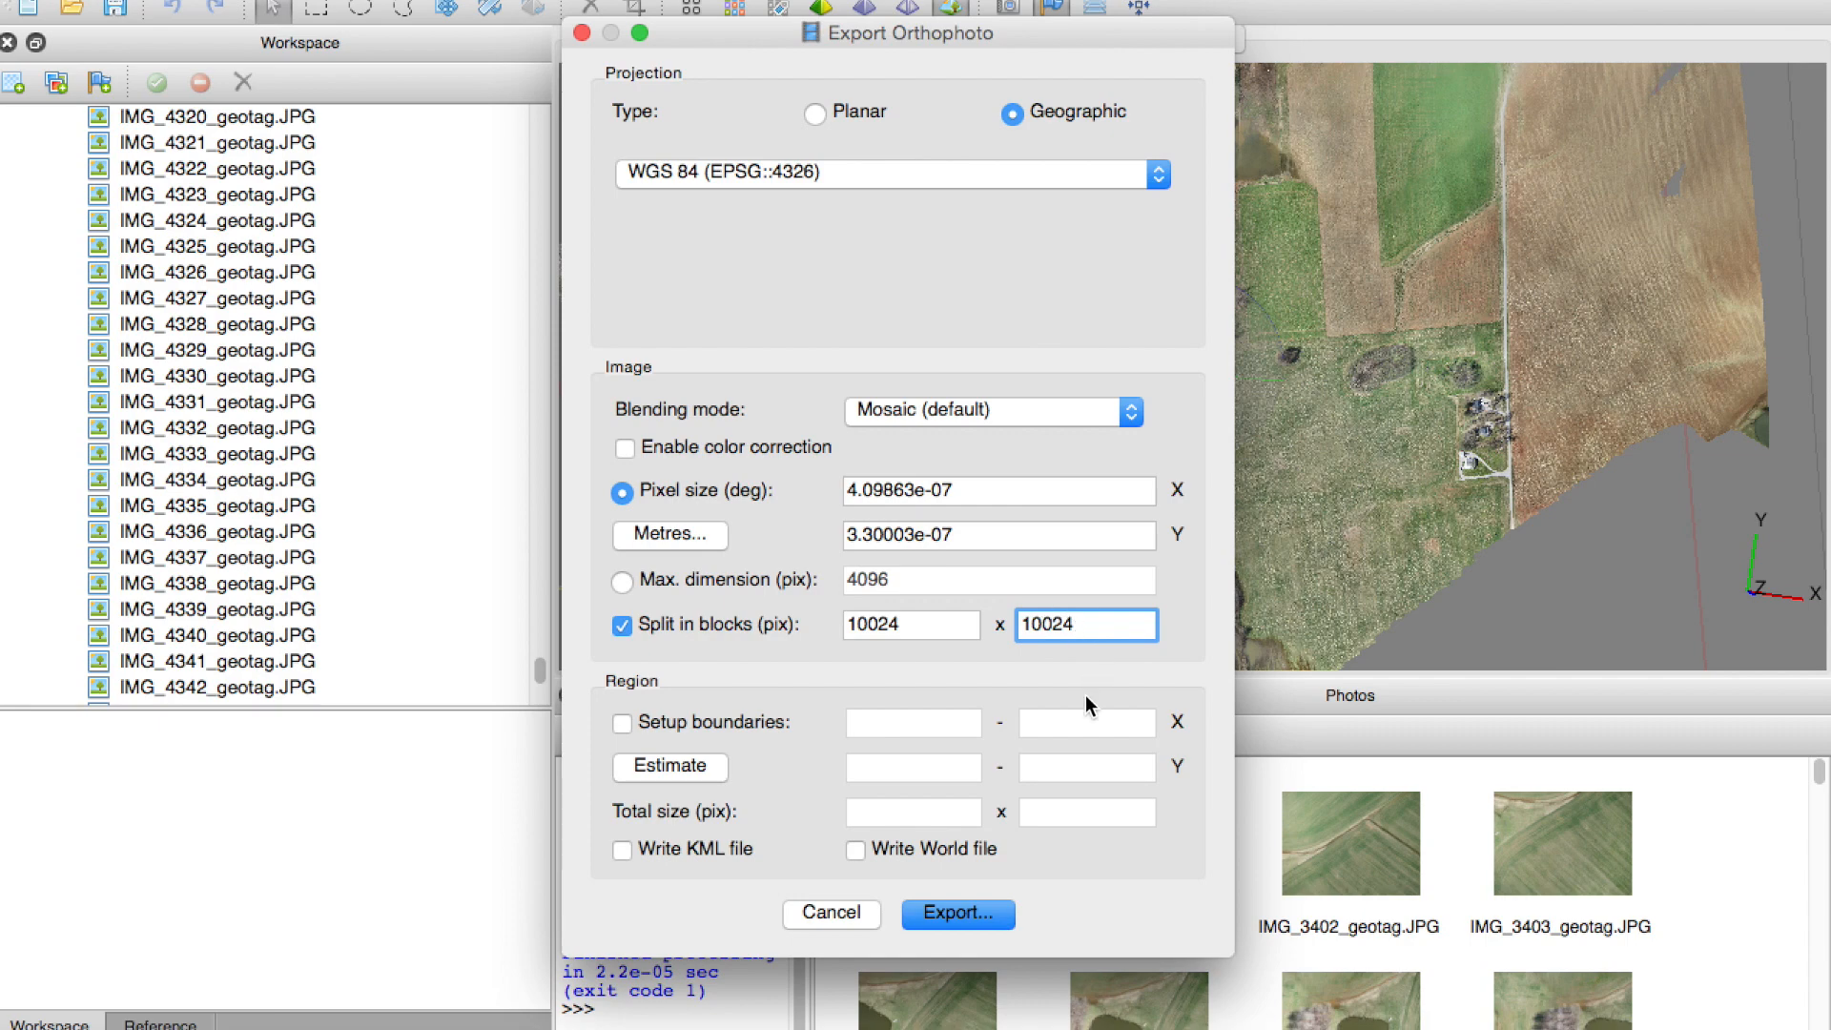
# Browse the ky_aerial folder of exported blocks and select ky_orthophoto-3-1.tif.
pyautogui.click(955, 913)
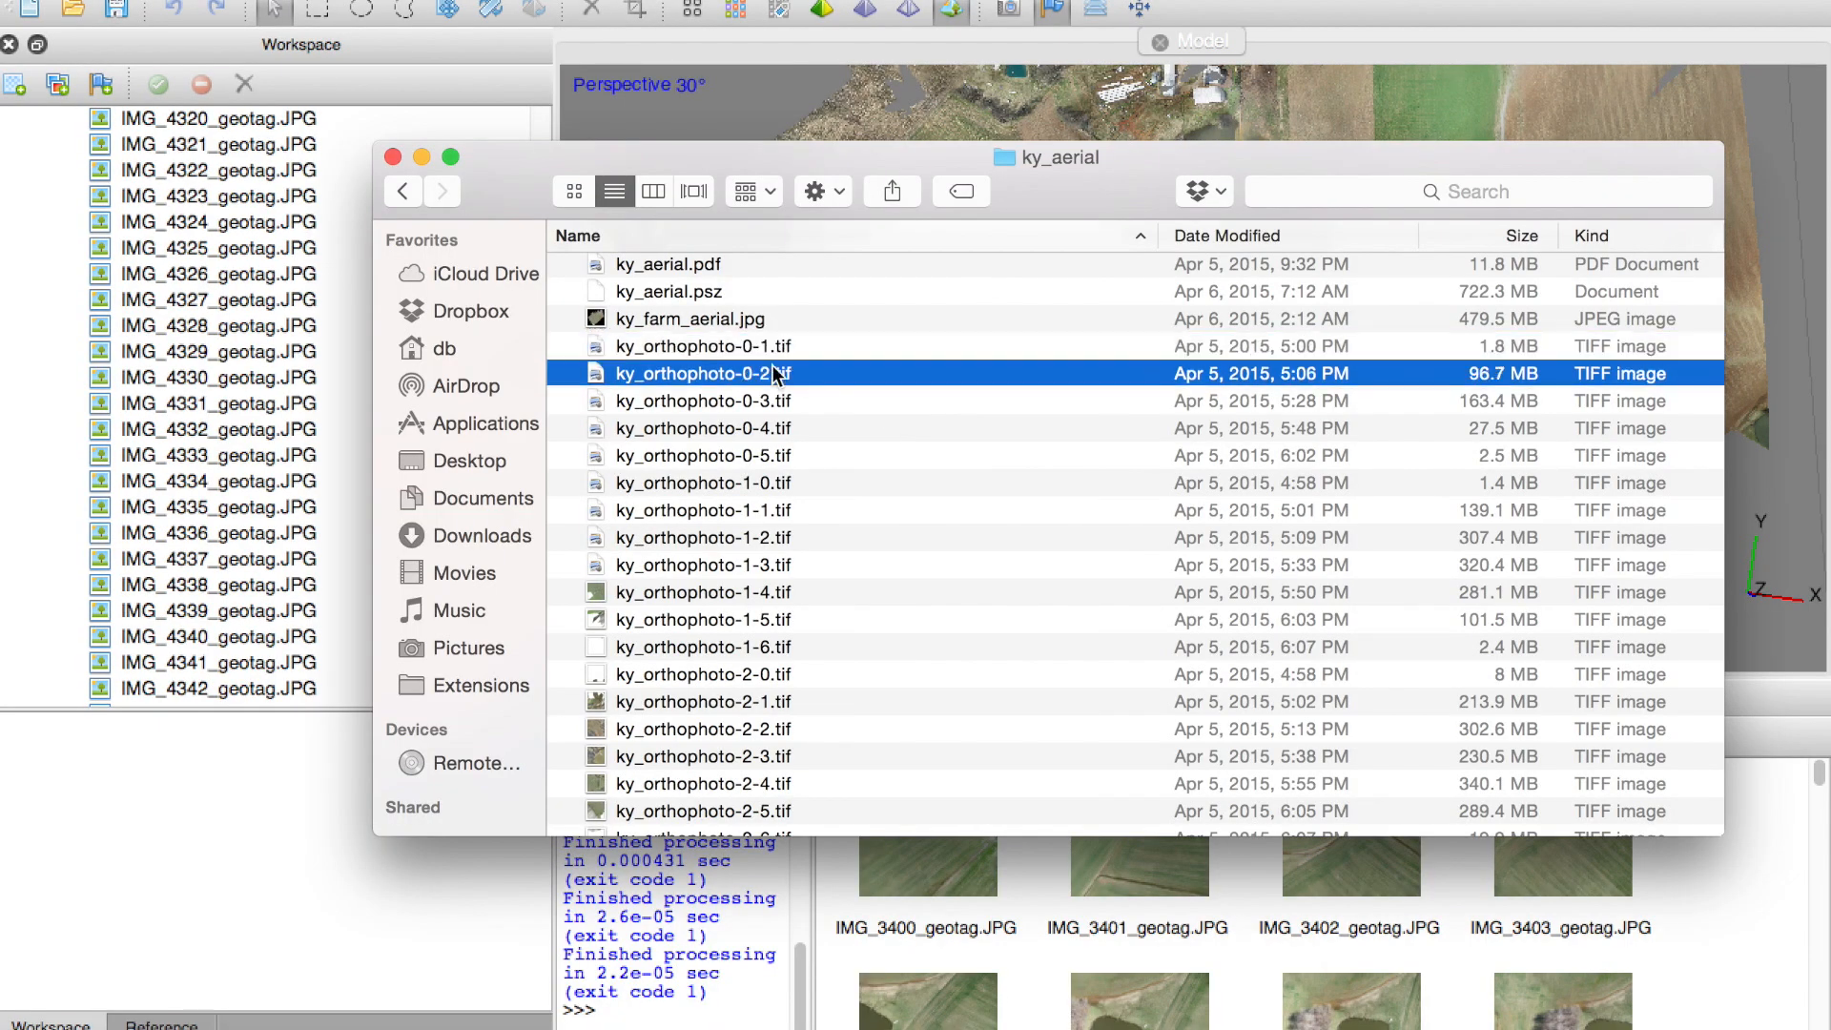
pyautogui.scroll(-3)
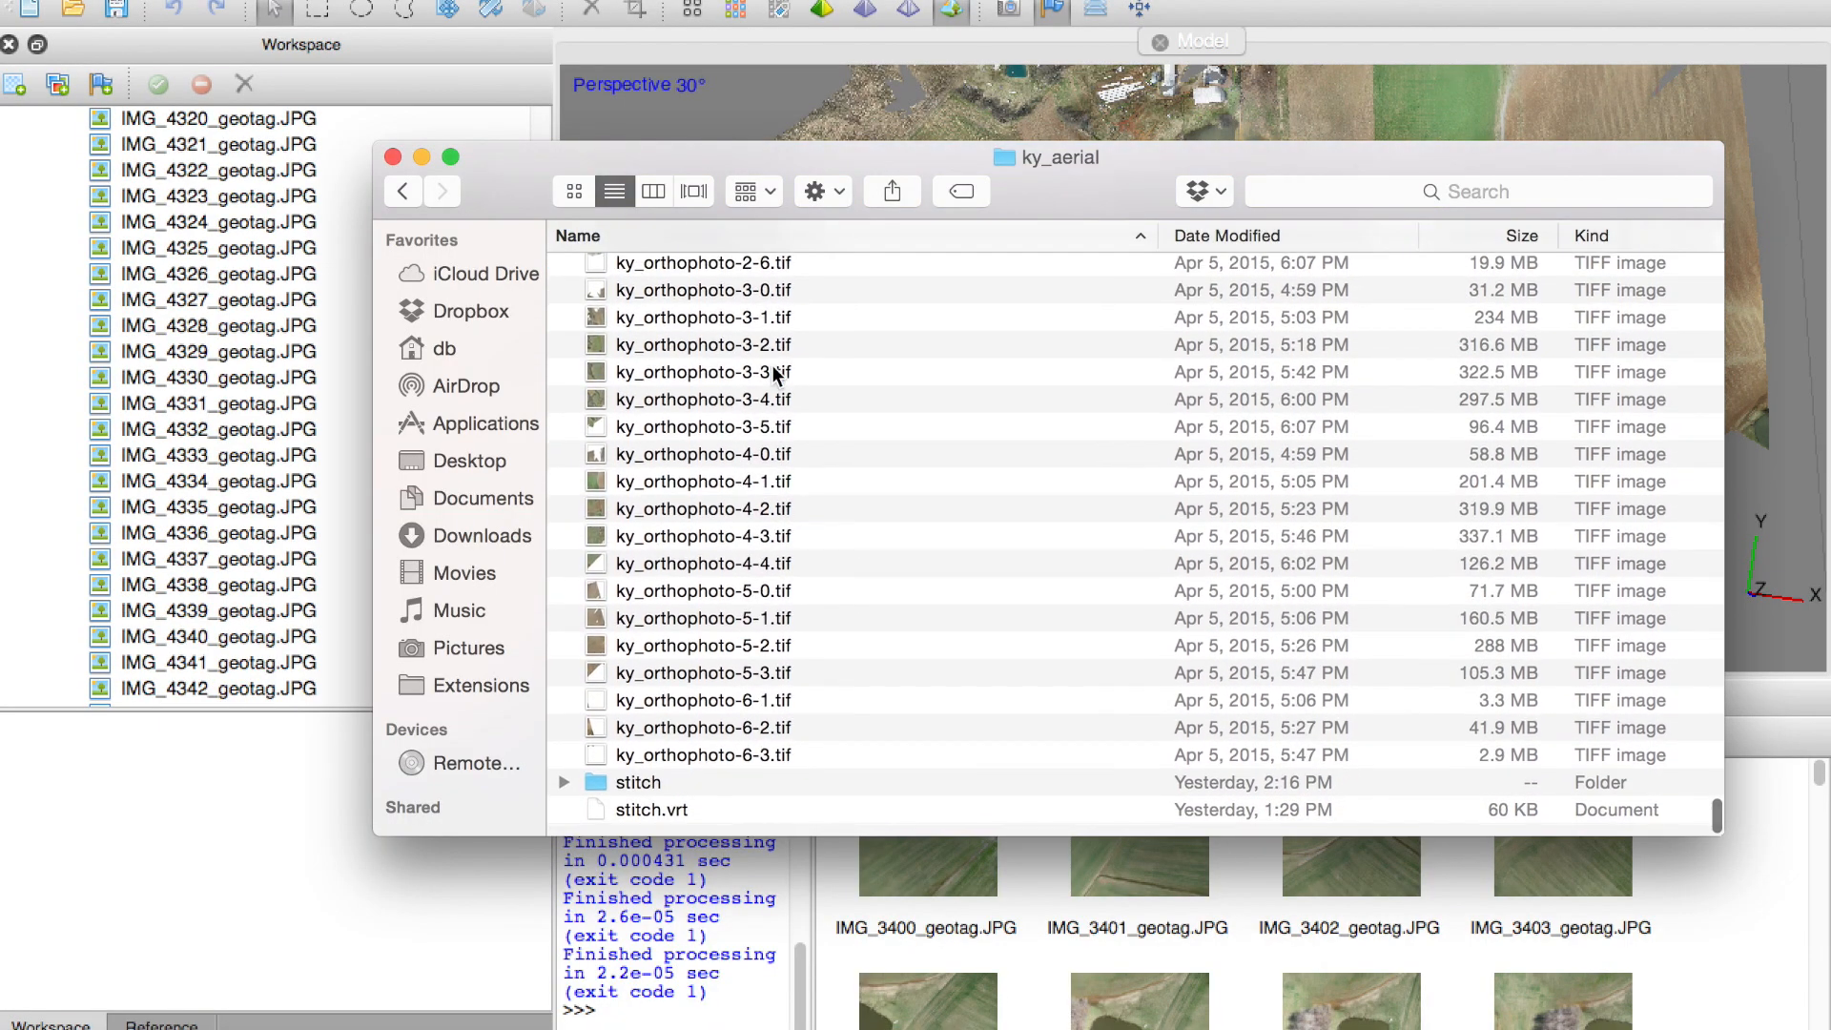
pyautogui.scroll(3)
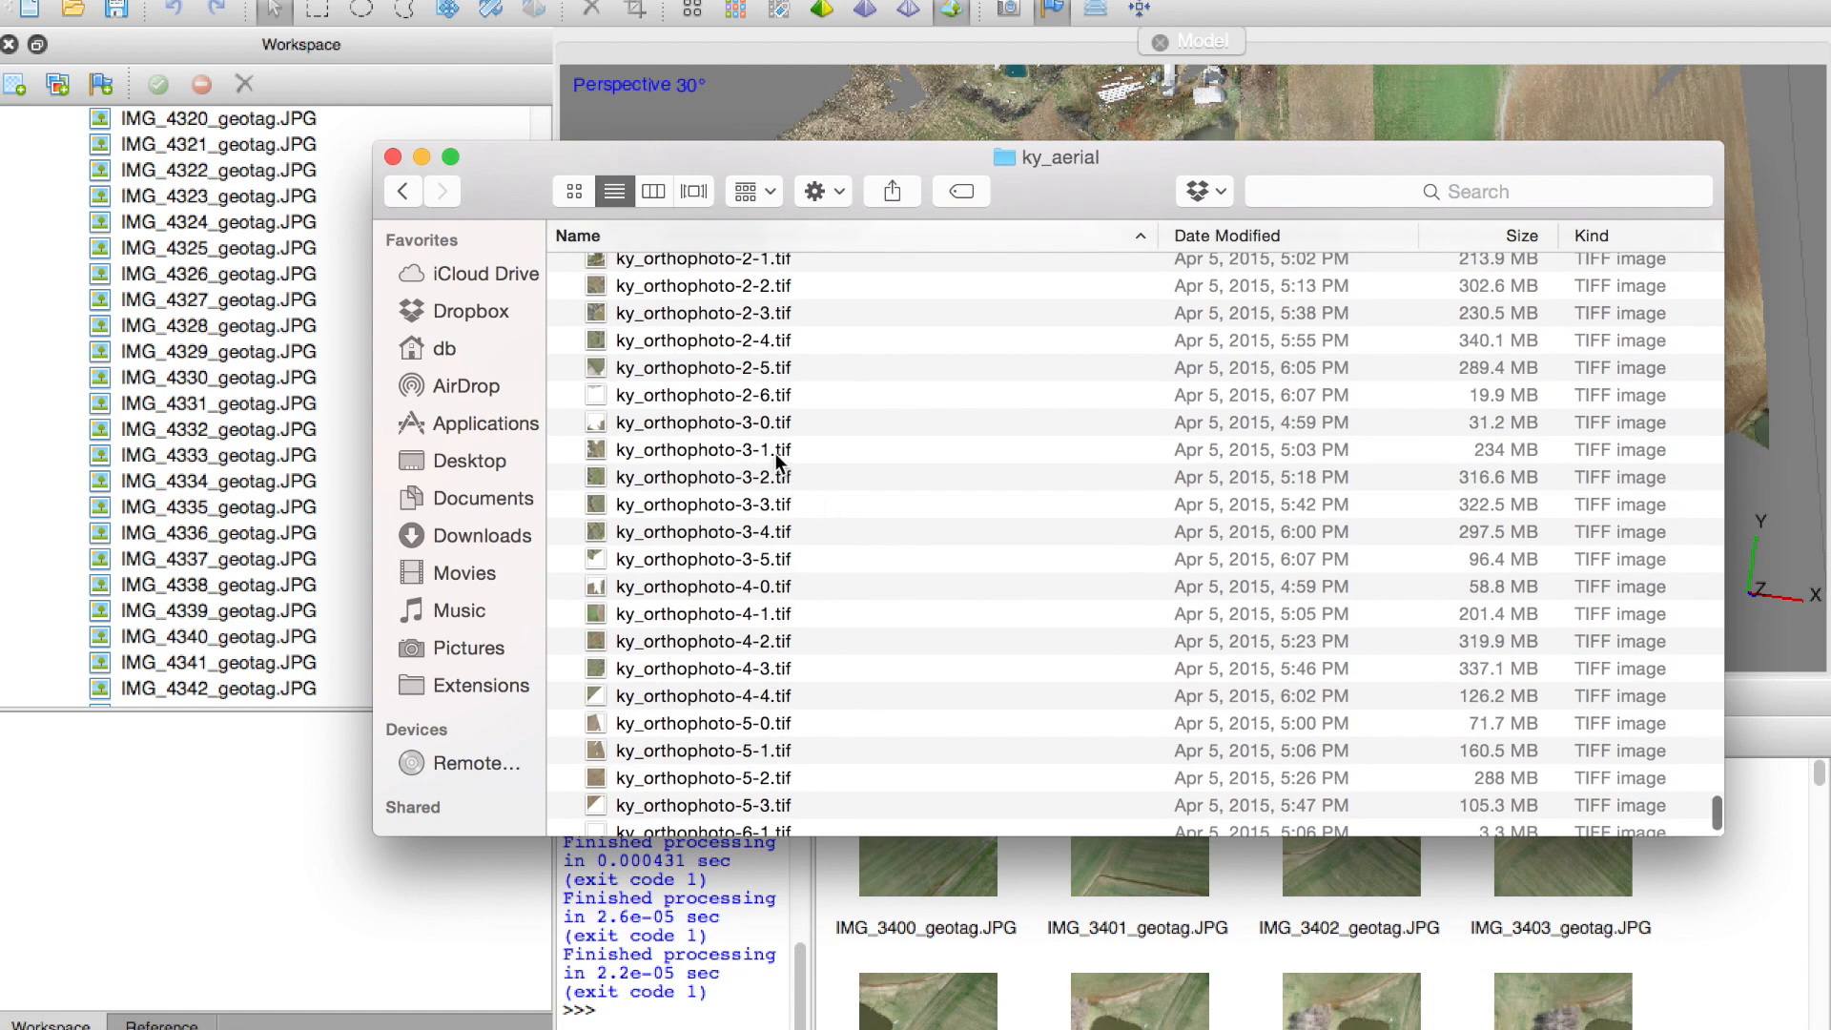
pyautogui.click(704, 450)
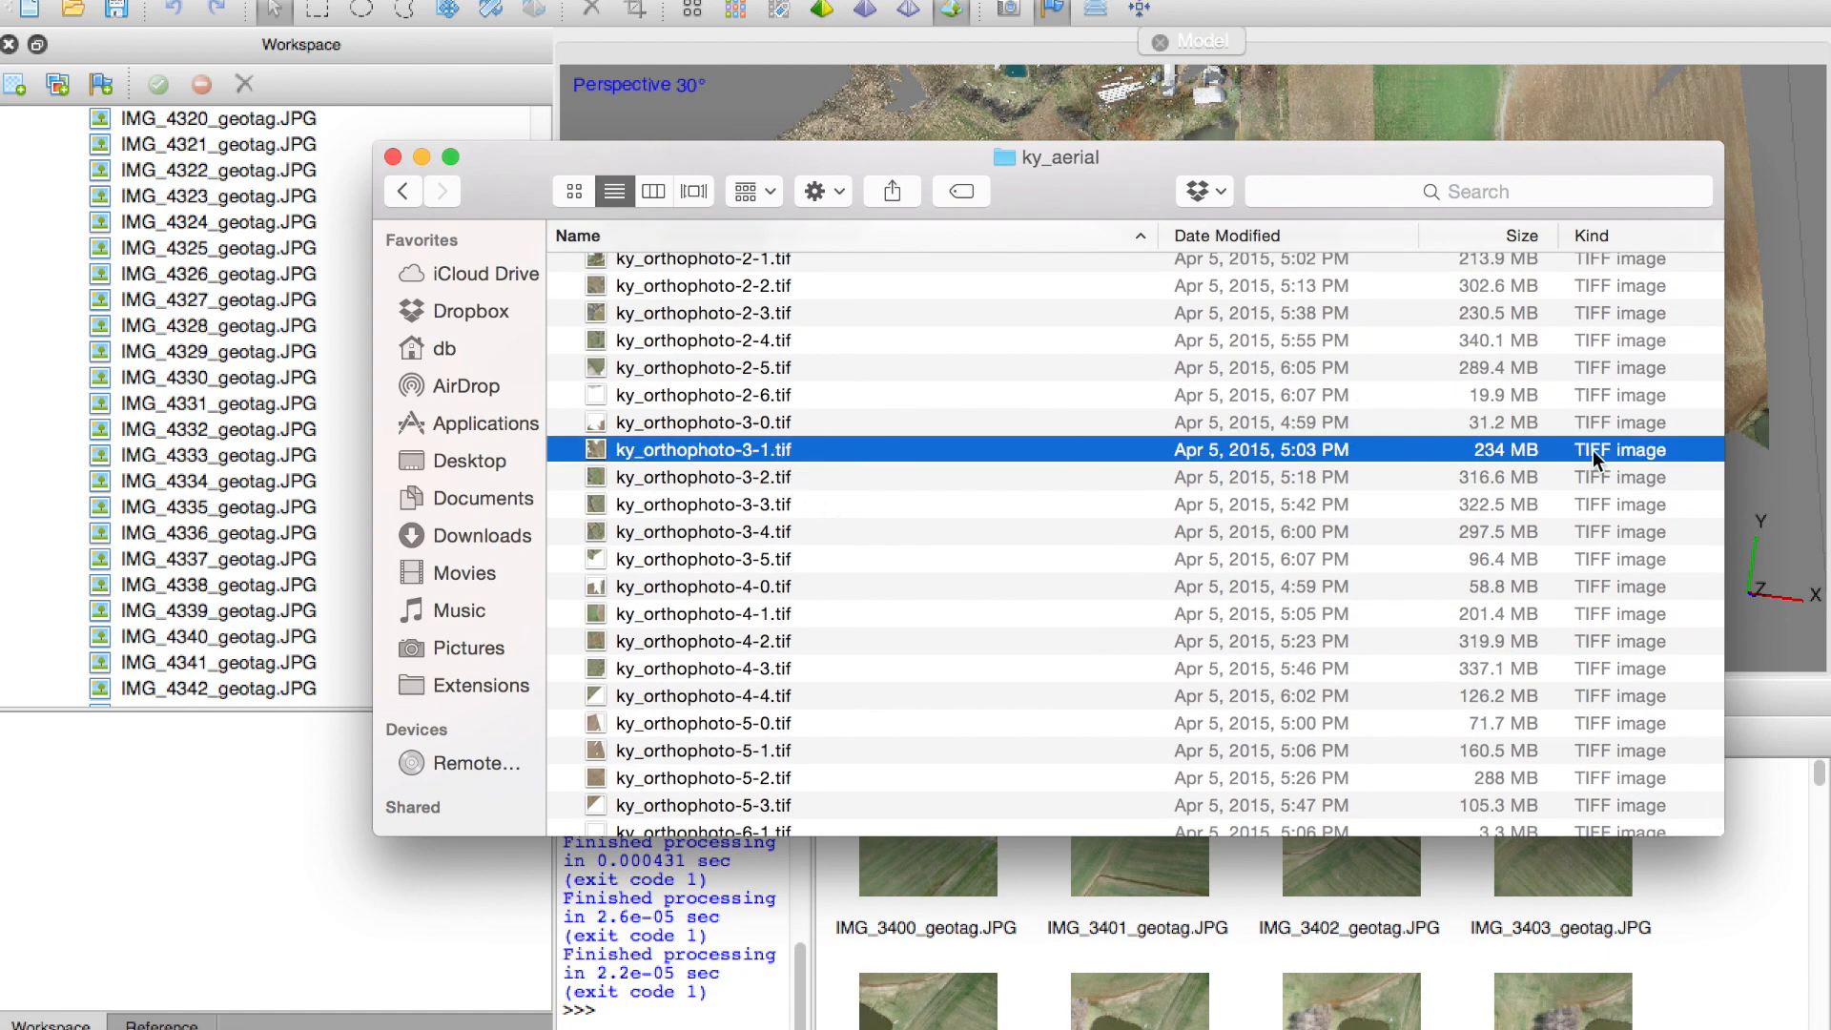
pyautogui.moveTo(759, 492)
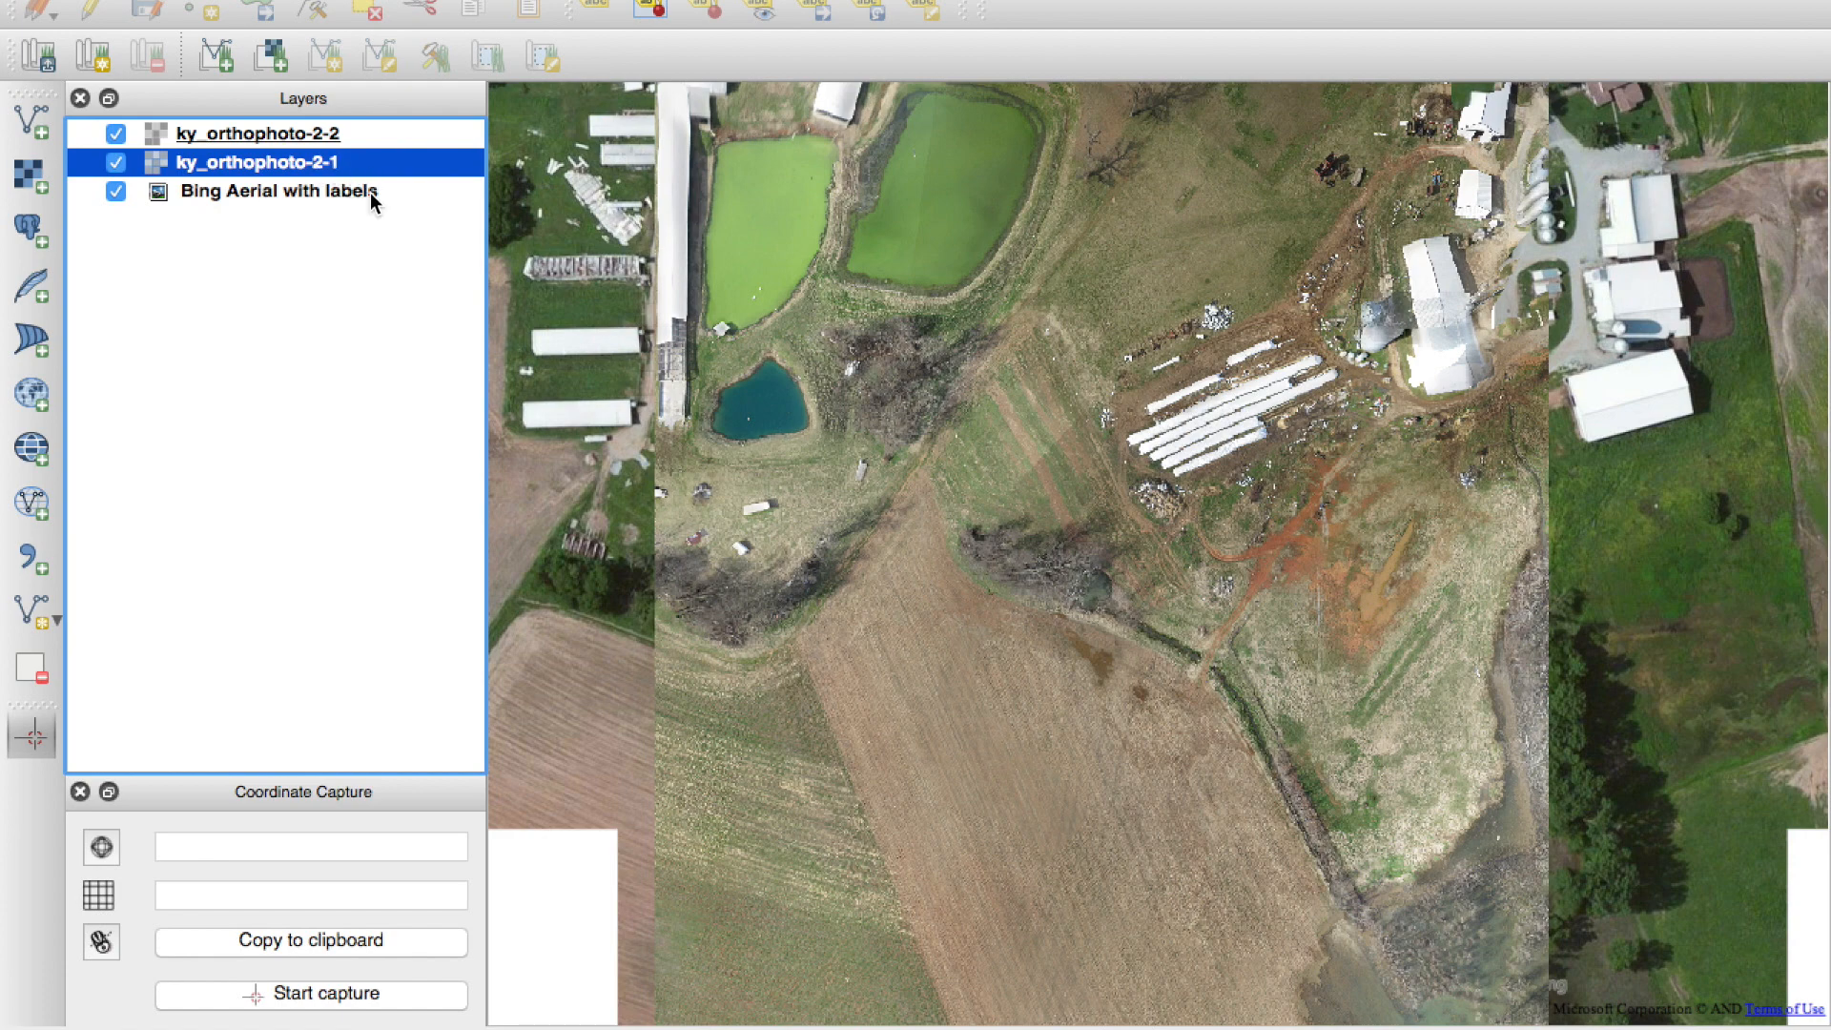
pyautogui.moveTo(128, 124)
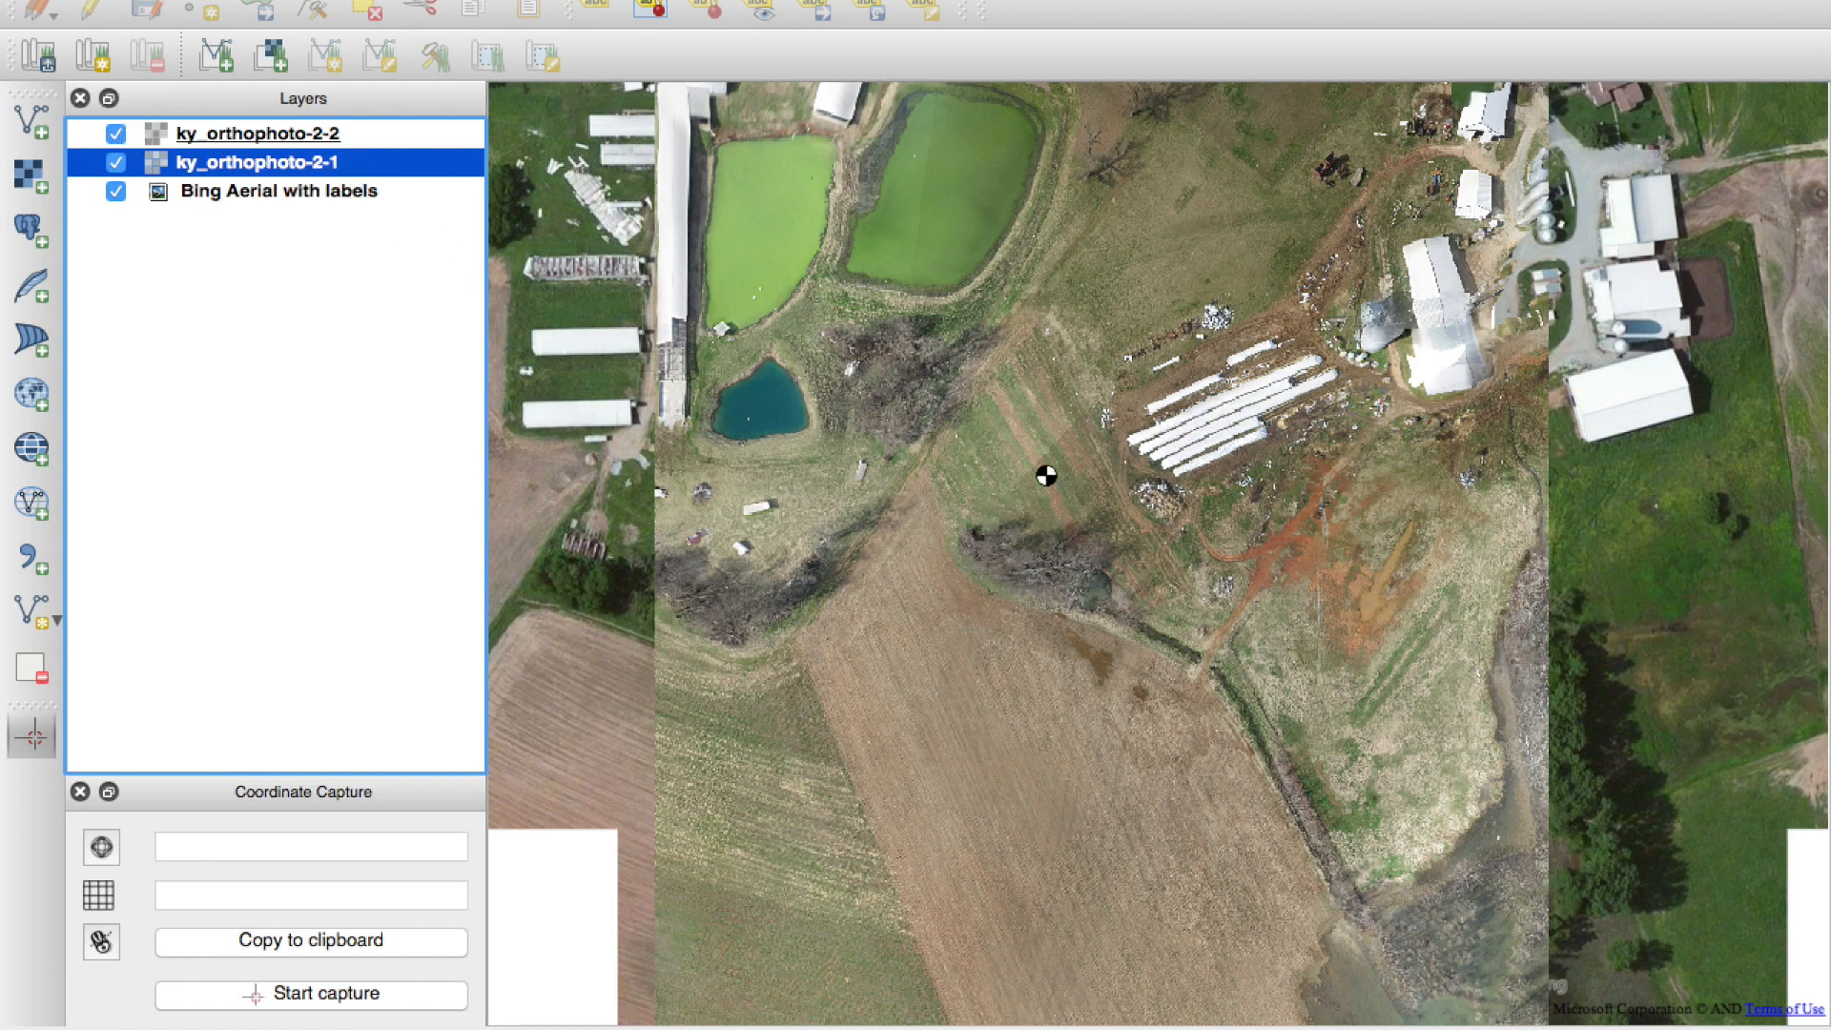
pyautogui.moveTo(1076, 582)
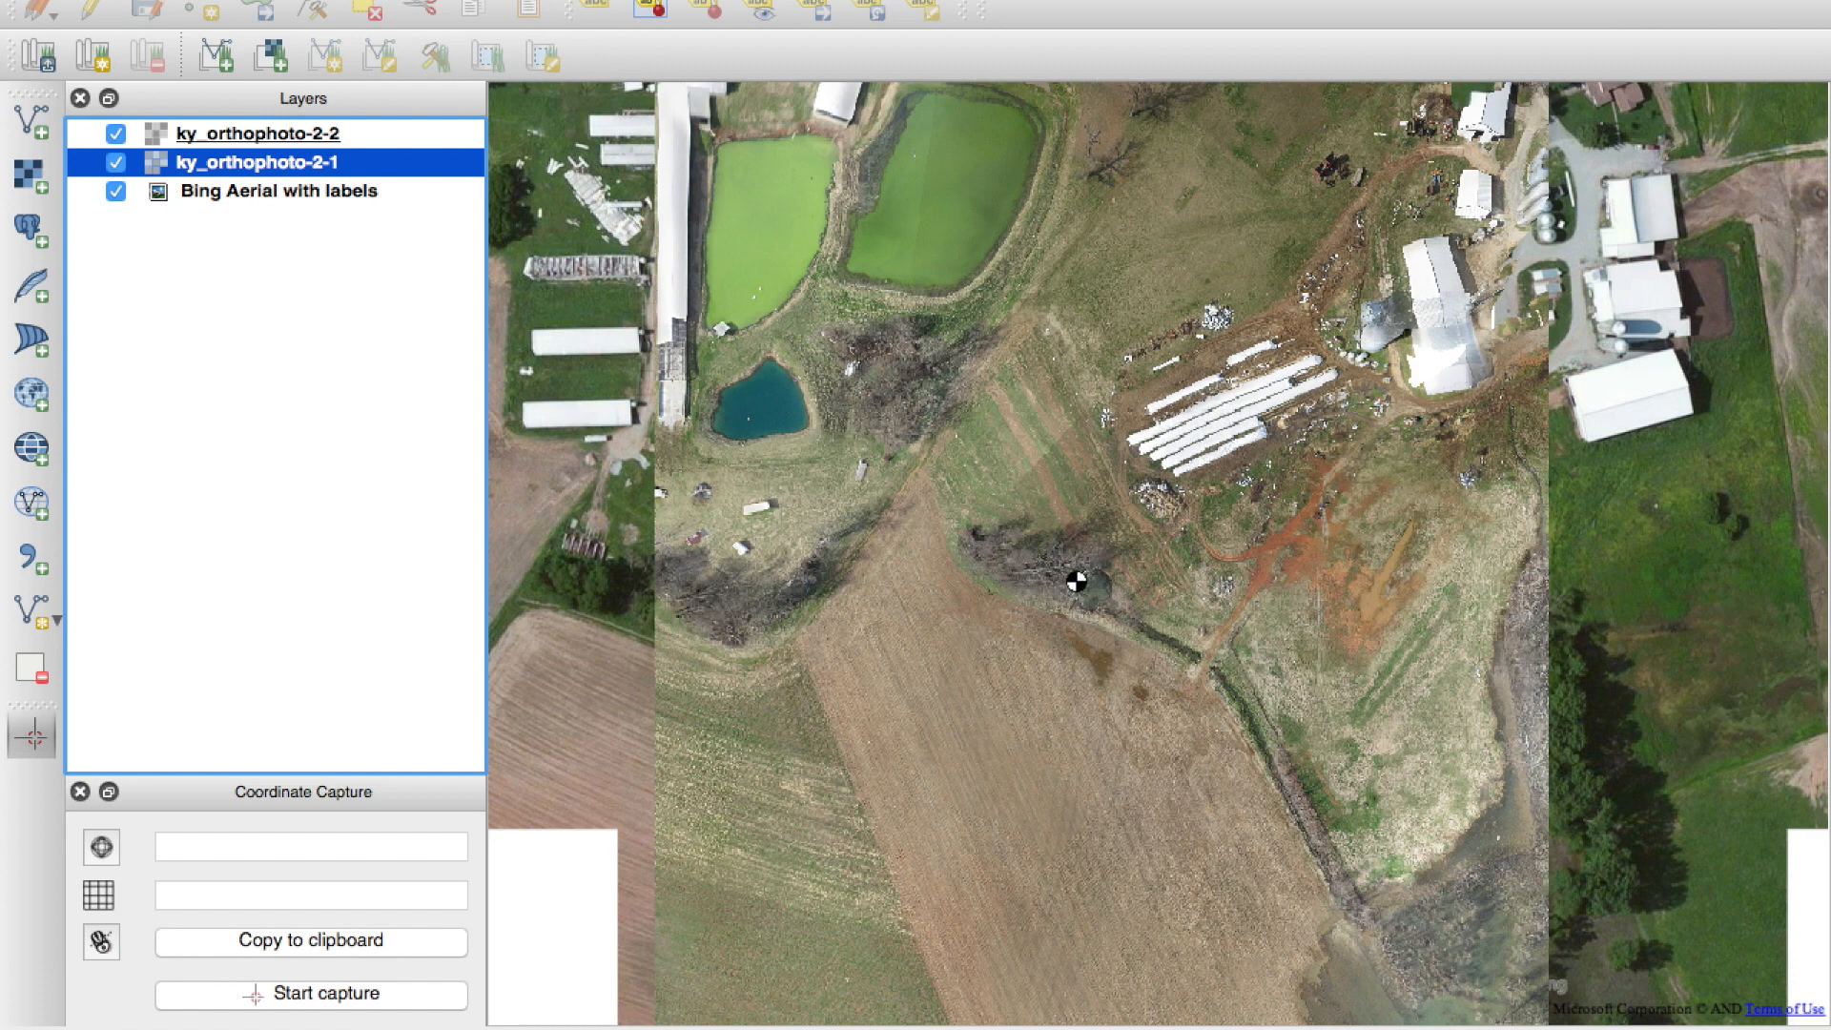
pyautogui.moveTo(1060, 583)
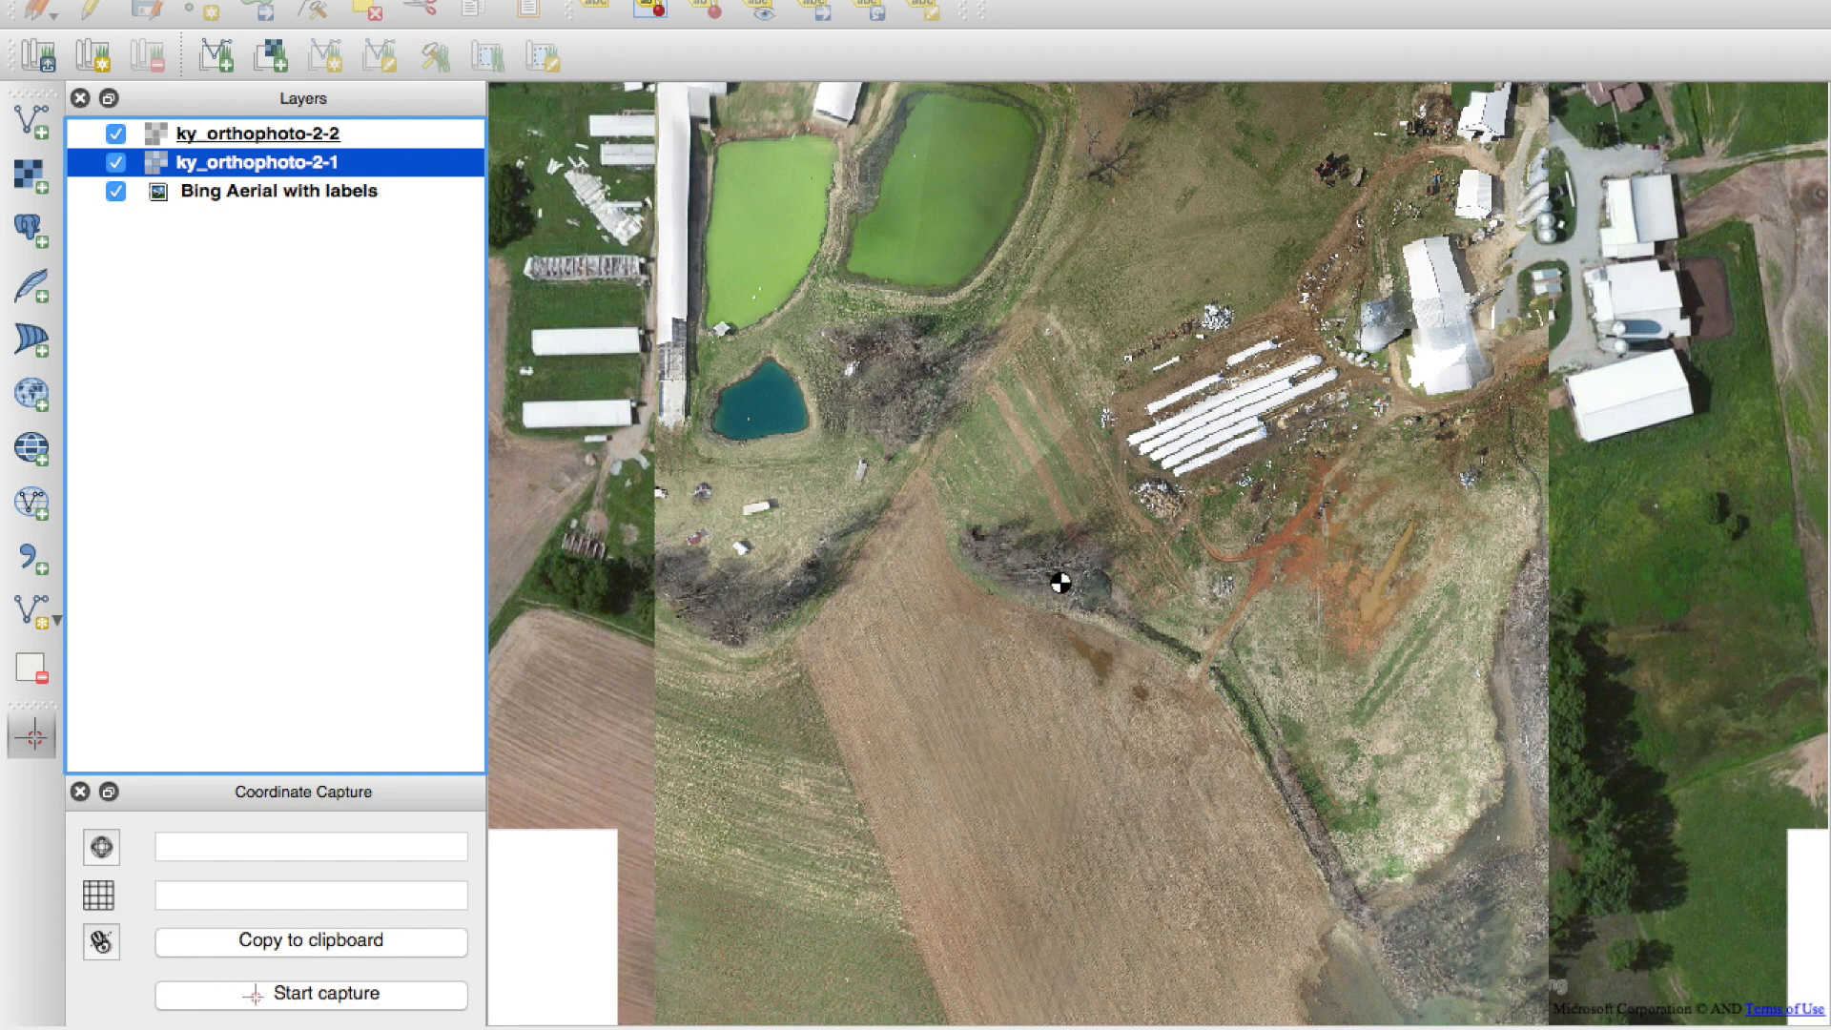
# Uncheck the ky_orthophoto-2-2 layer in the QGIS Layers panel.
pyautogui.click(114, 132)
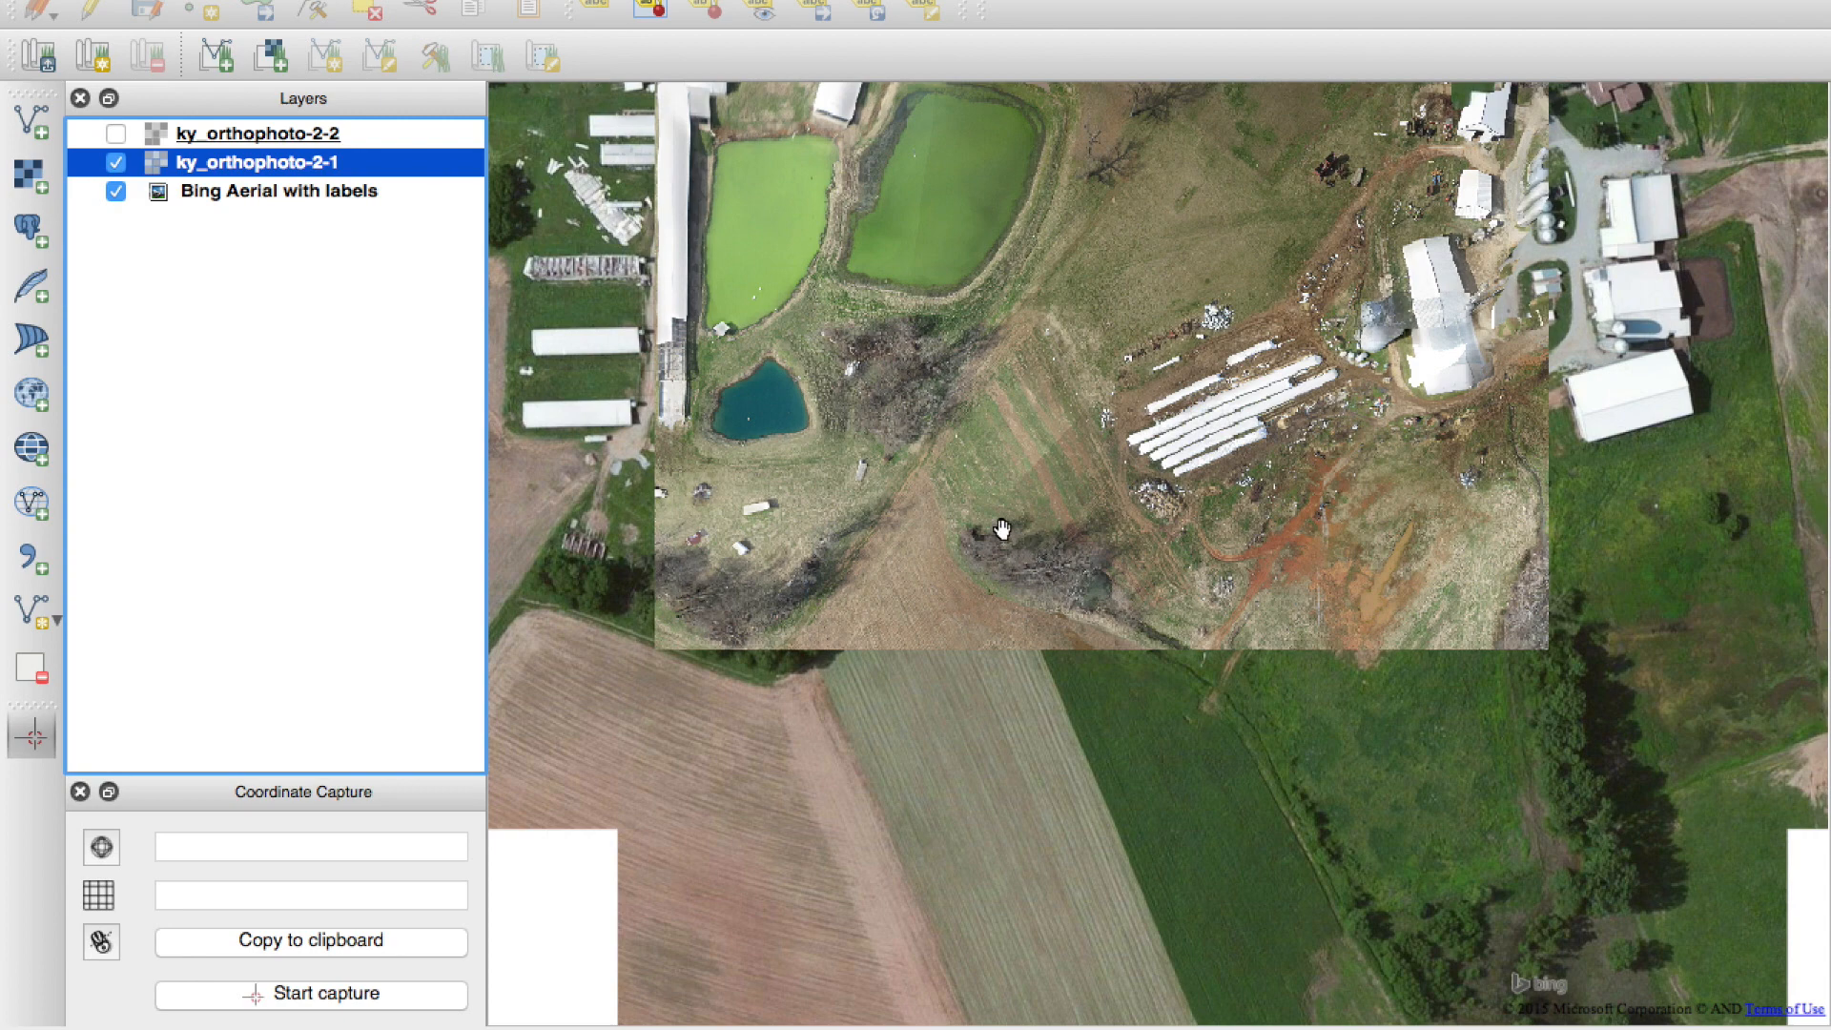
pyautogui.moveTo(1017, 747)
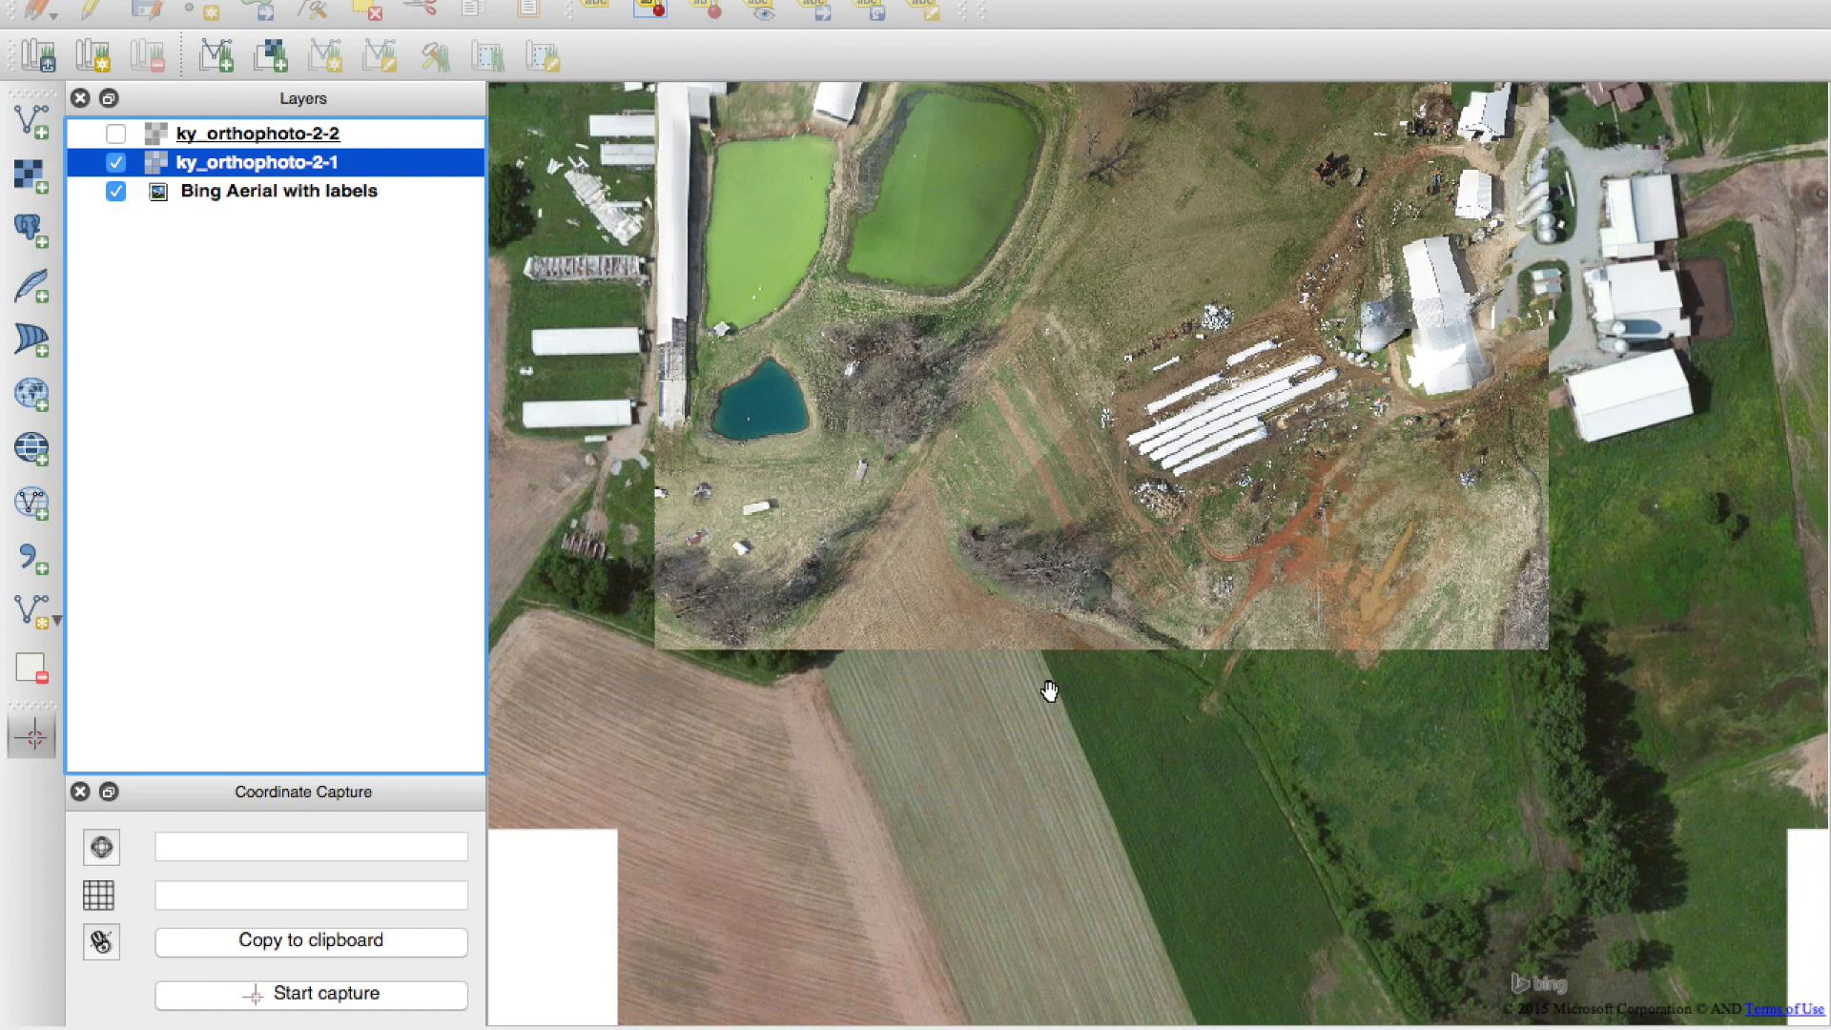
pyautogui.moveTo(1055, 734)
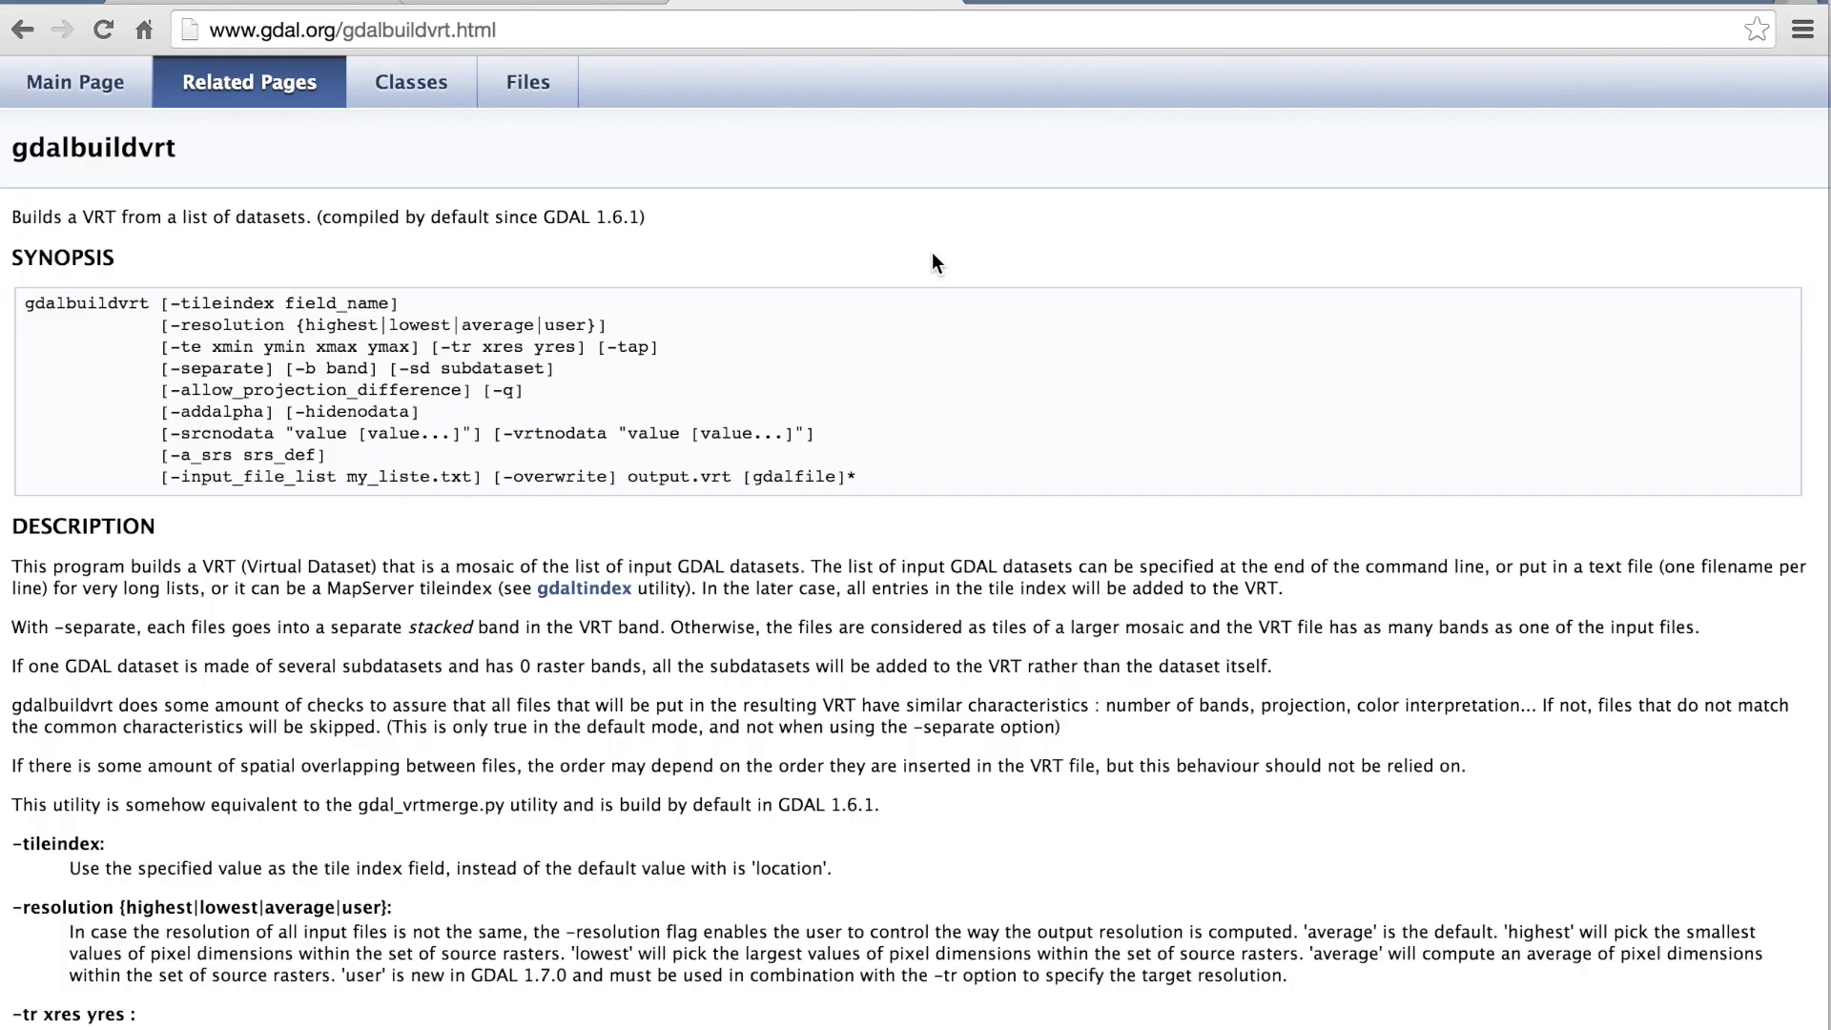
pyautogui.moveTo(134, 143)
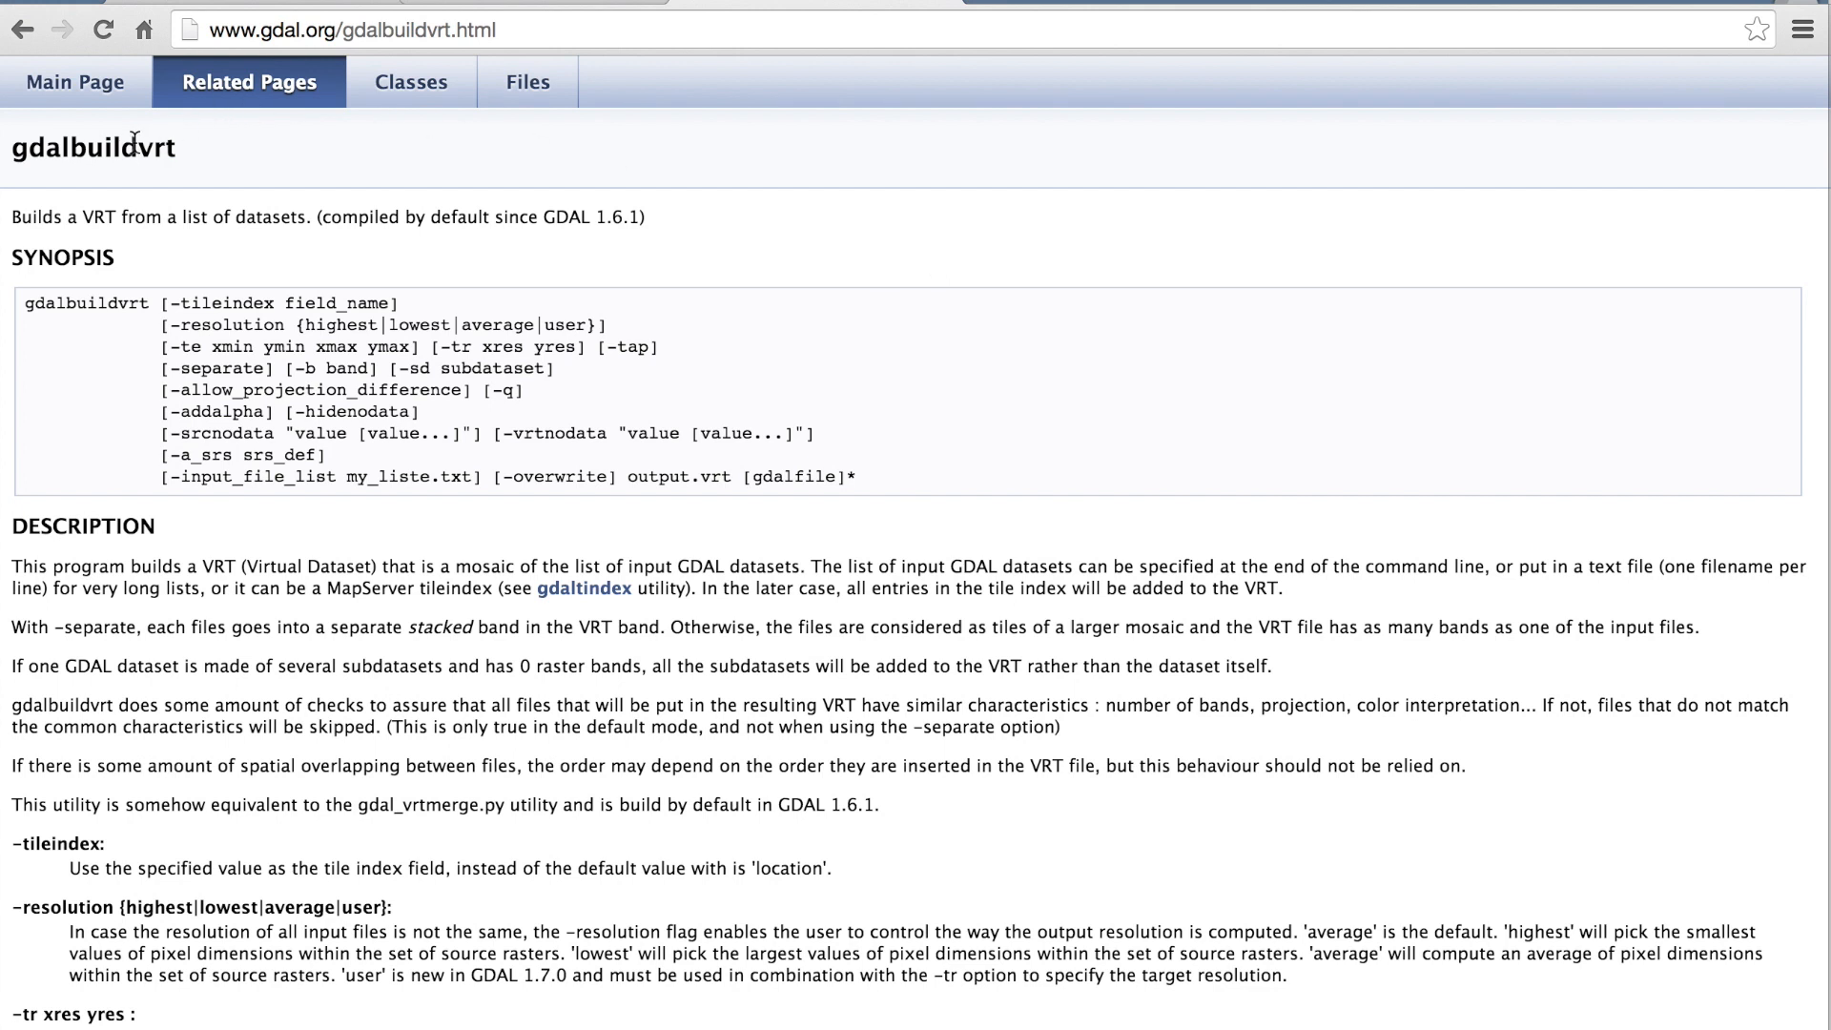
pyautogui.moveTo(814, 273)
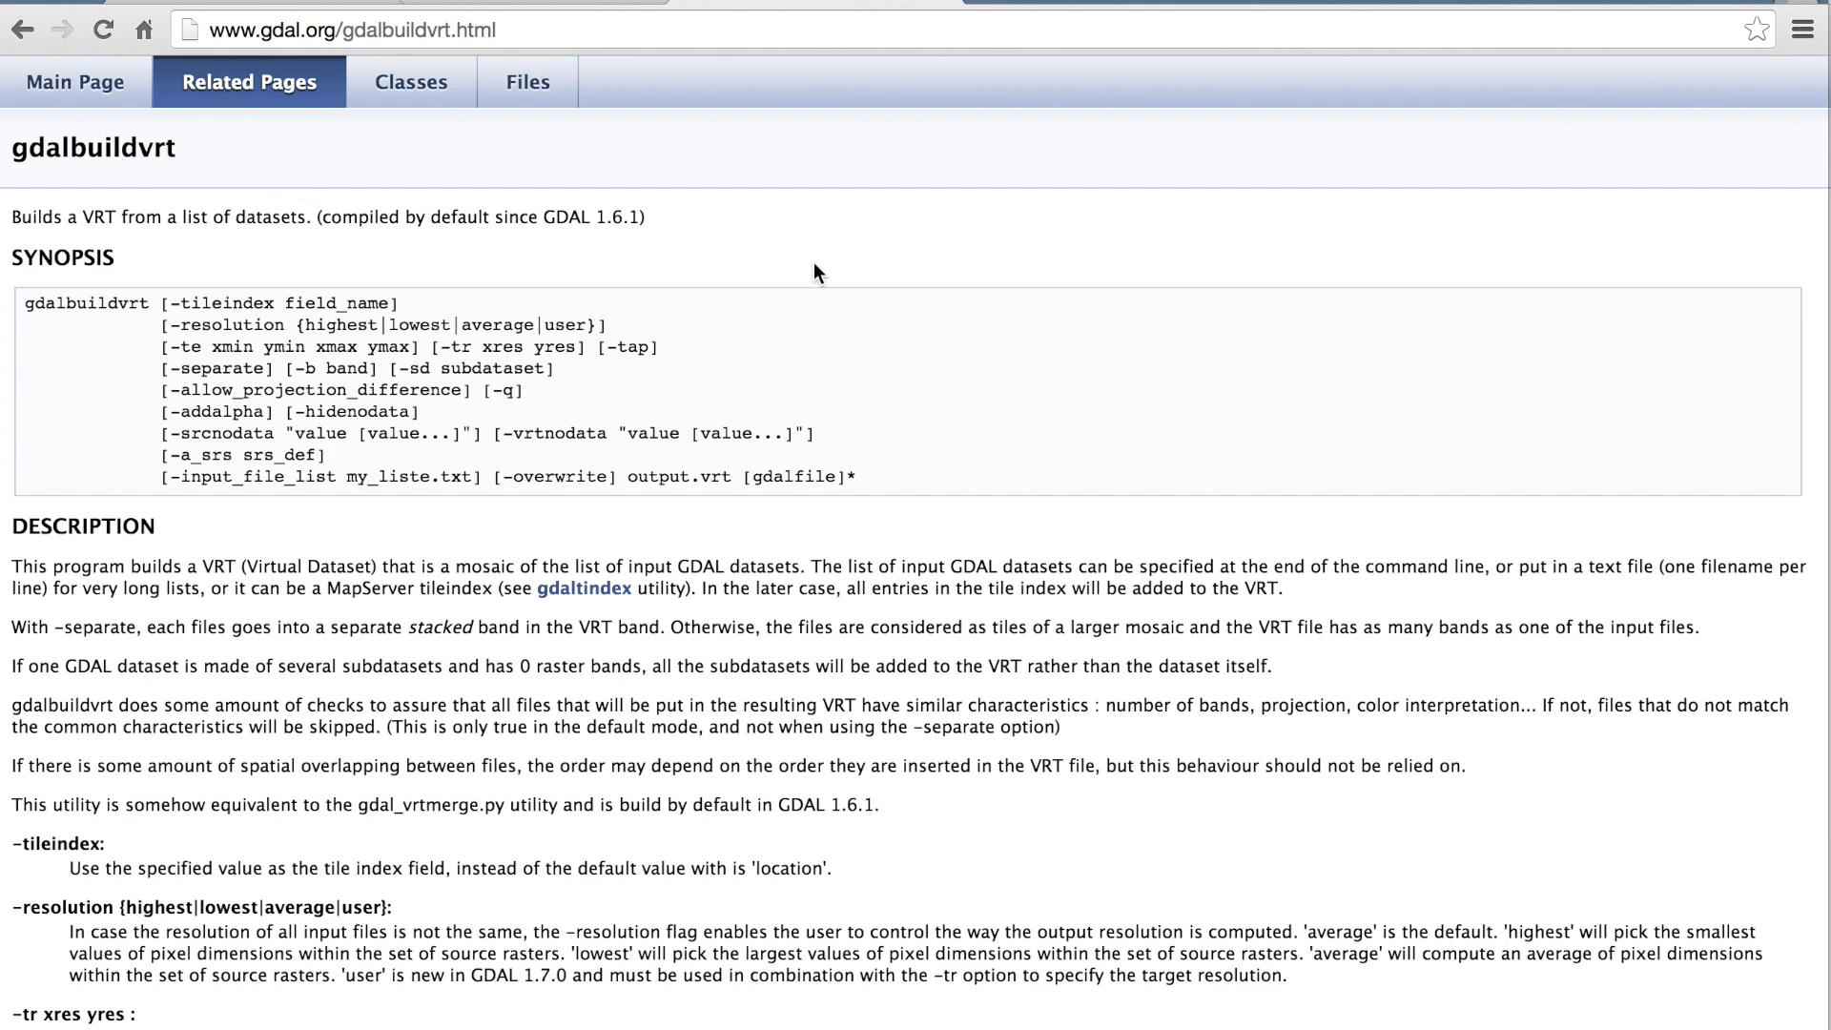
pyautogui.moveTo(1038, 330)
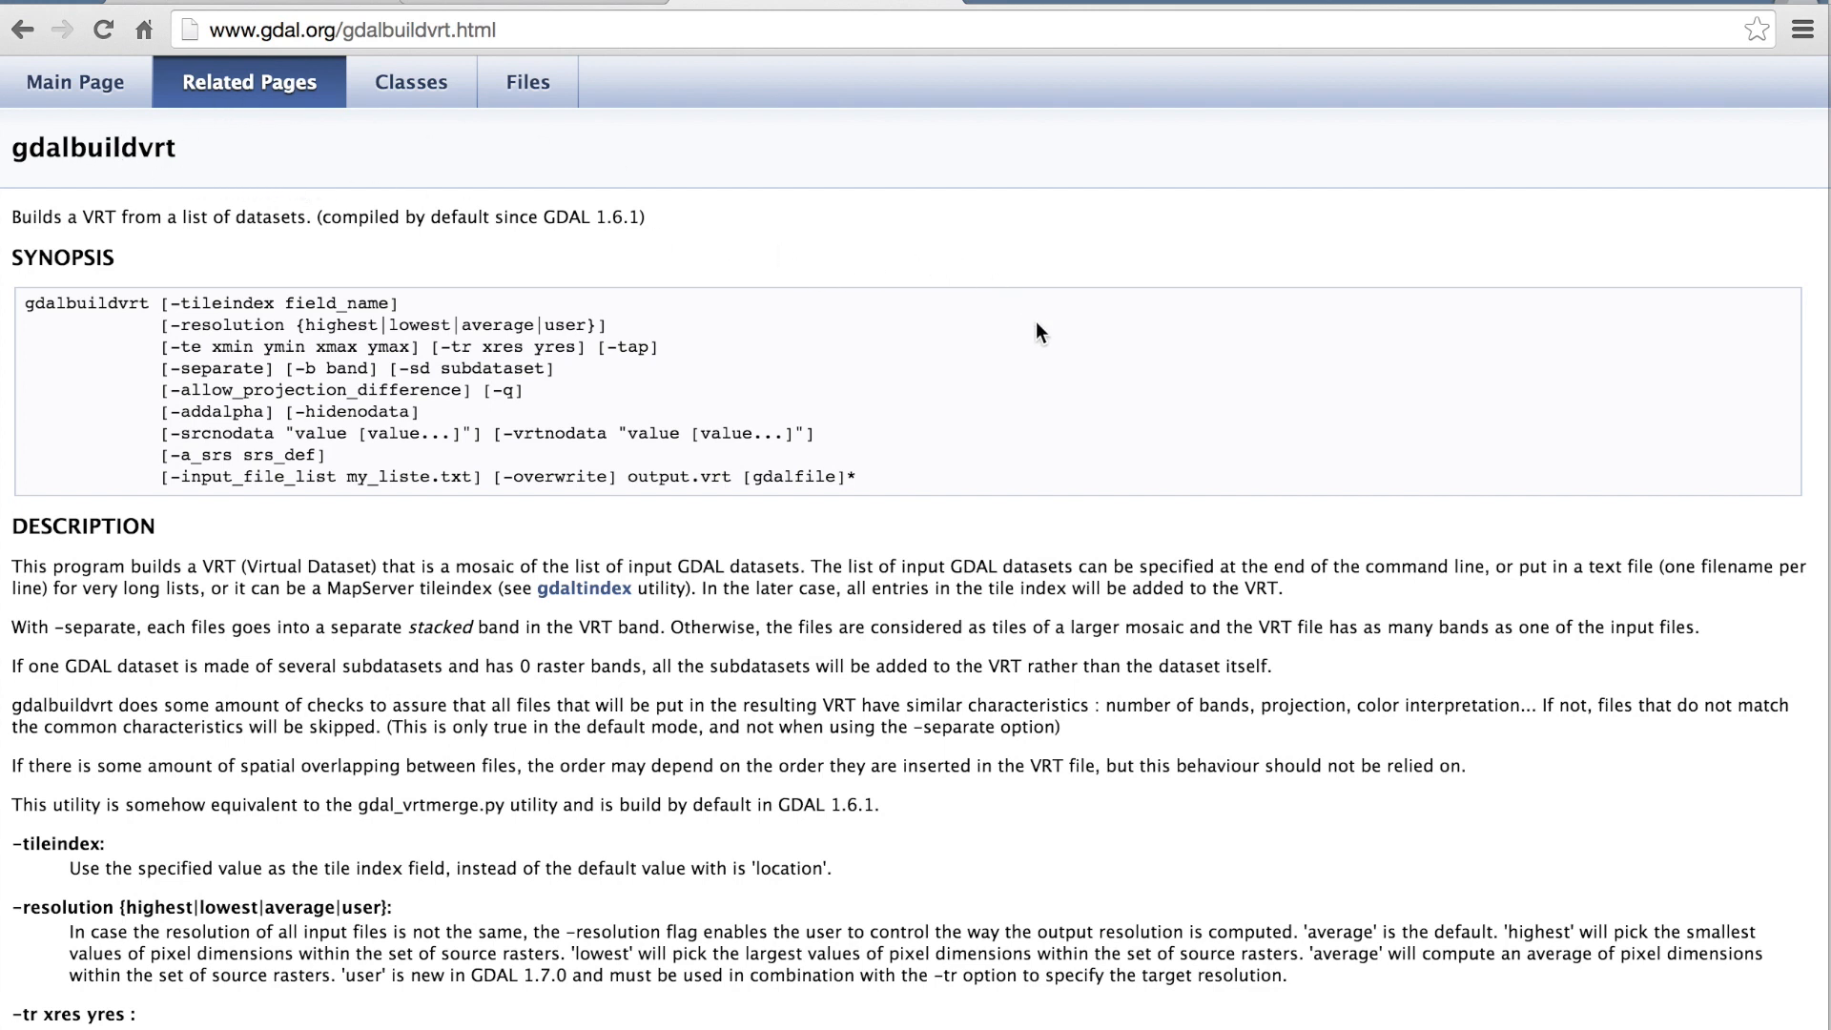
pyautogui.moveTo(1058, 456)
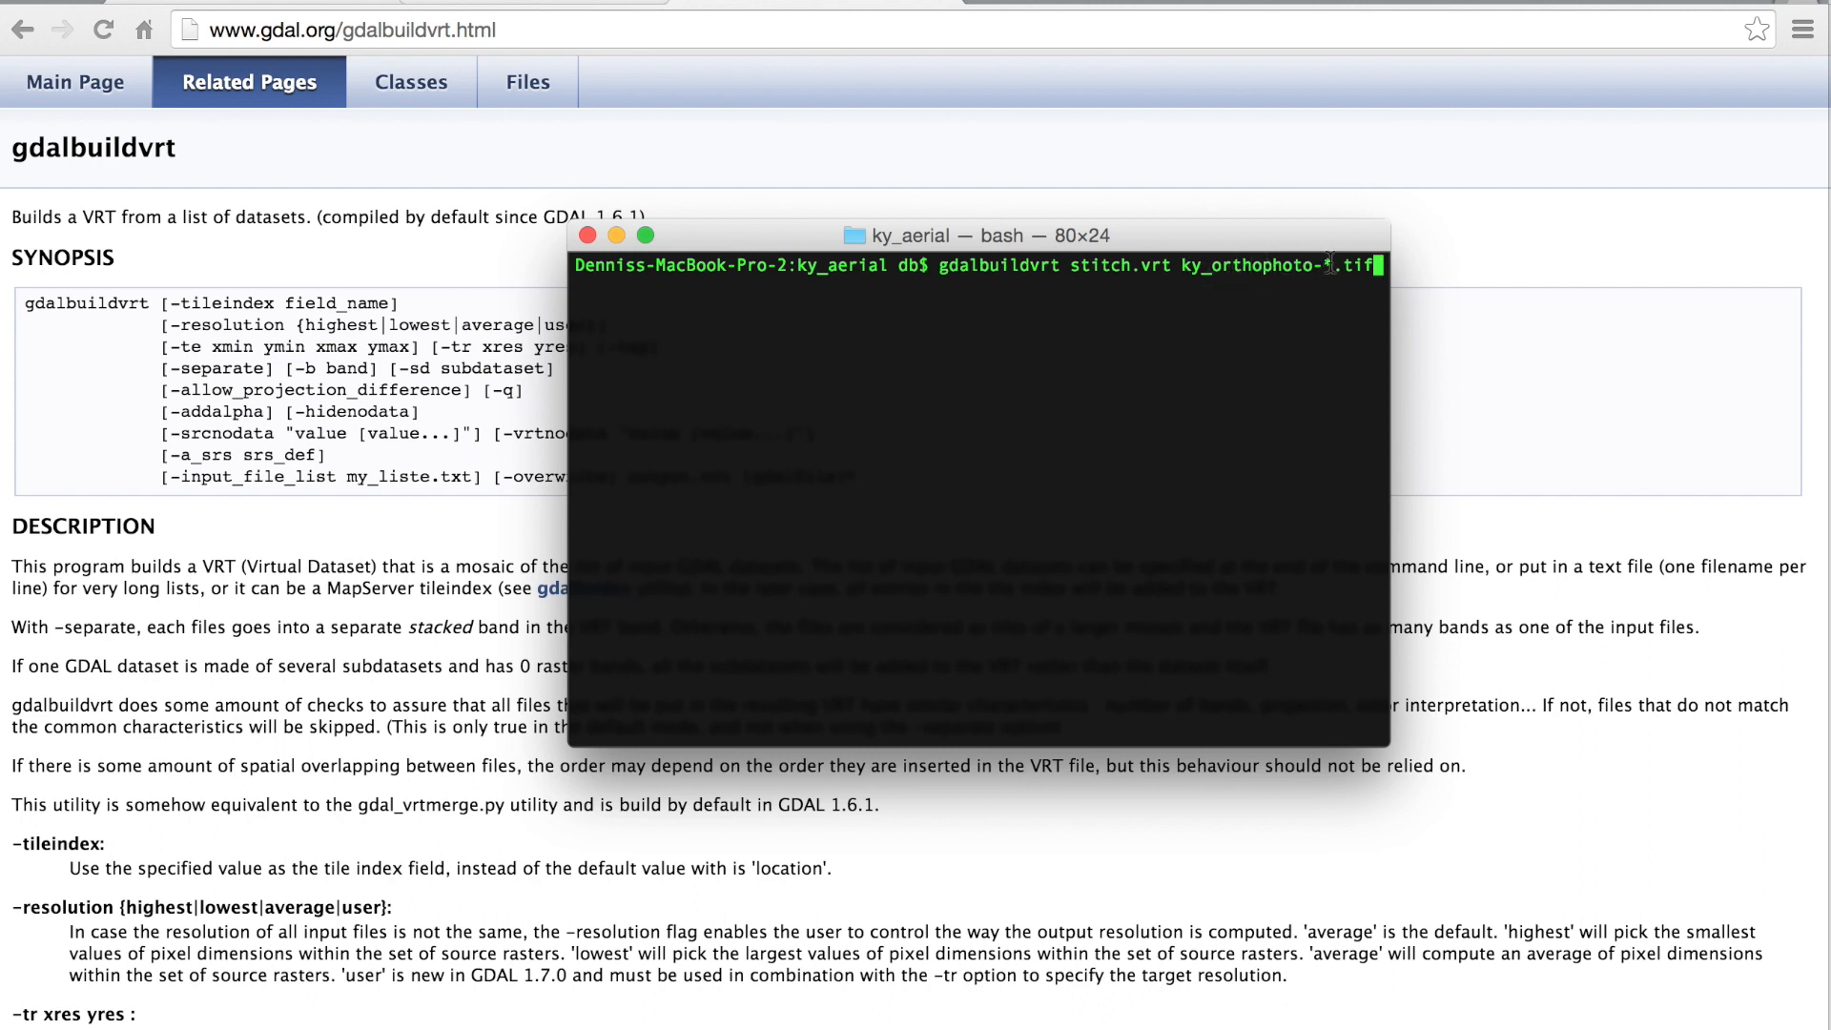
# Run gdalbuildvrt to build stitch.vrt from the ky_orthophoto-*.tif blocks.
pyautogui.press('Return')
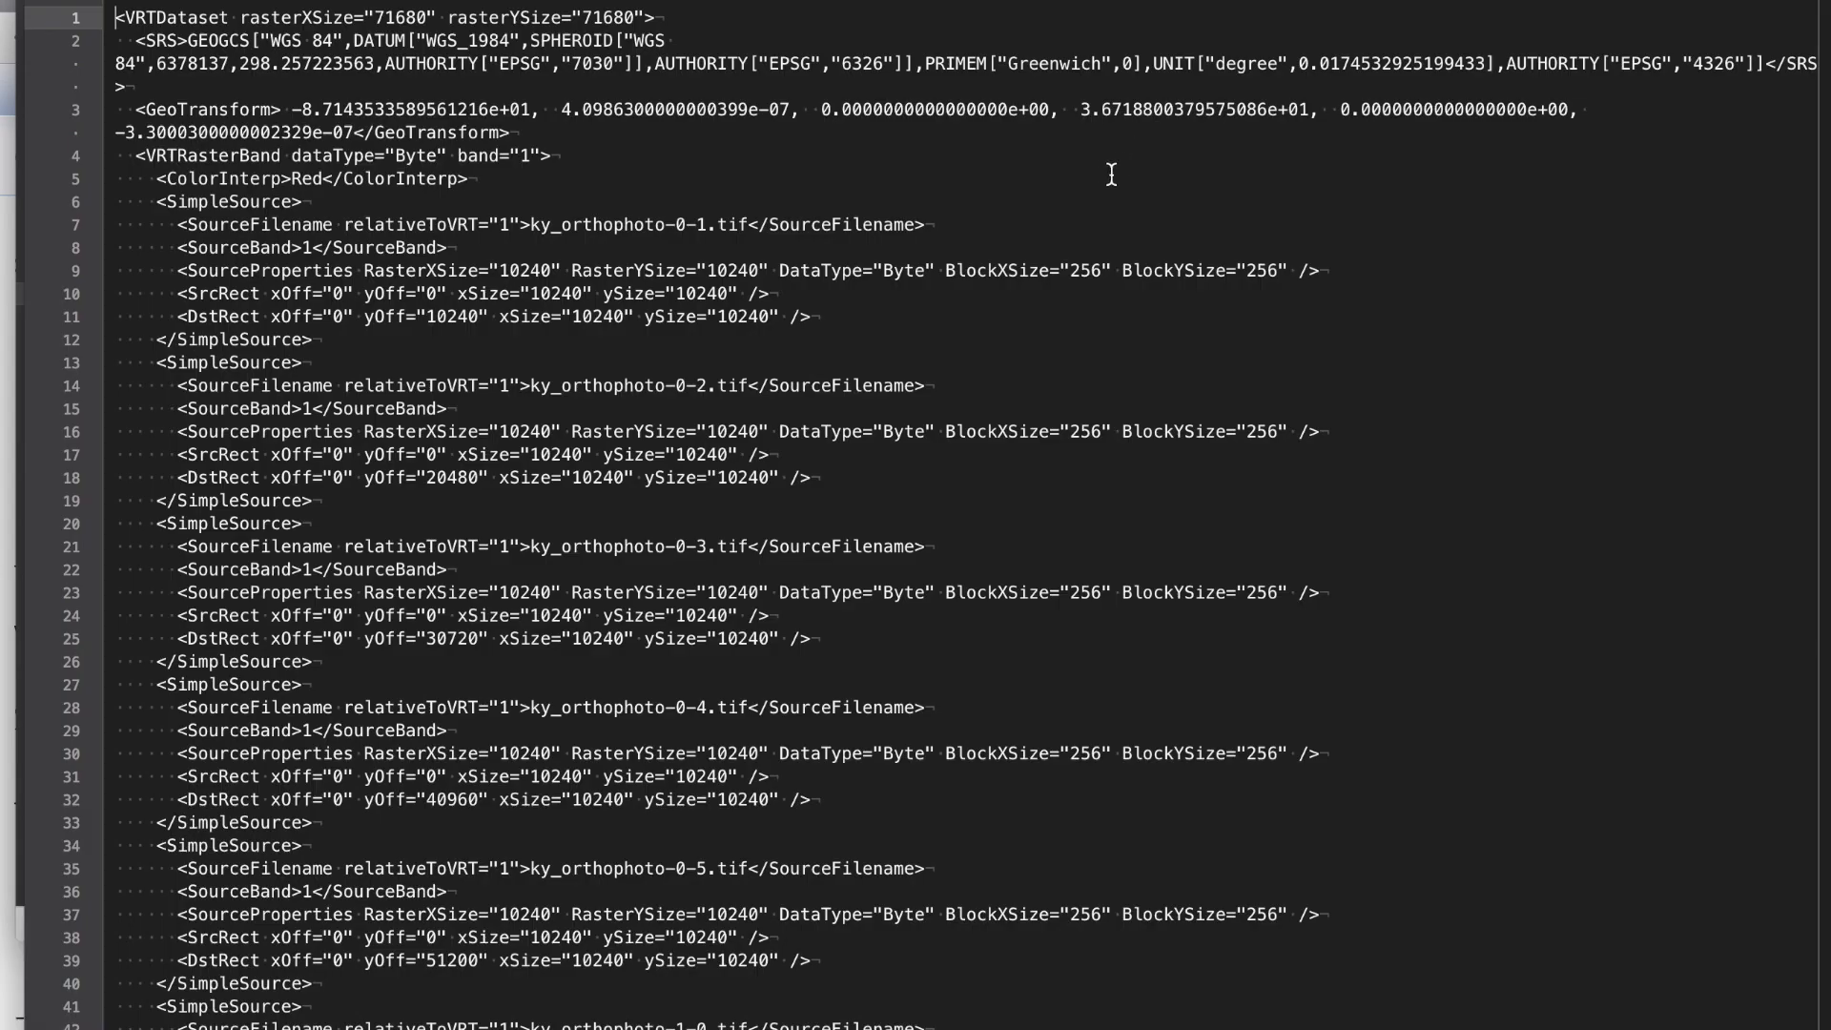
pyautogui.moveTo(804, 215)
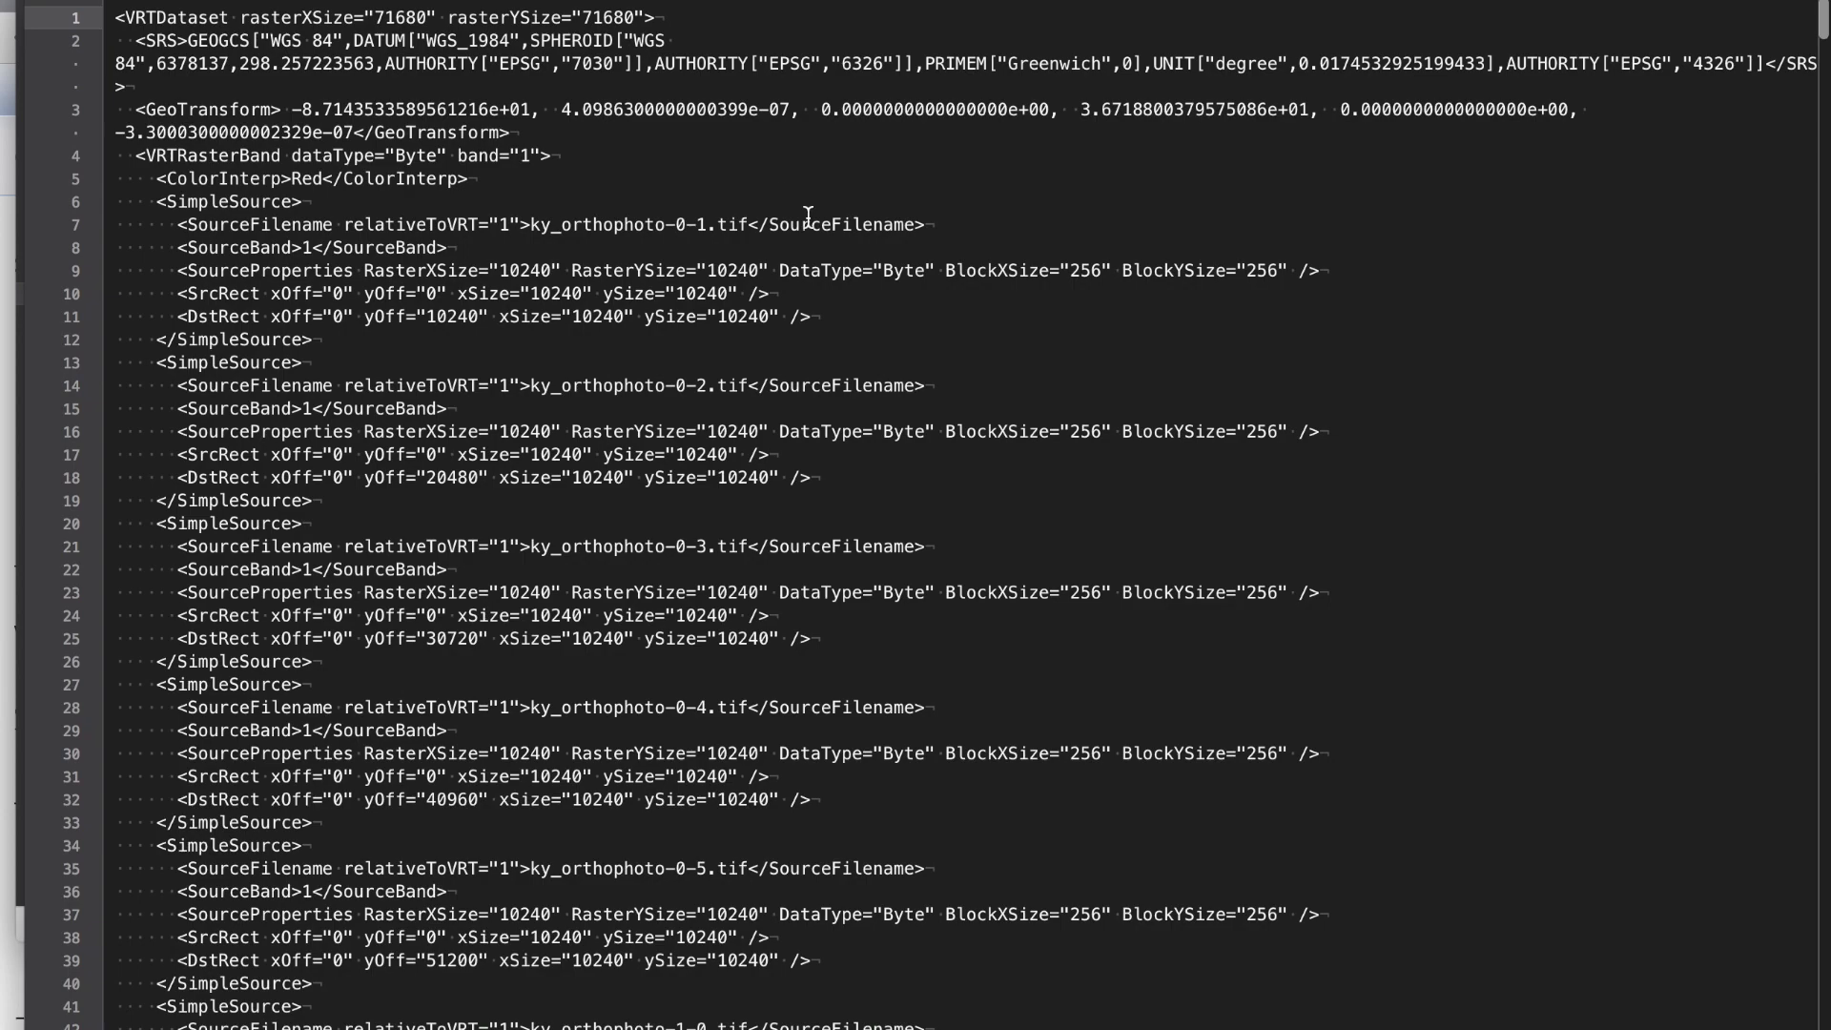
# Scroll through the SimpleSource entries of stitch.vrt for each orthophoto block.
pyautogui.scroll(-3)
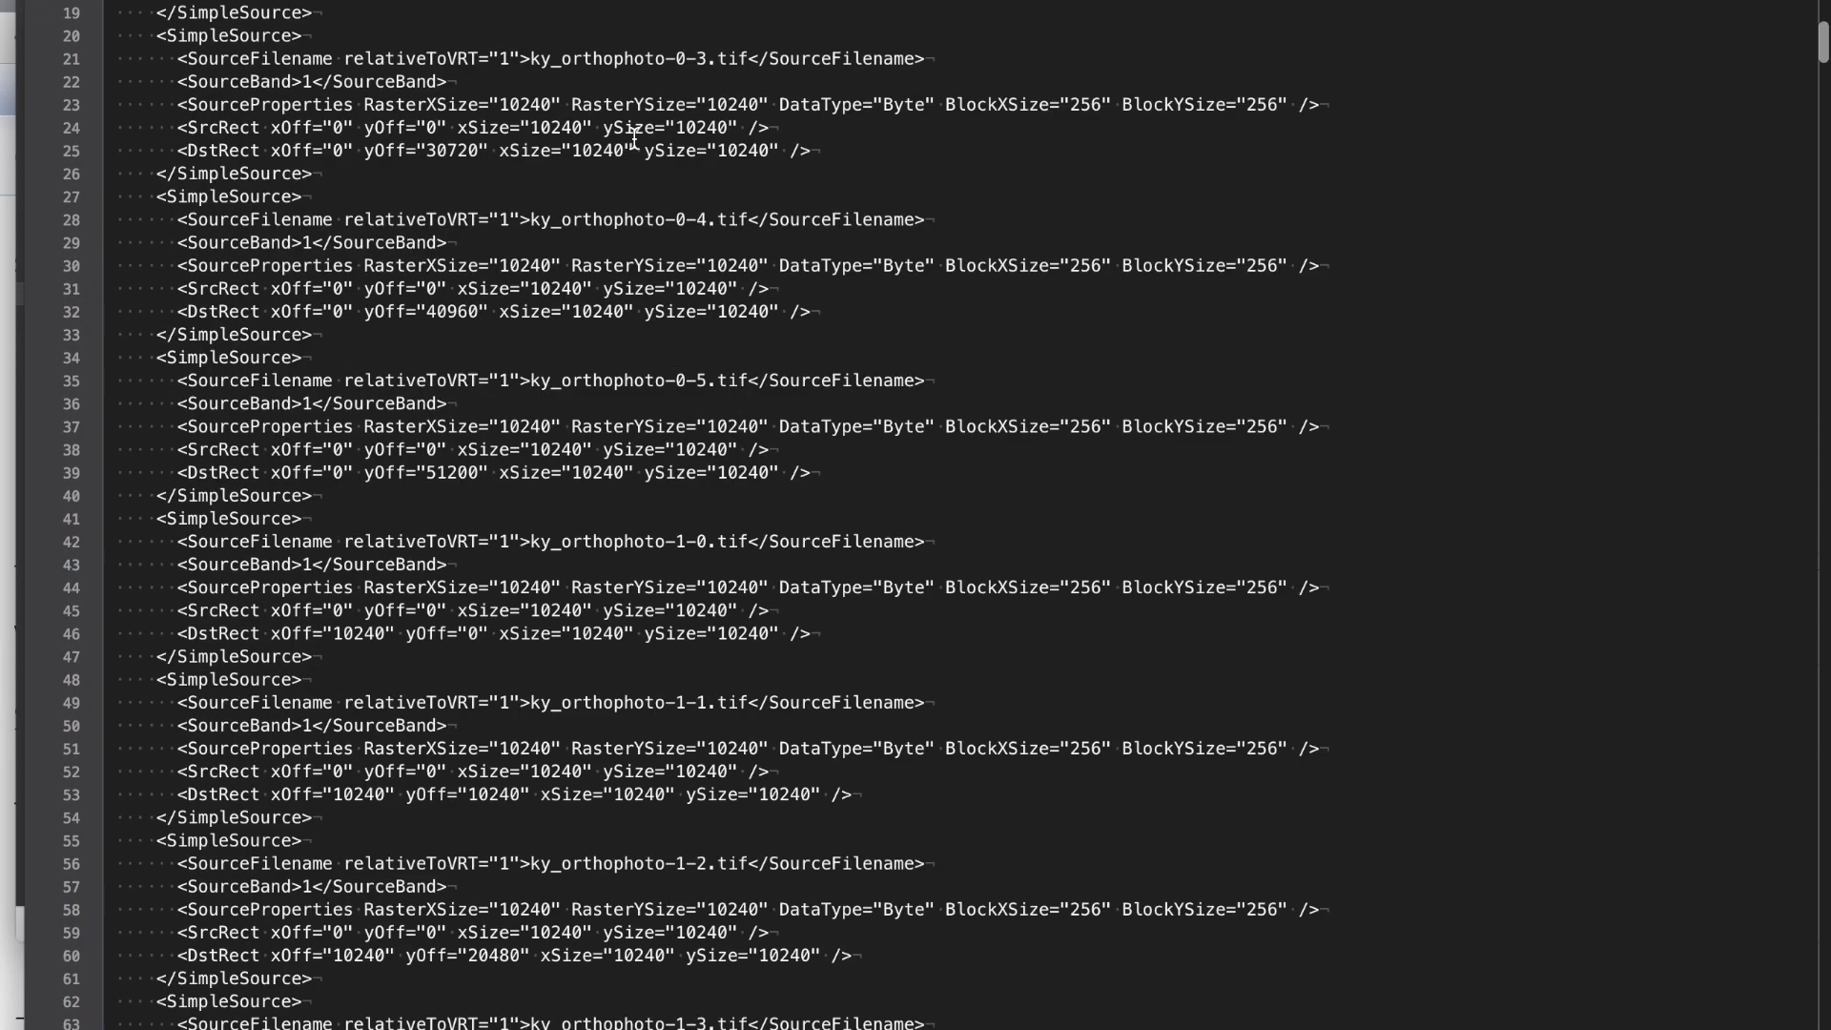
pyautogui.scroll(-3)
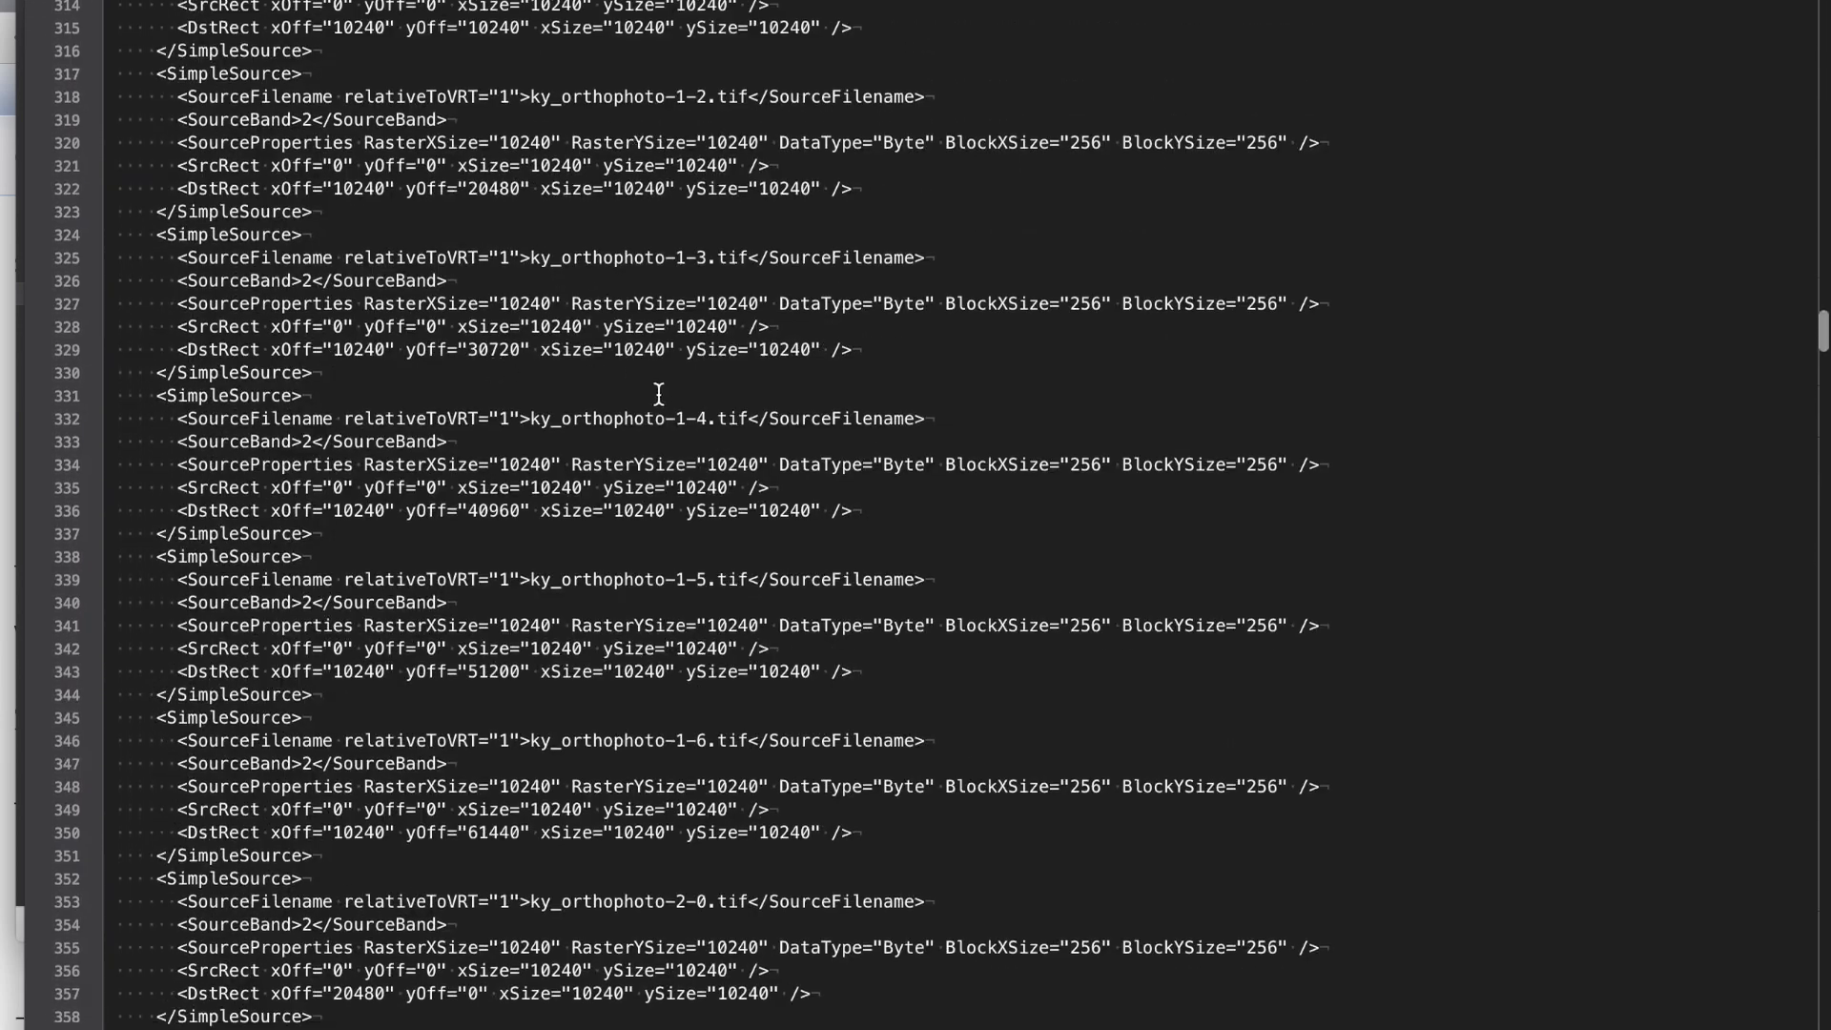
pyautogui.scroll(-3)
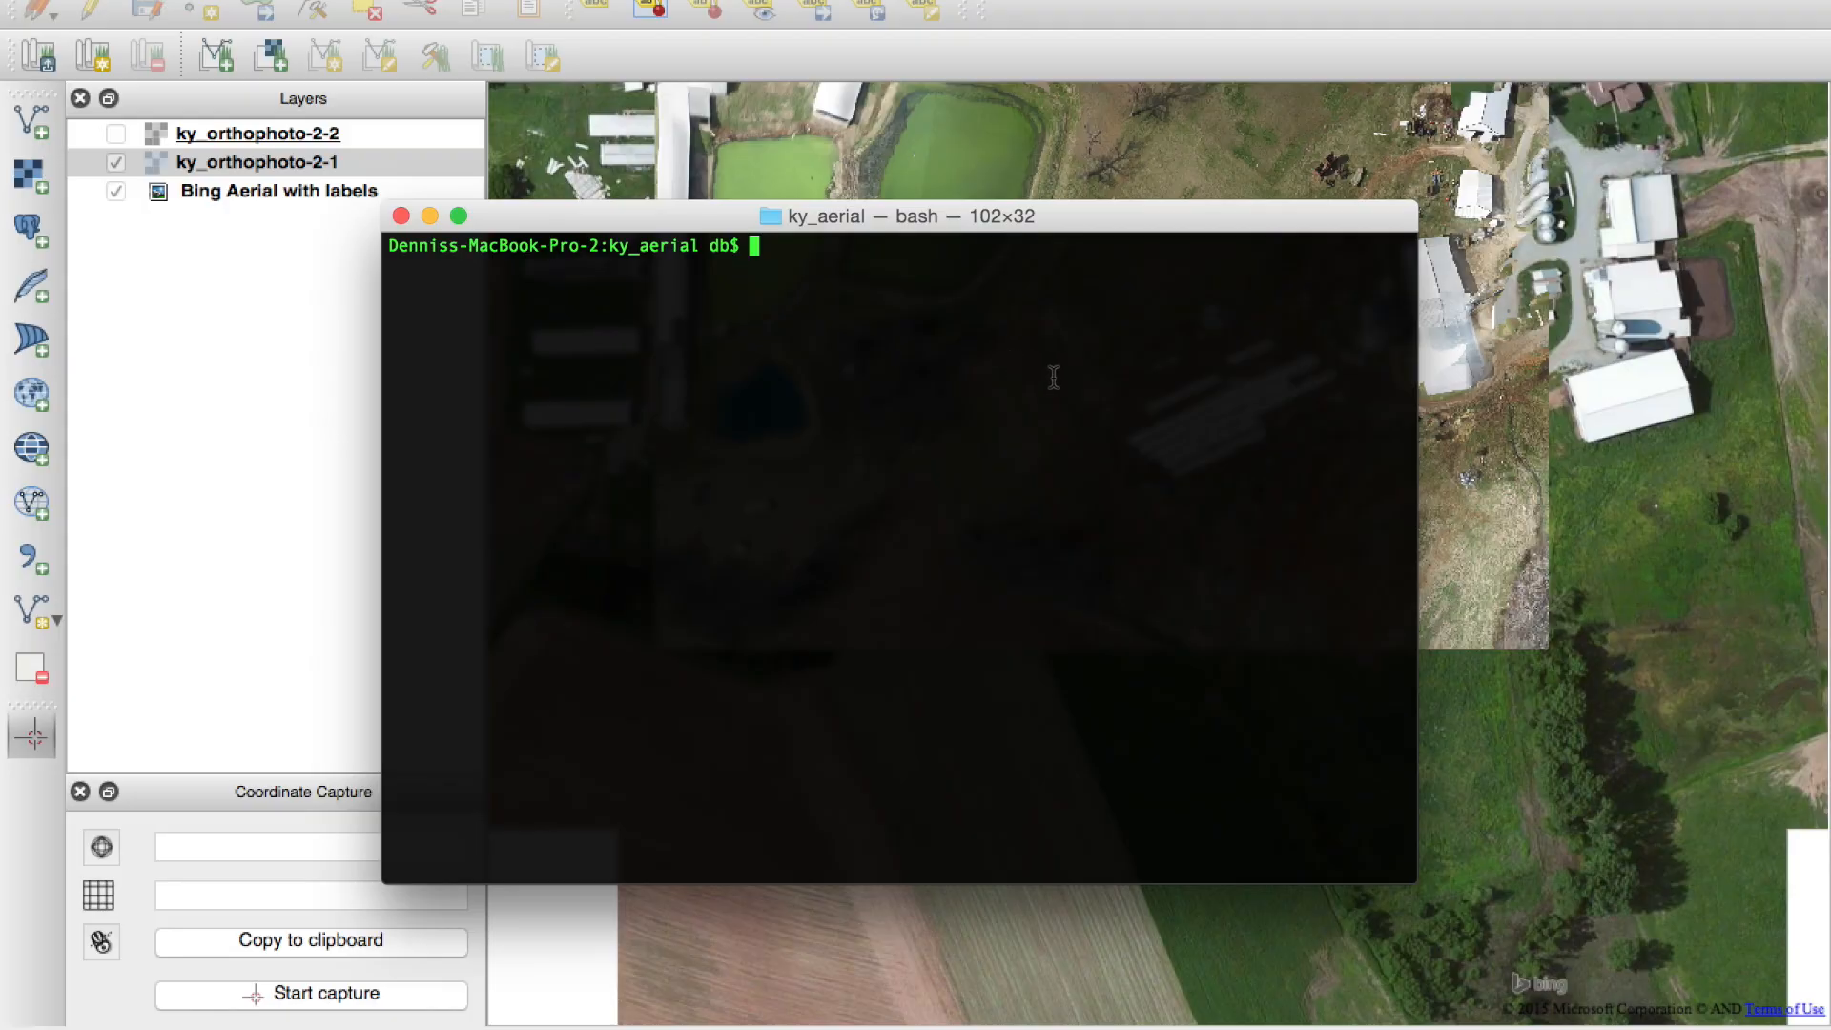
# Run gdal2tiles.py -z 14-20 stitch.vrt to generate tiles for zoom levels 14 to 20.
pyautogui.write('gdal2tiles.py -z 14-20 stitch.vrt')
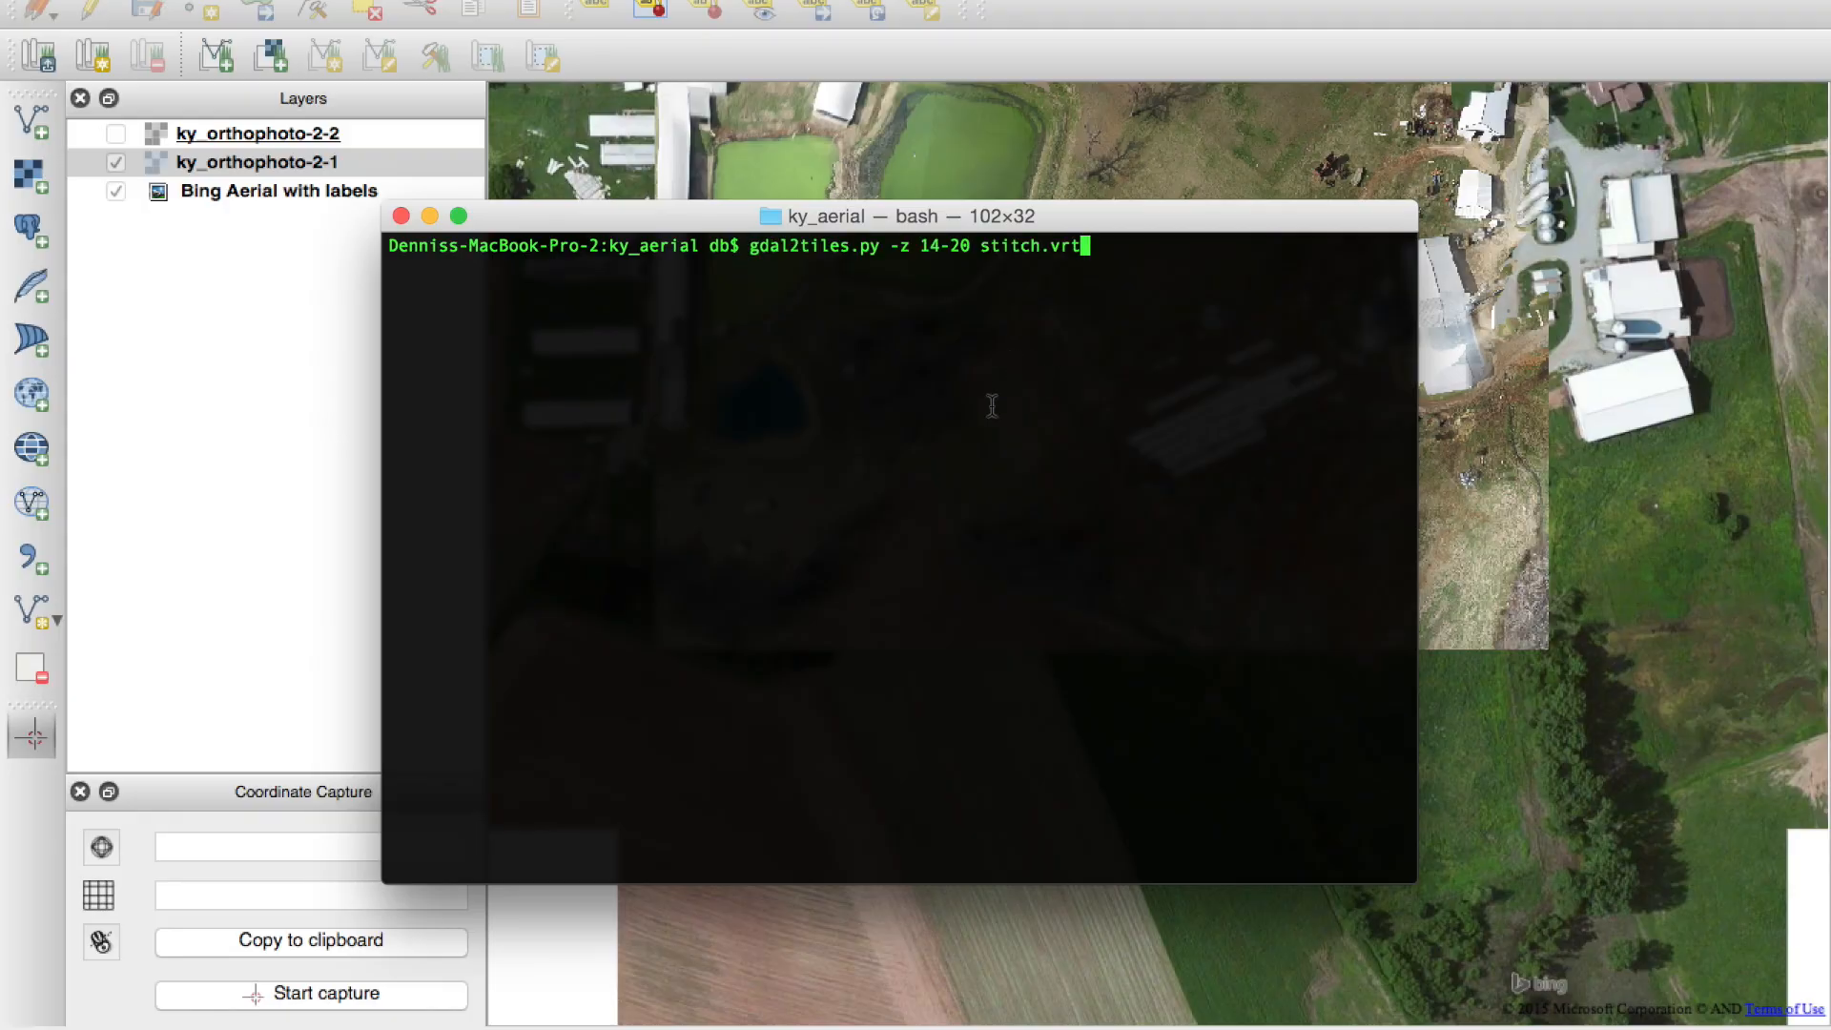
pyautogui.moveTo(872, 250)
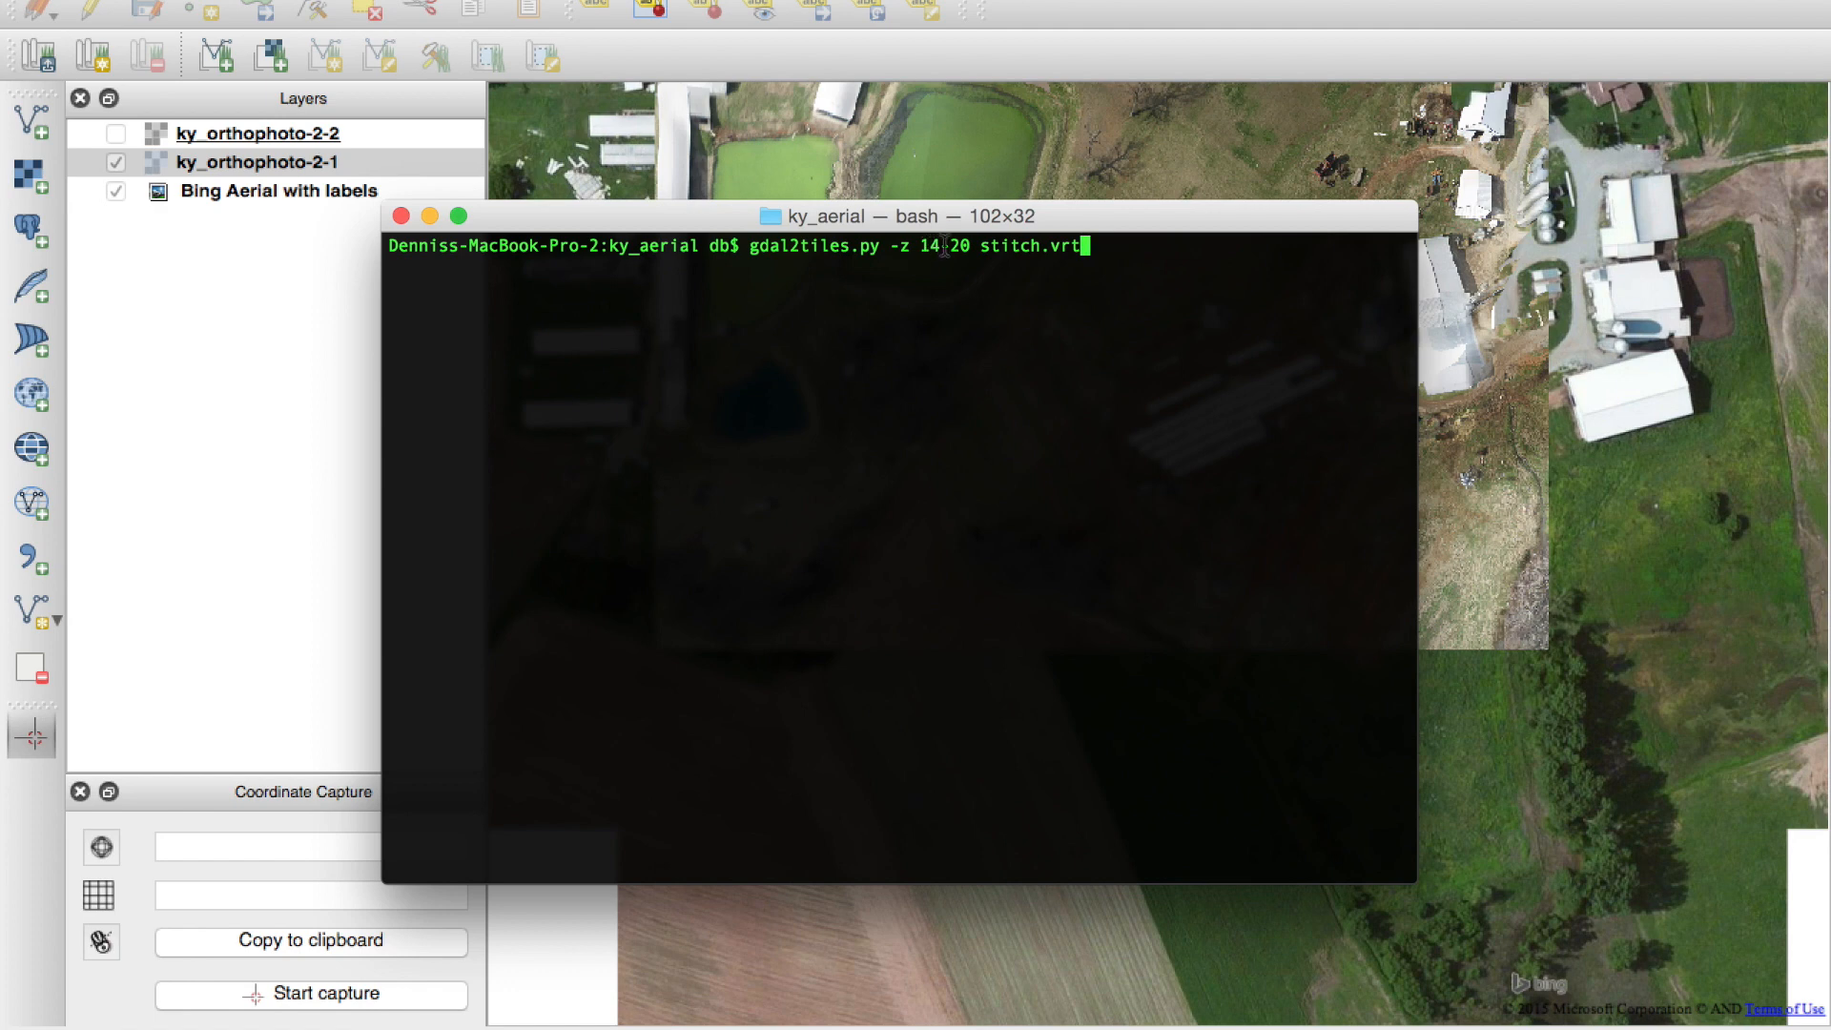
pyautogui.press('Return')
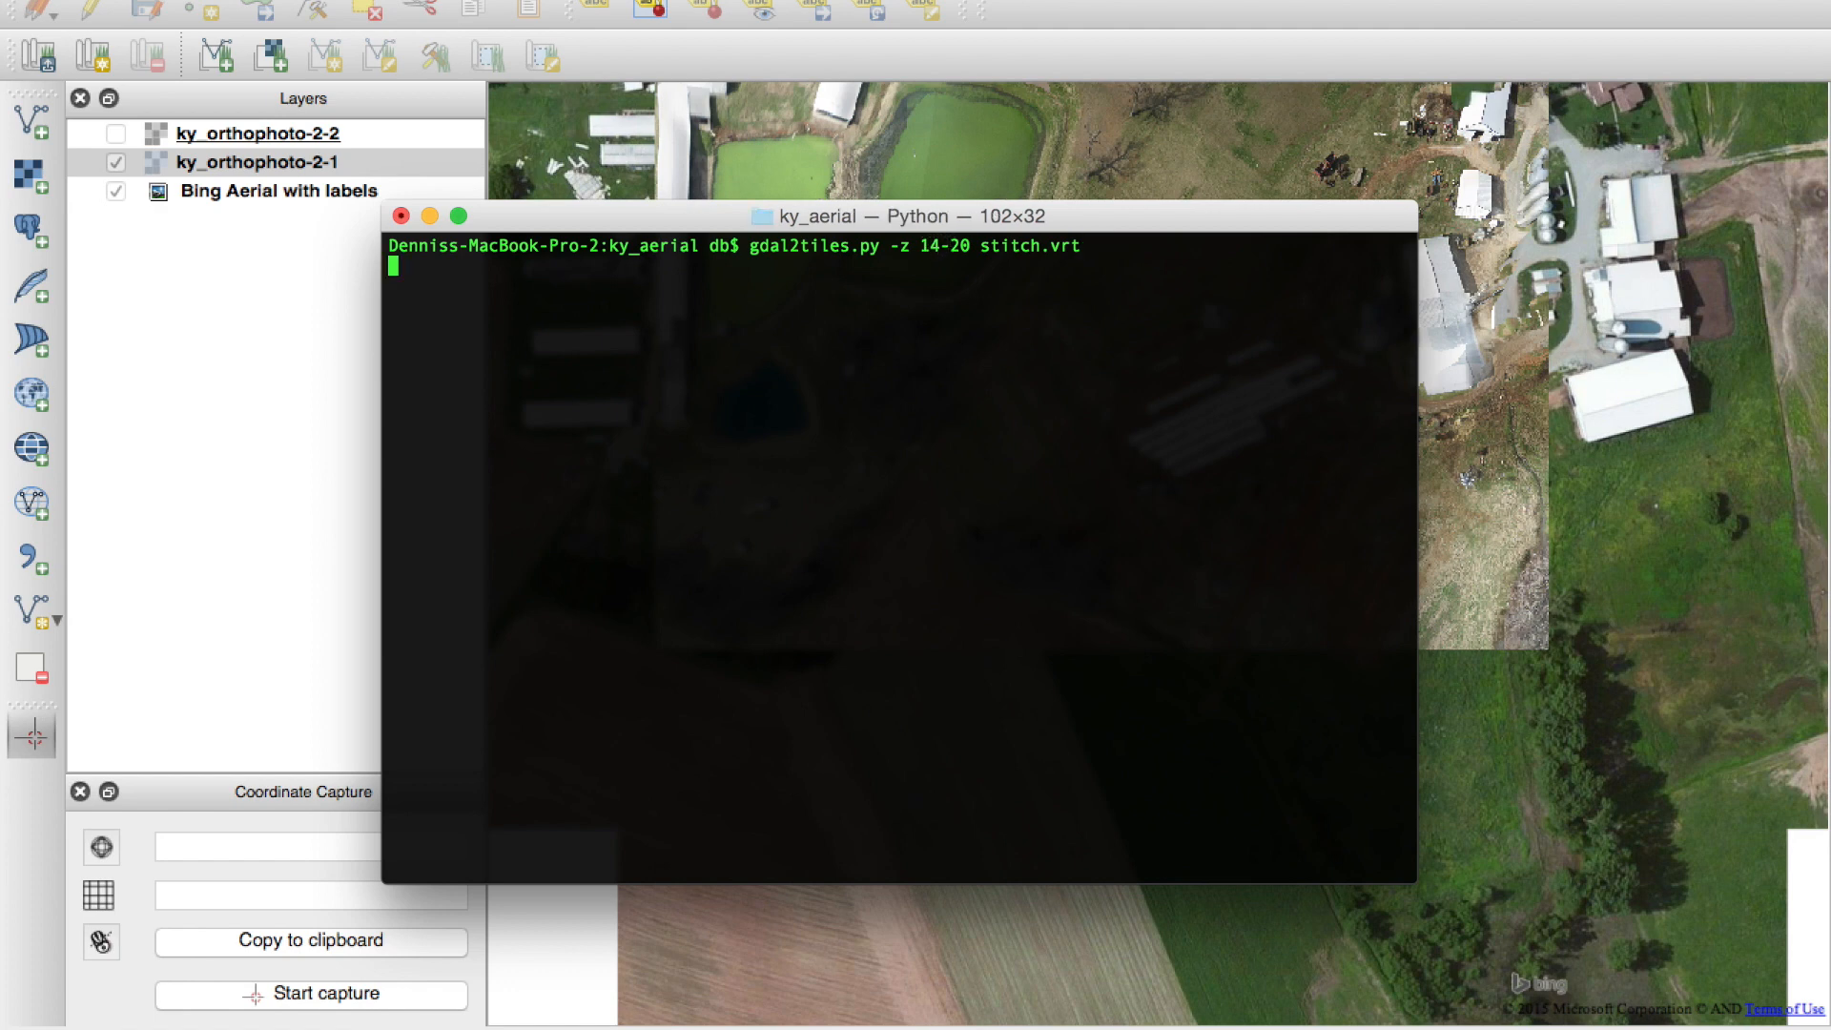
pyautogui.press('Return')
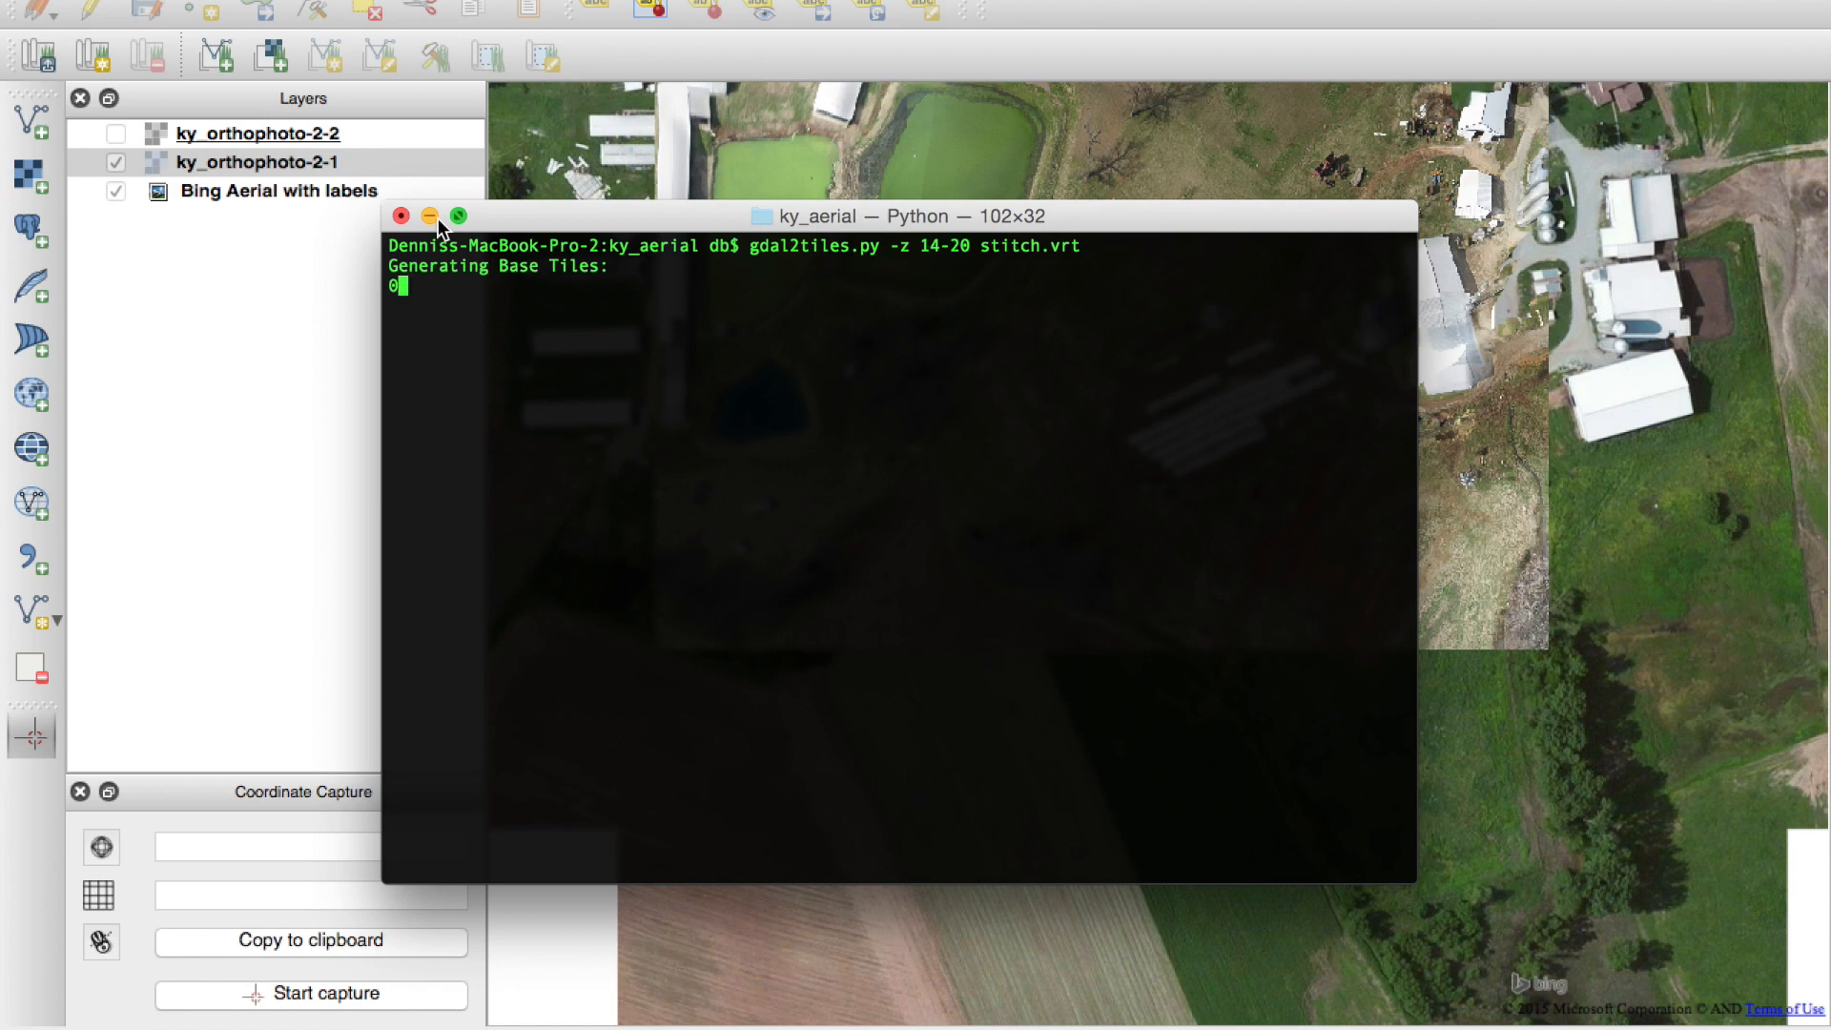
pyautogui.moveTo(622, 297)
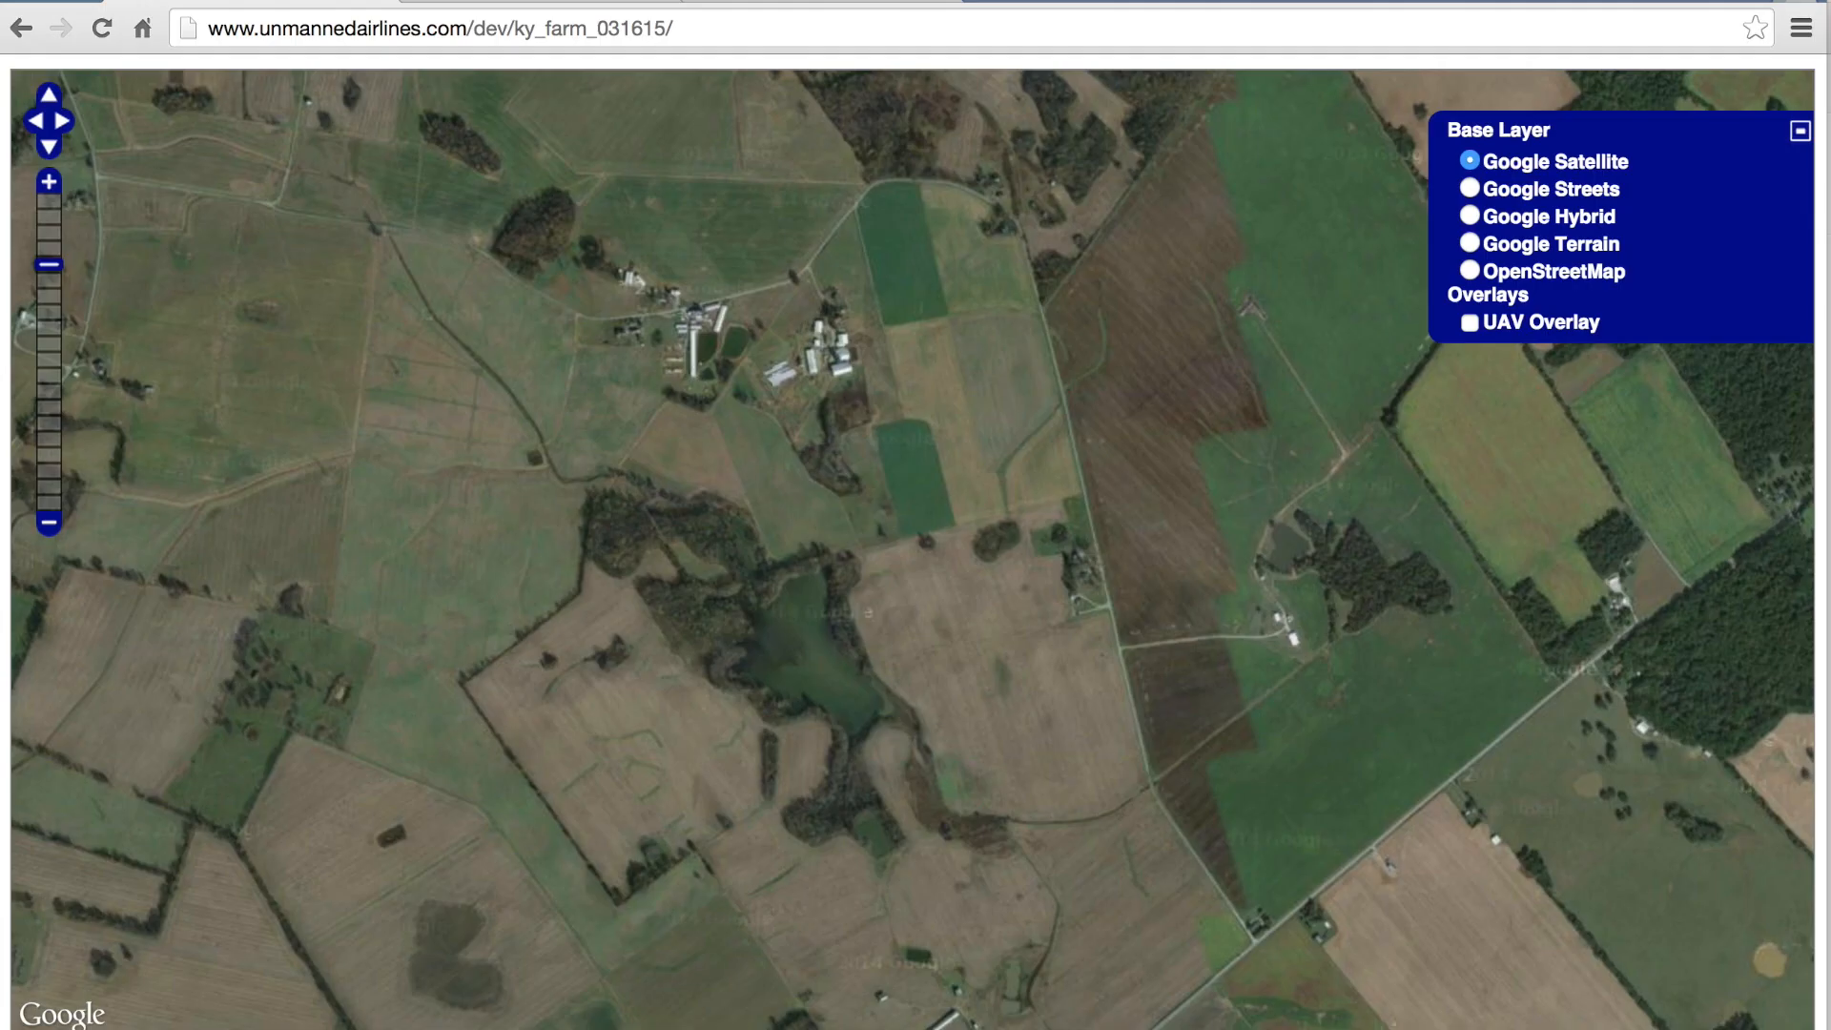
pyautogui.moveTo(1318, 572)
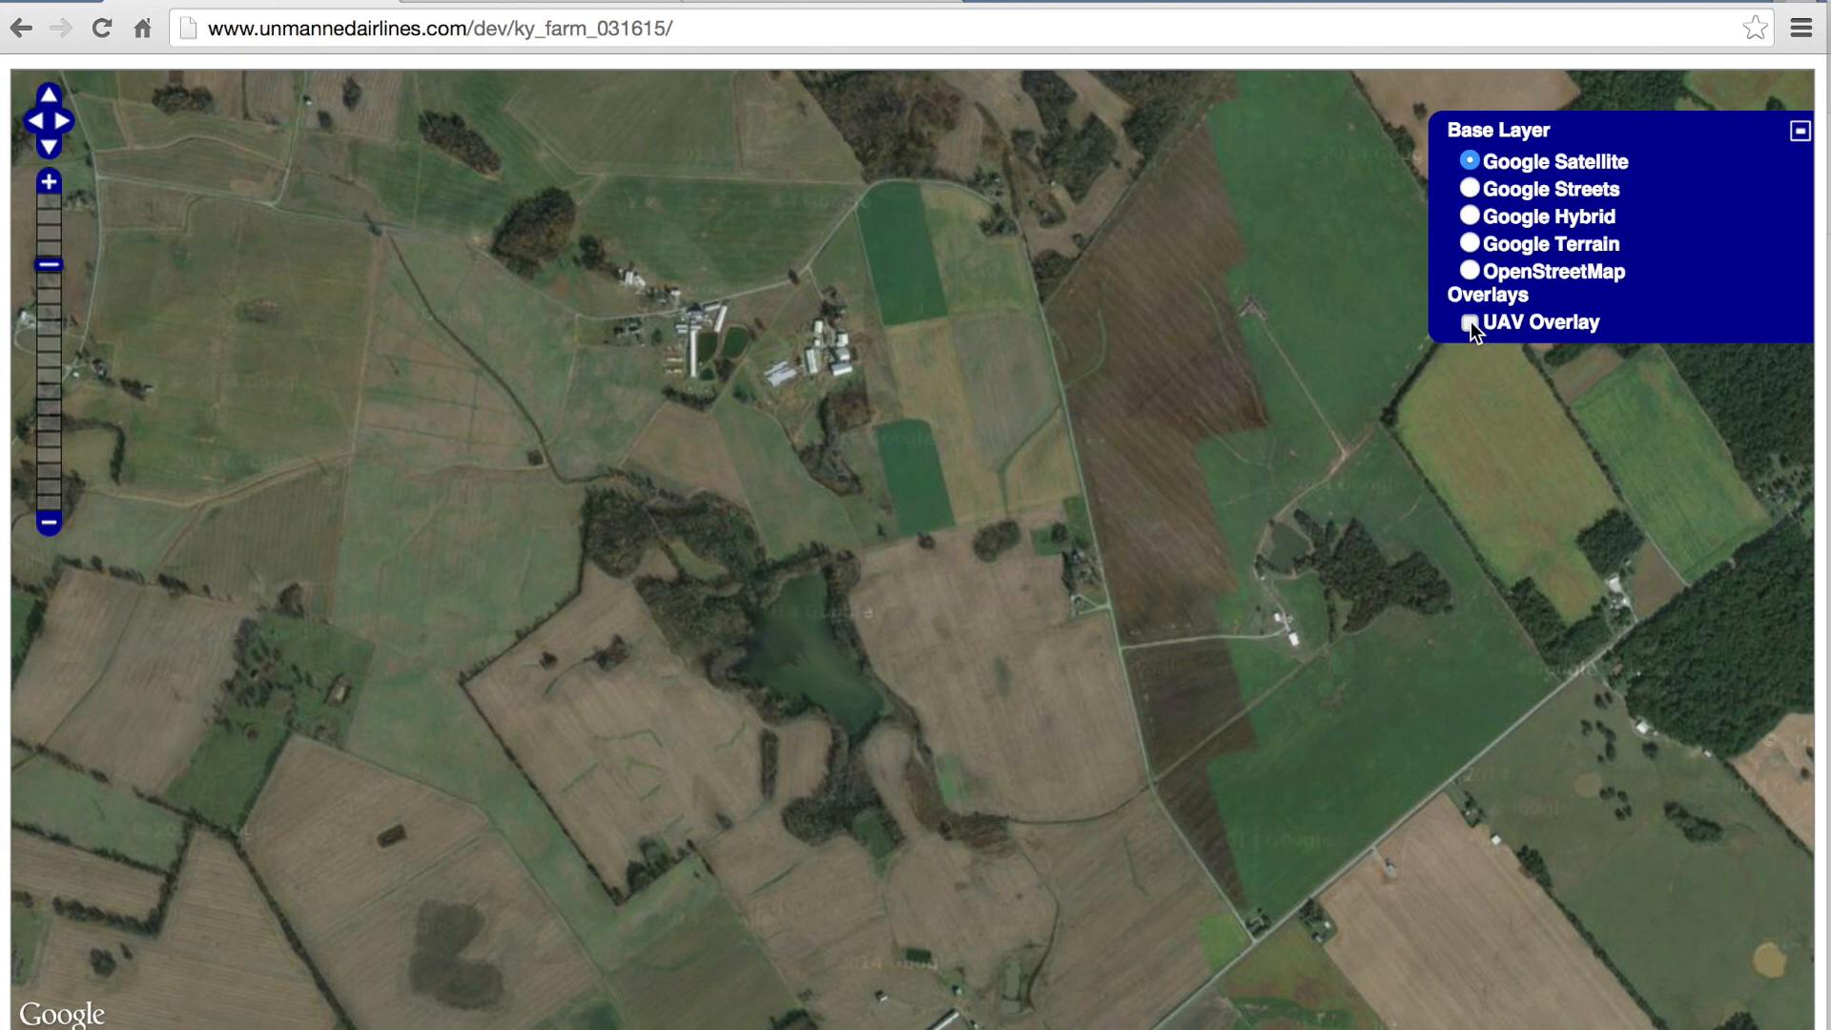
# Tick the UAV Overlay checkbox to show the drone orthophoto over Google Satellite.
pyautogui.click(1468, 322)
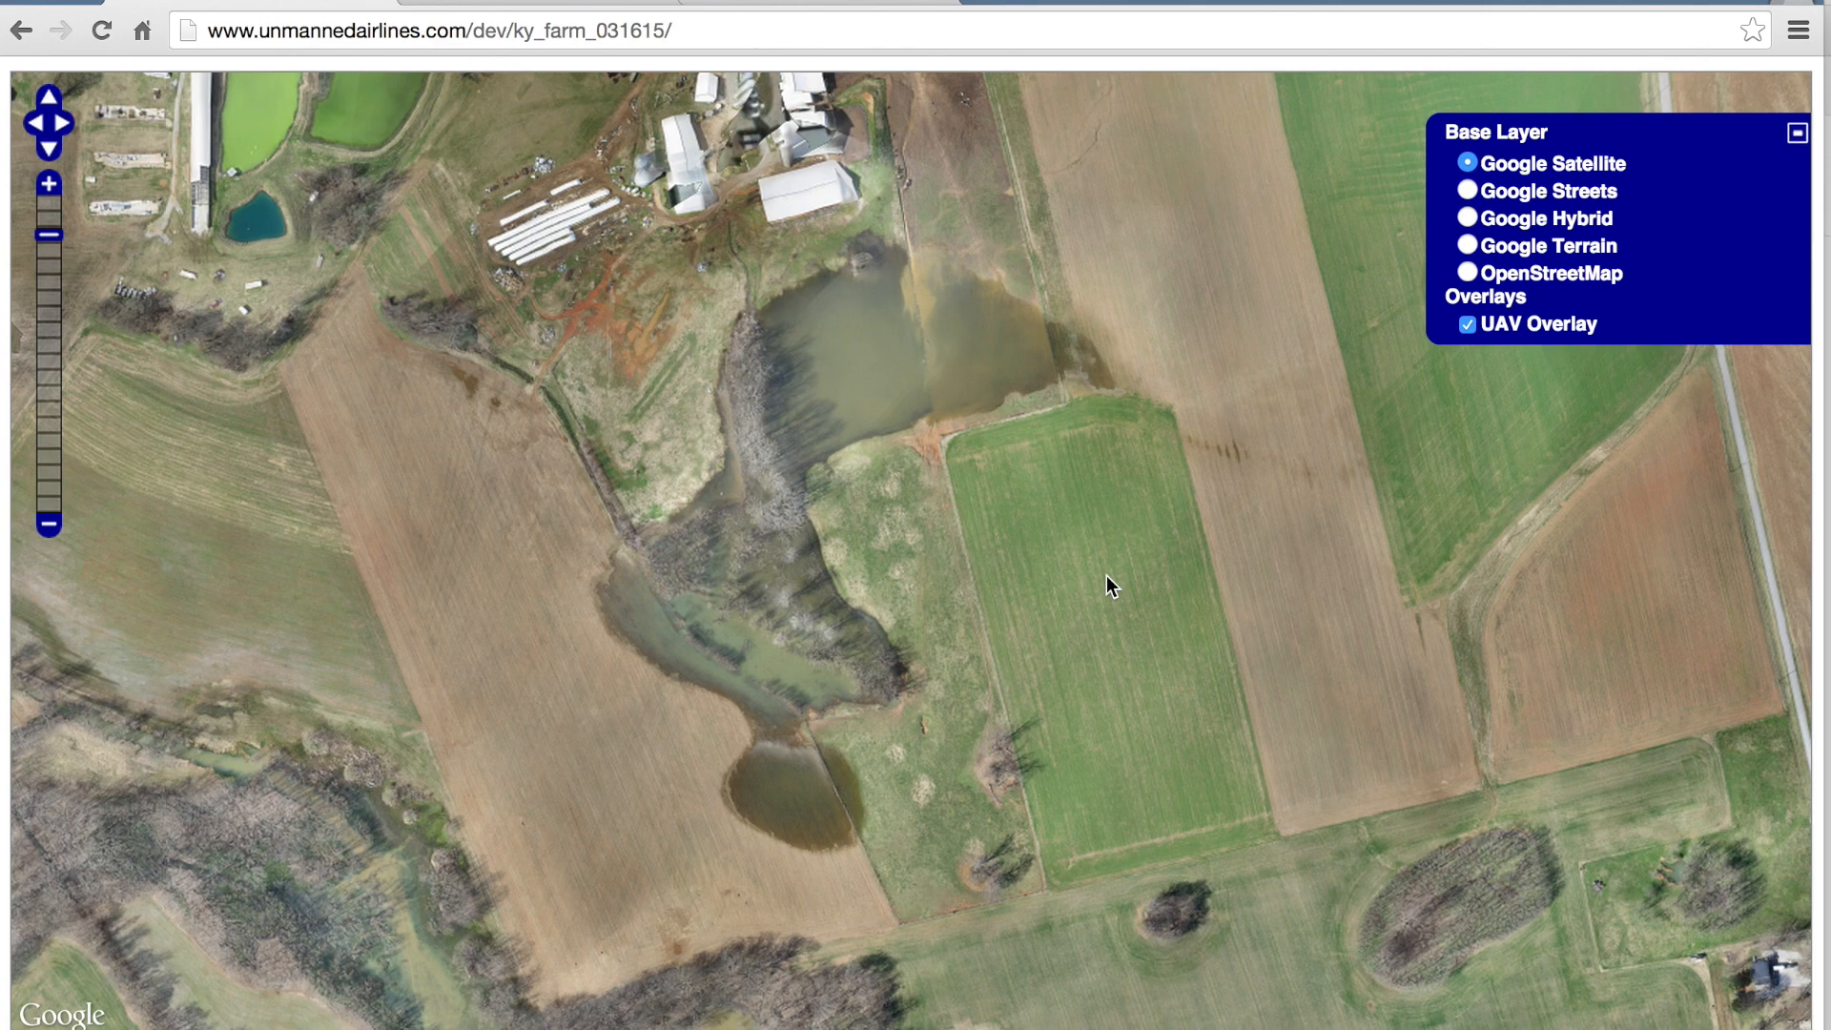
pyautogui.moveTo(1071, 572)
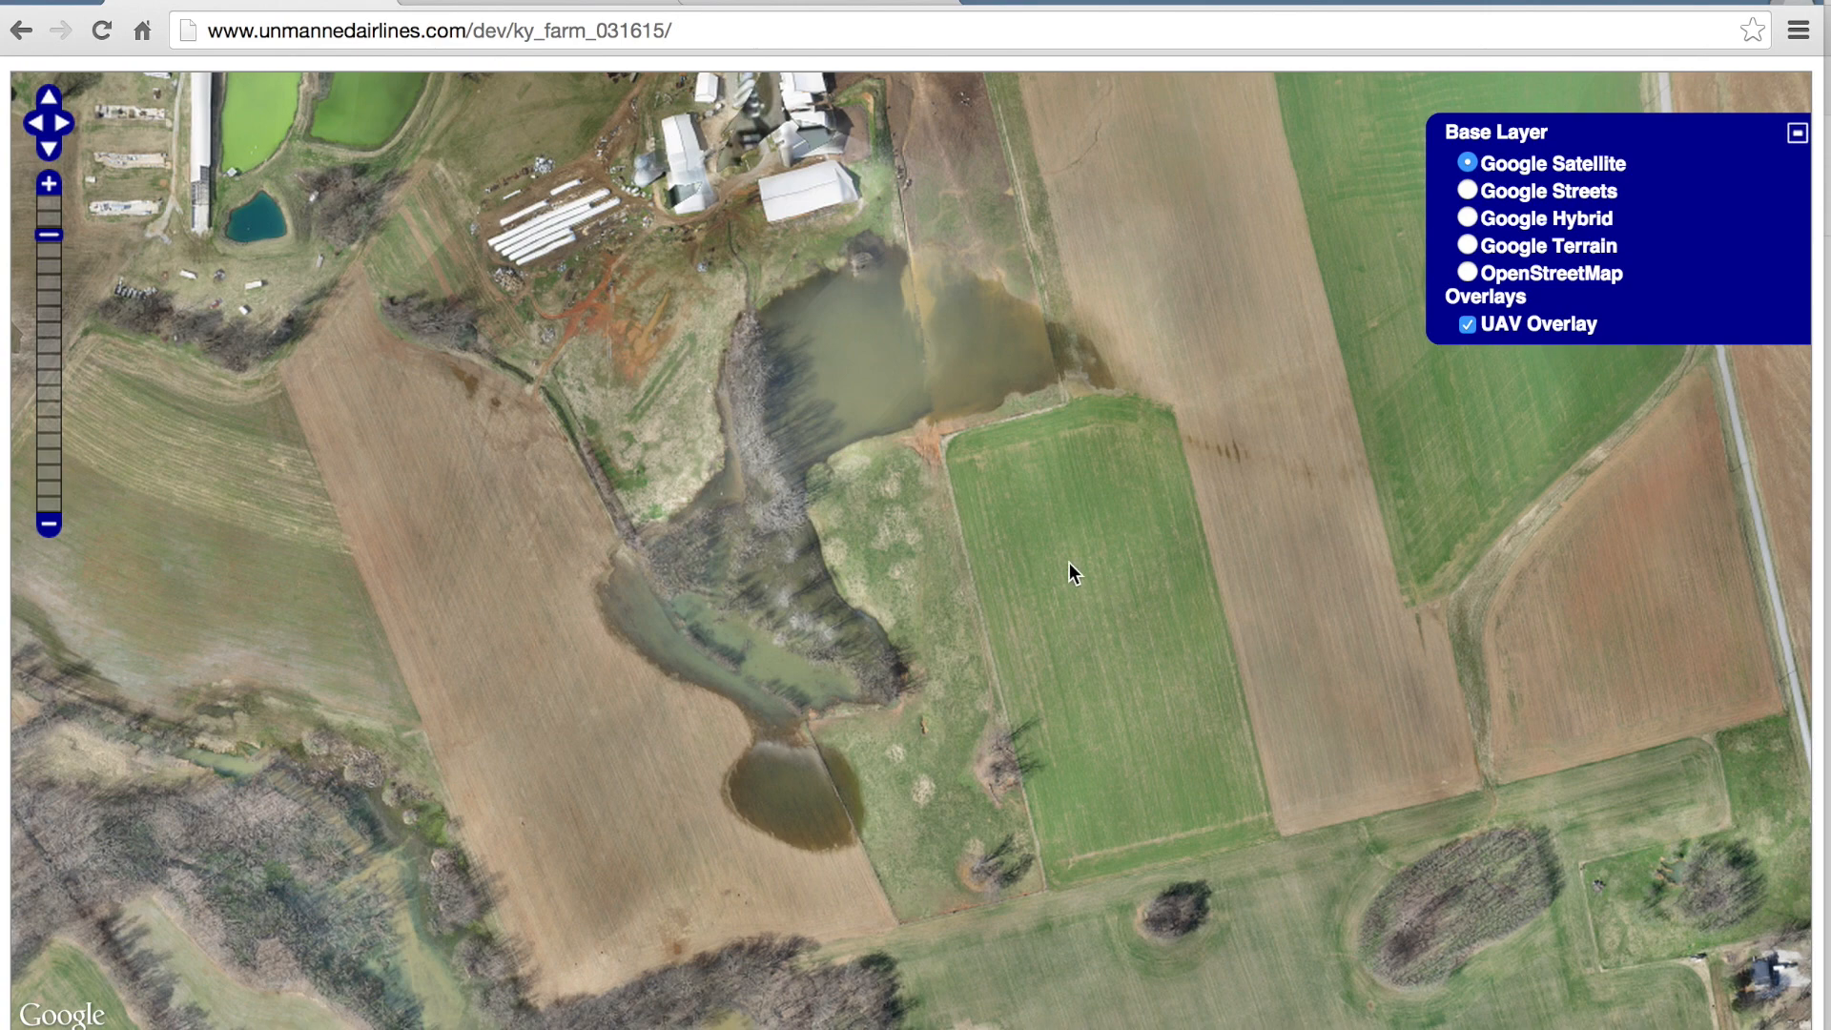